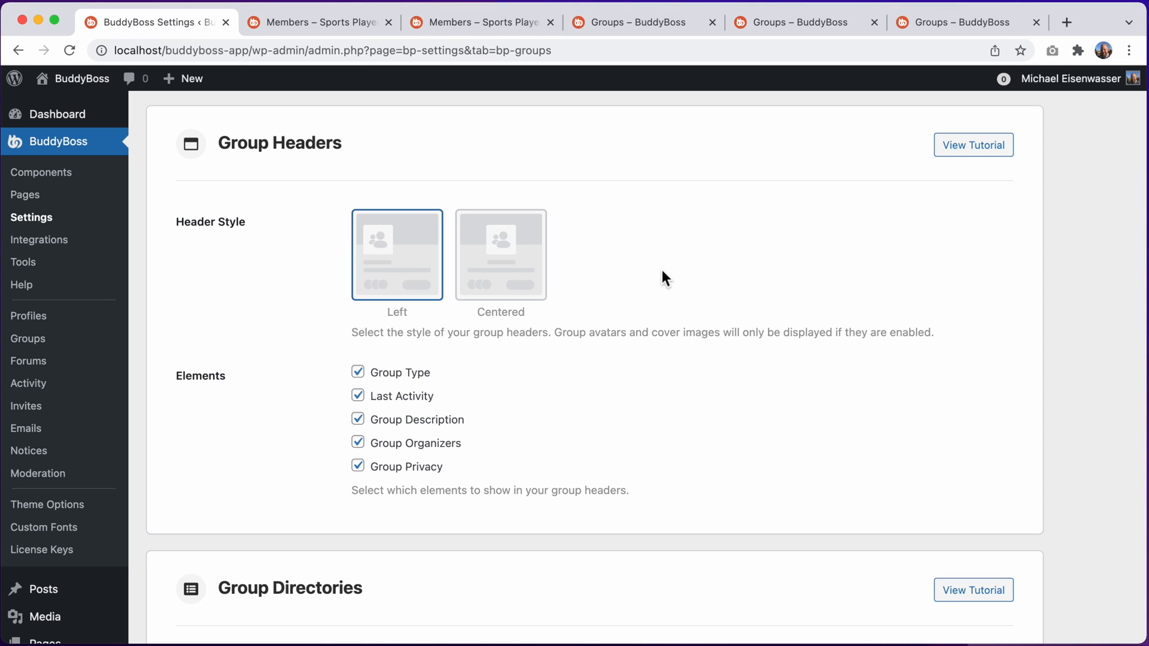
Try the Centered header style and compare Sports Players header previews, then view the directory
left_click(500, 254)
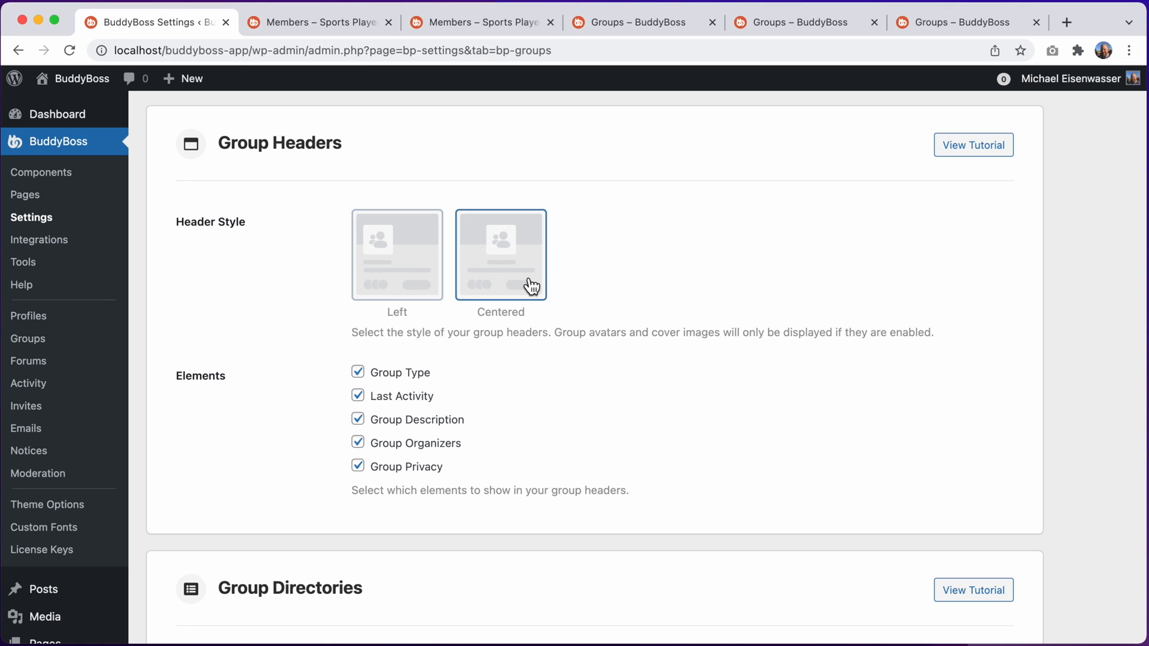
scroll("down", 3)
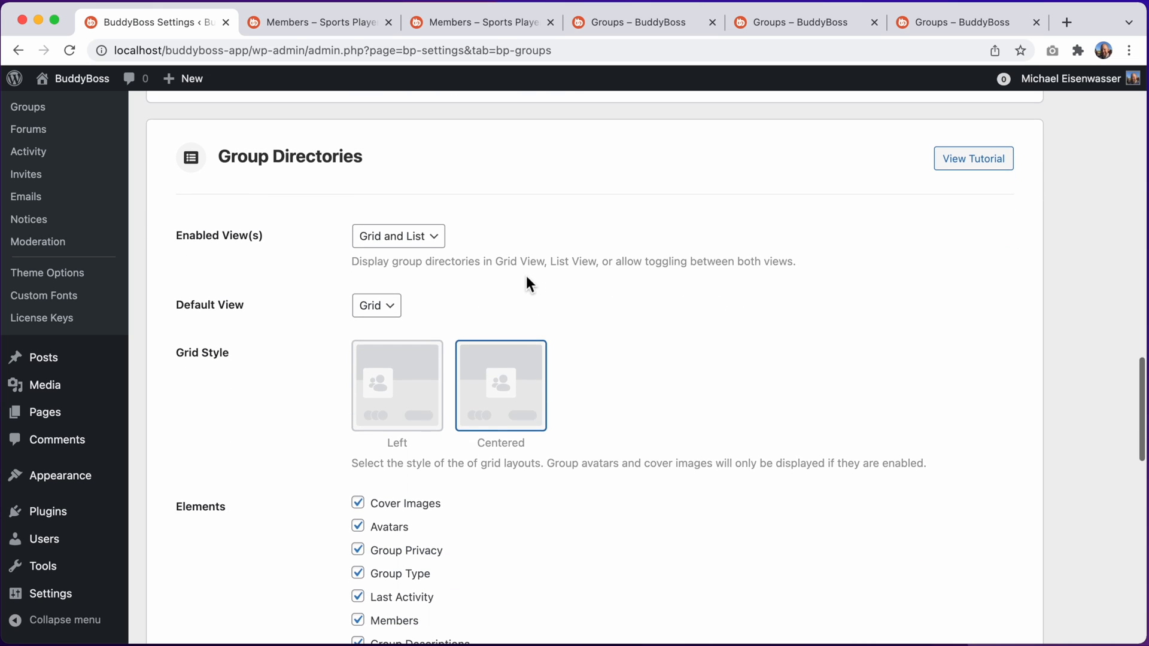
left_click(319, 23)
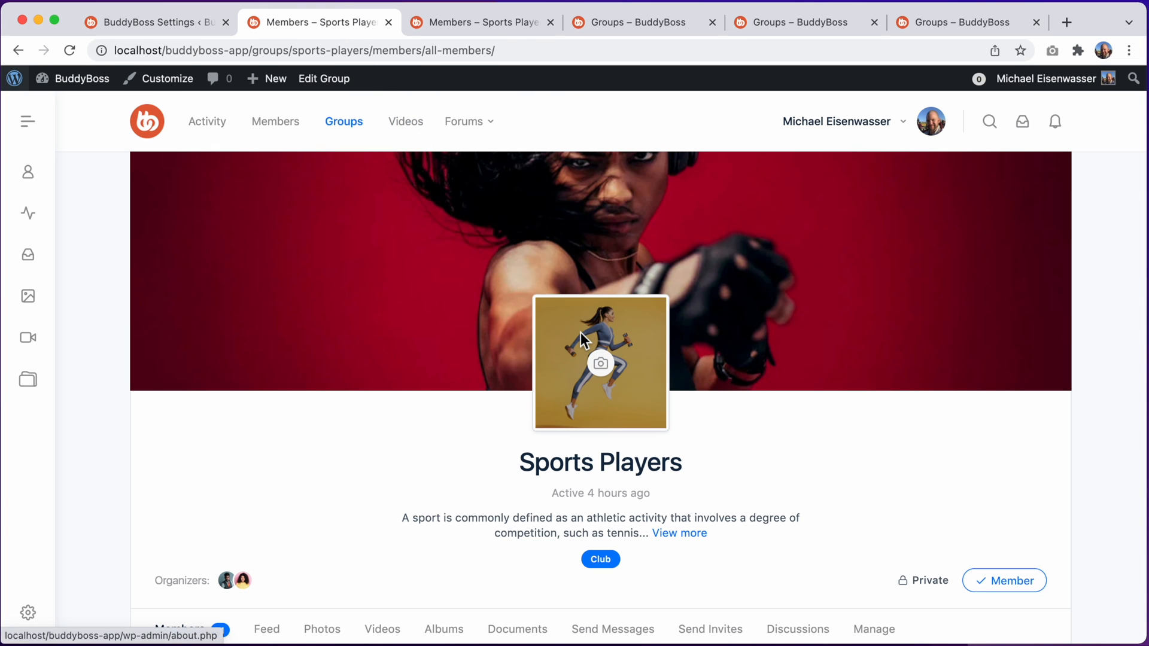
mouse_move(616, 346)
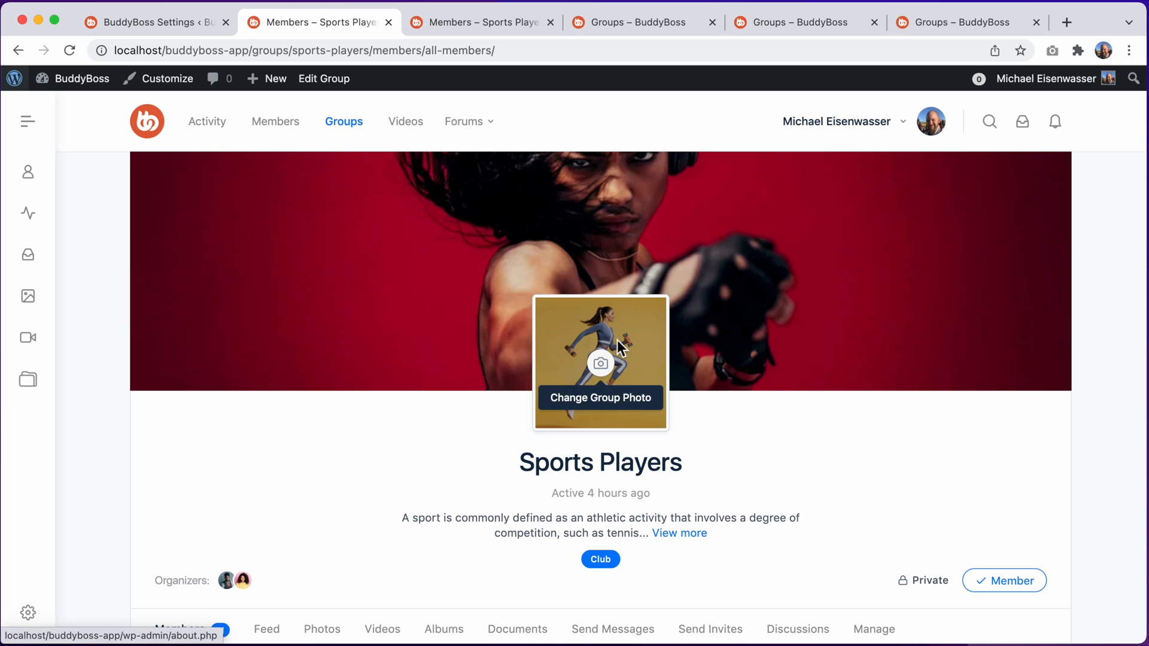
left_click(480, 22)
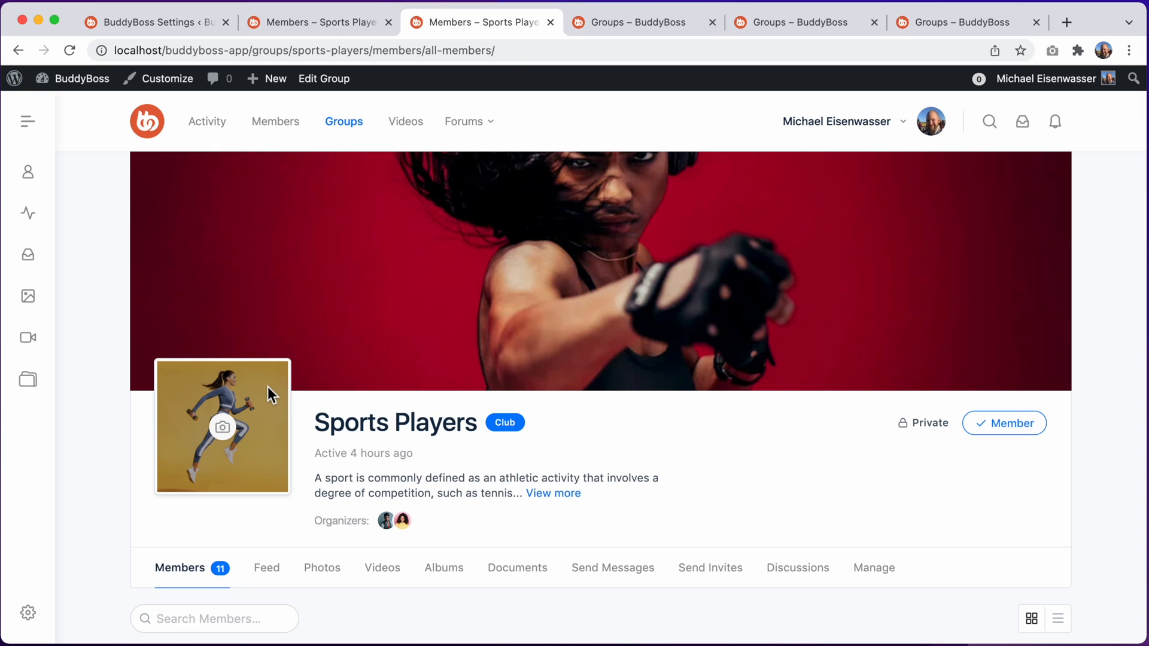
mouse_move(650, 36)
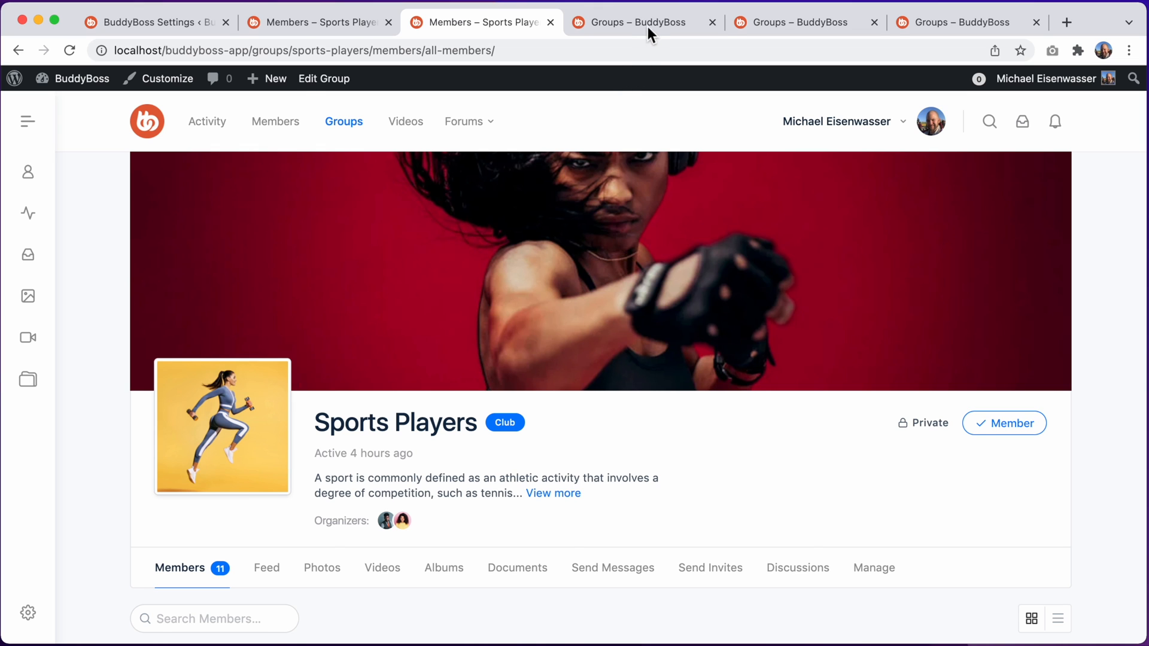
left_click(639, 22)
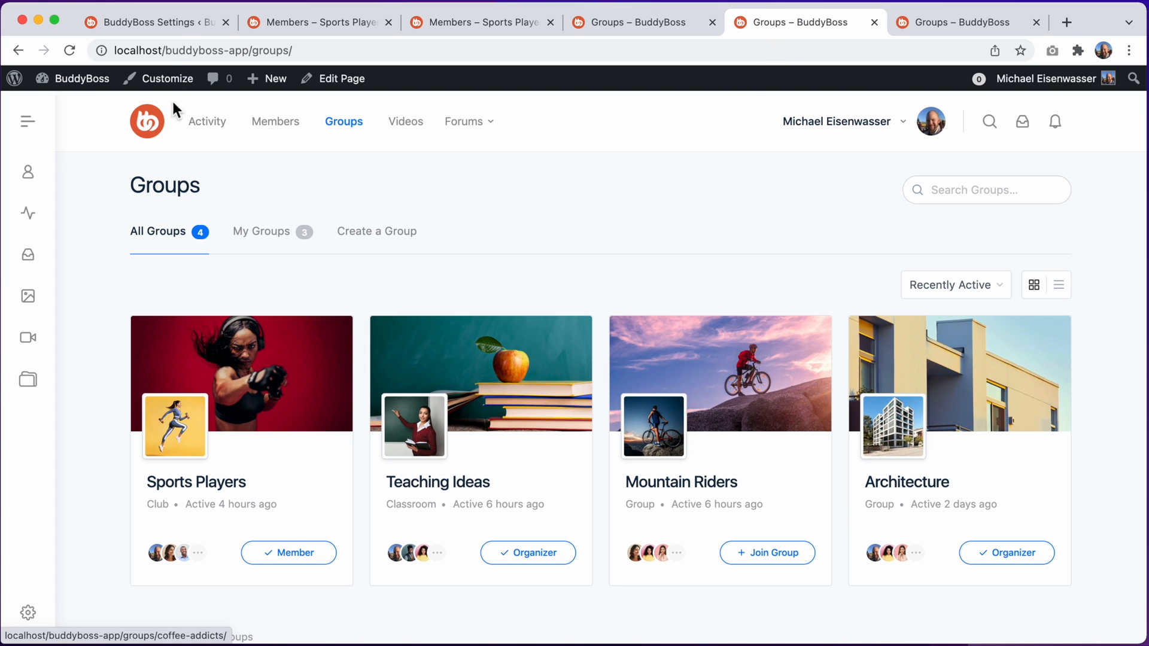
Switch directory cards to the left-aligned grid style and hide the group type
left_click(146, 23)
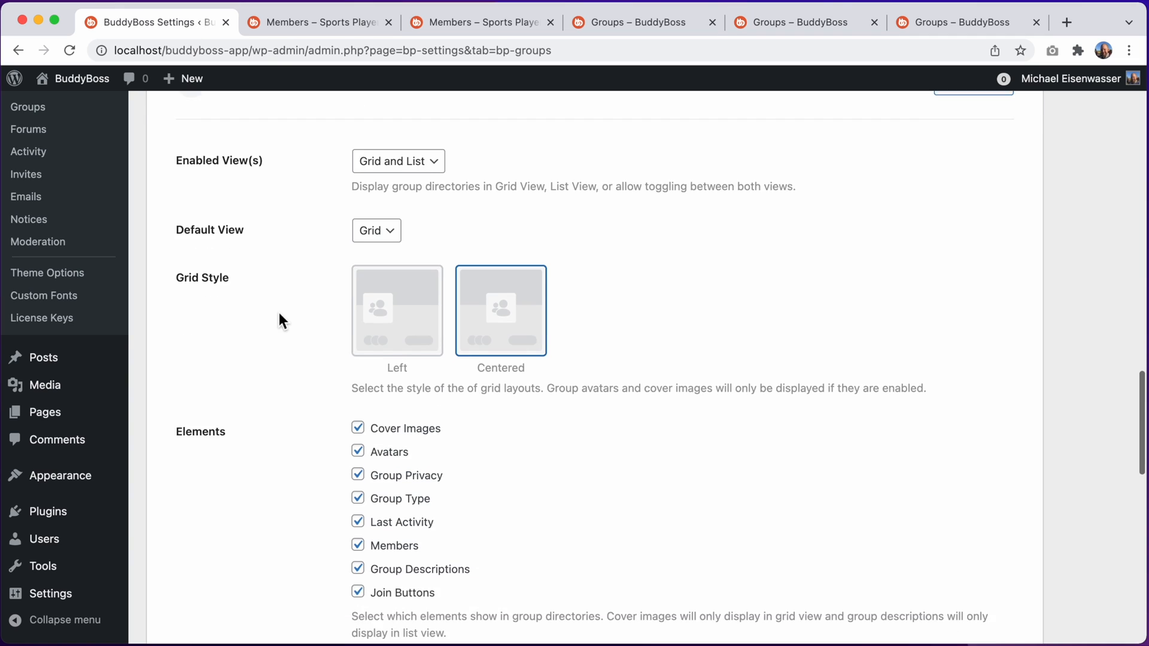
scroll("down", 3)
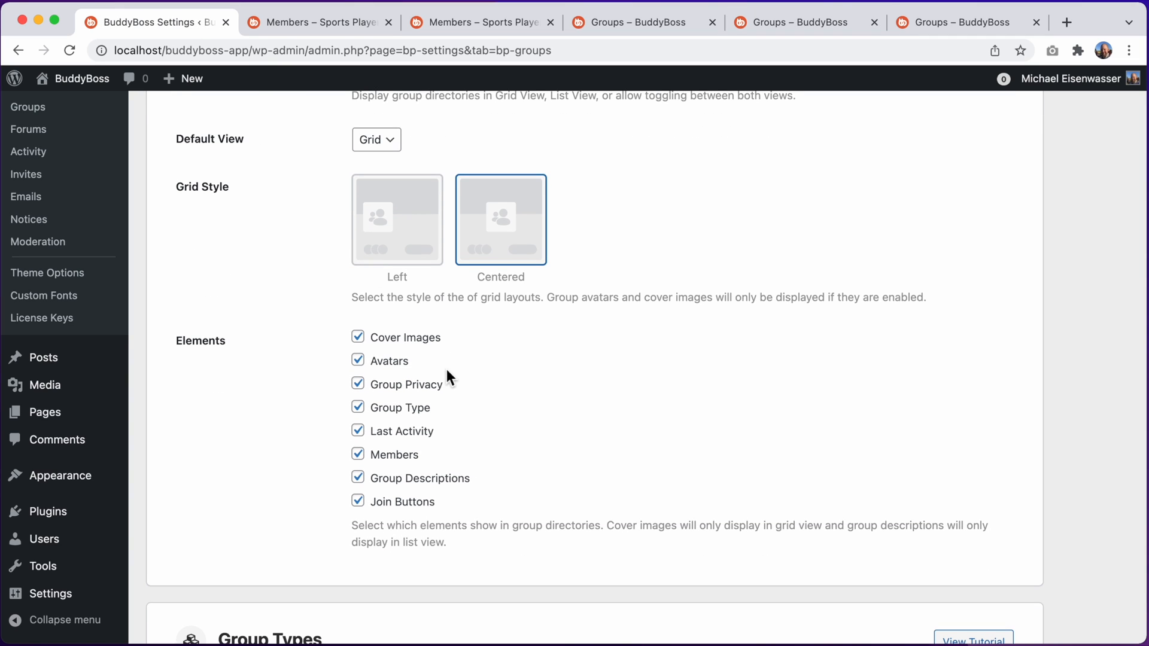
left_click(396, 219)
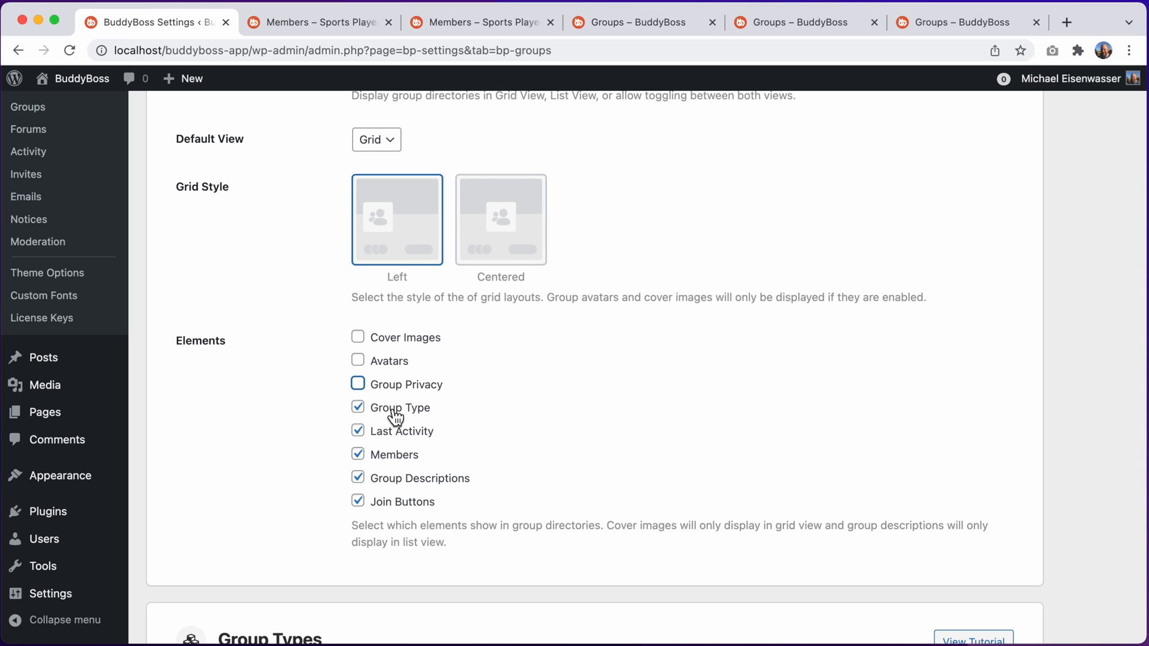
left_click(357, 408)
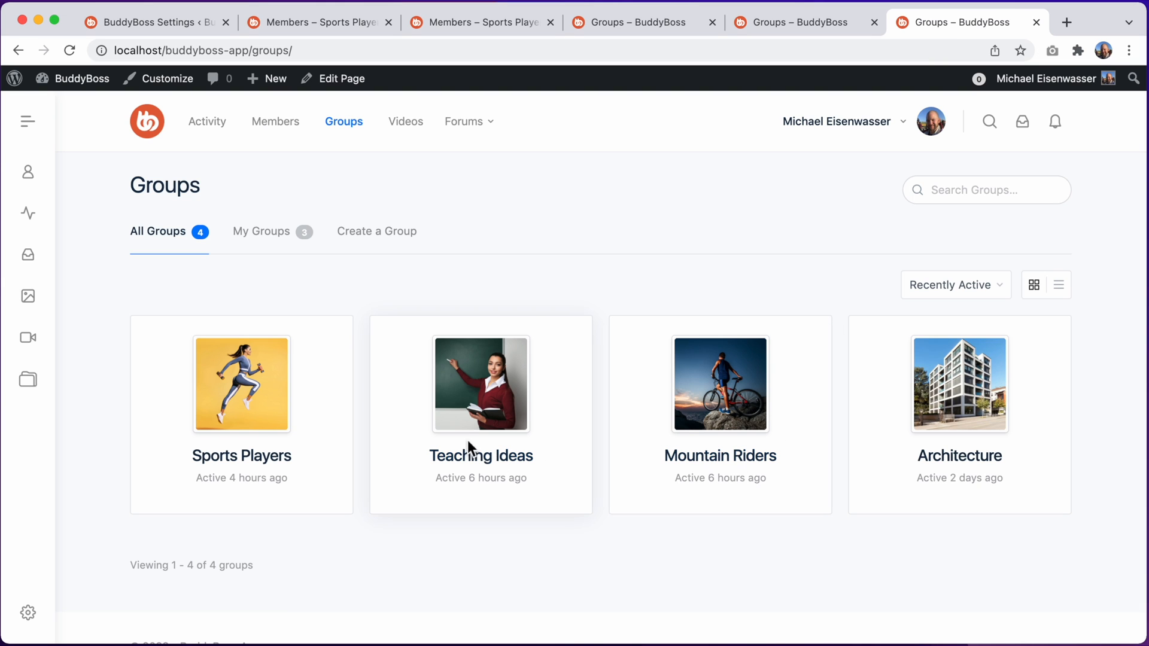
mouse_move(540, 299)
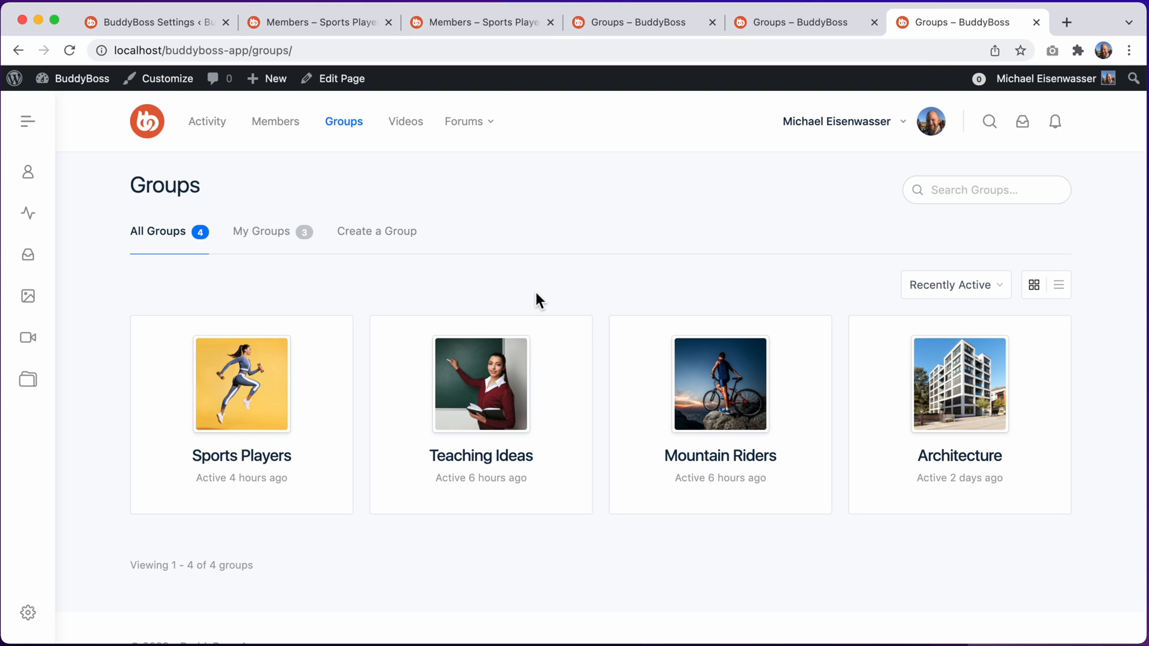
mouse_move(558, 282)
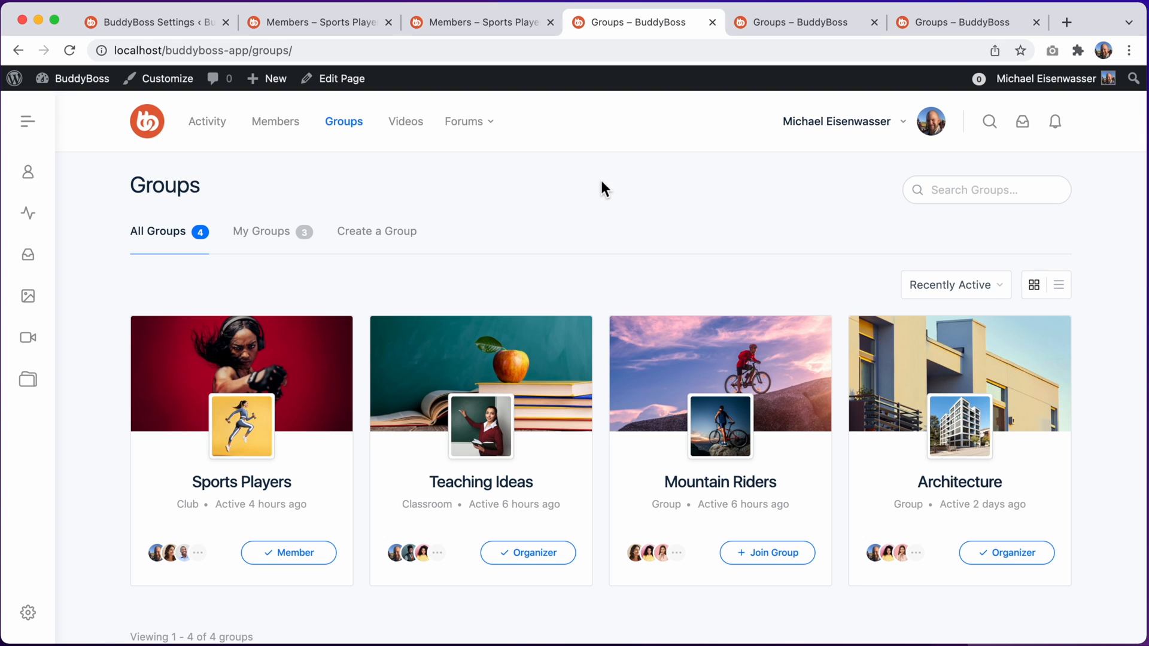
mouse_move(606, 226)
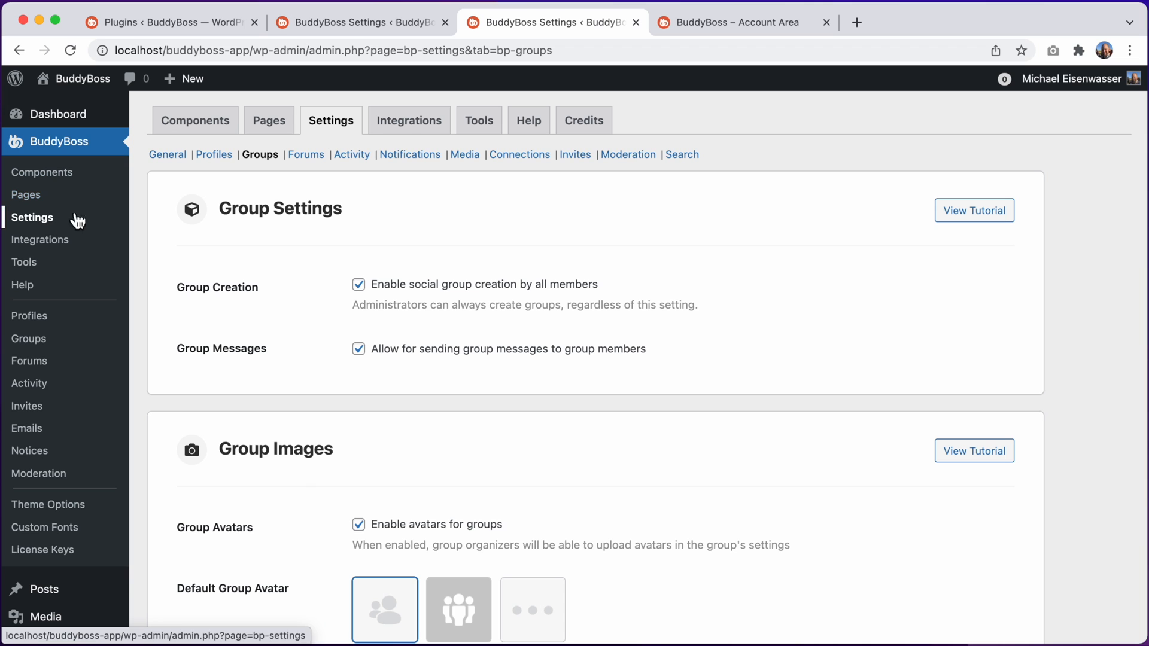
scroll("down", 3)
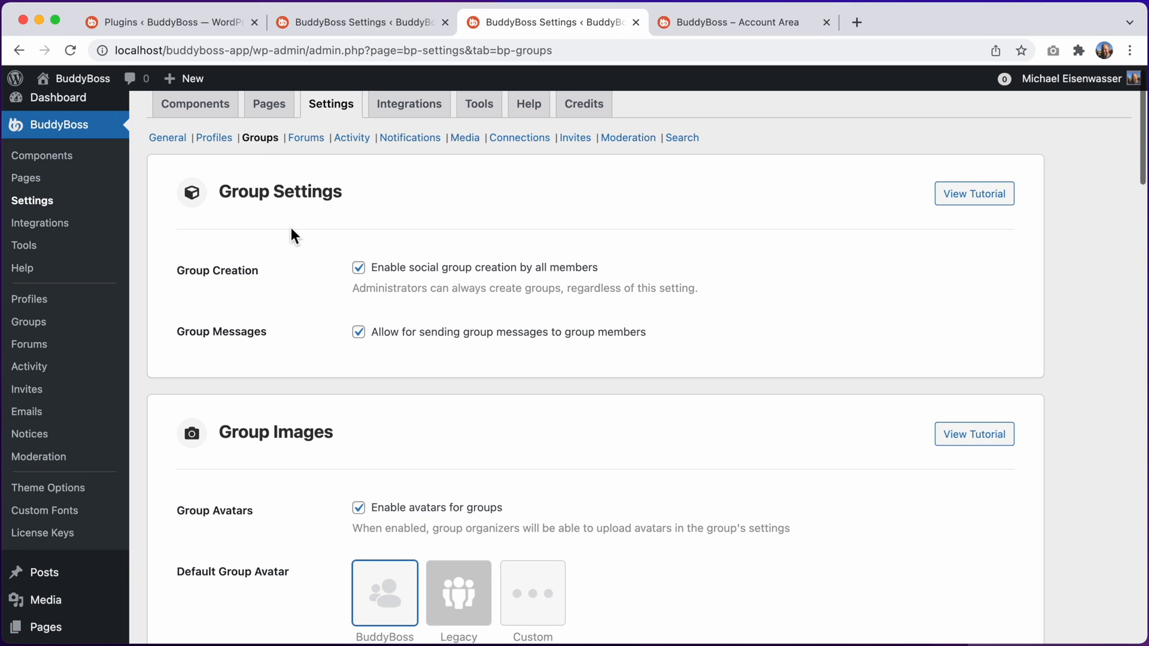
scroll("down", 3)
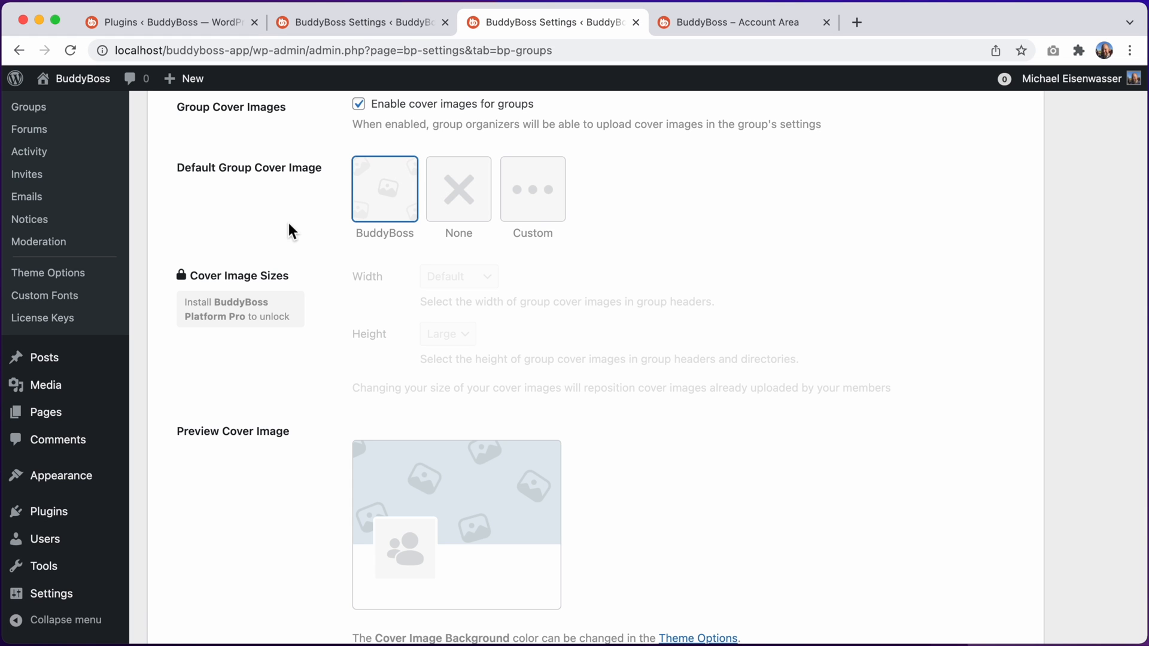
scroll("down", 3)
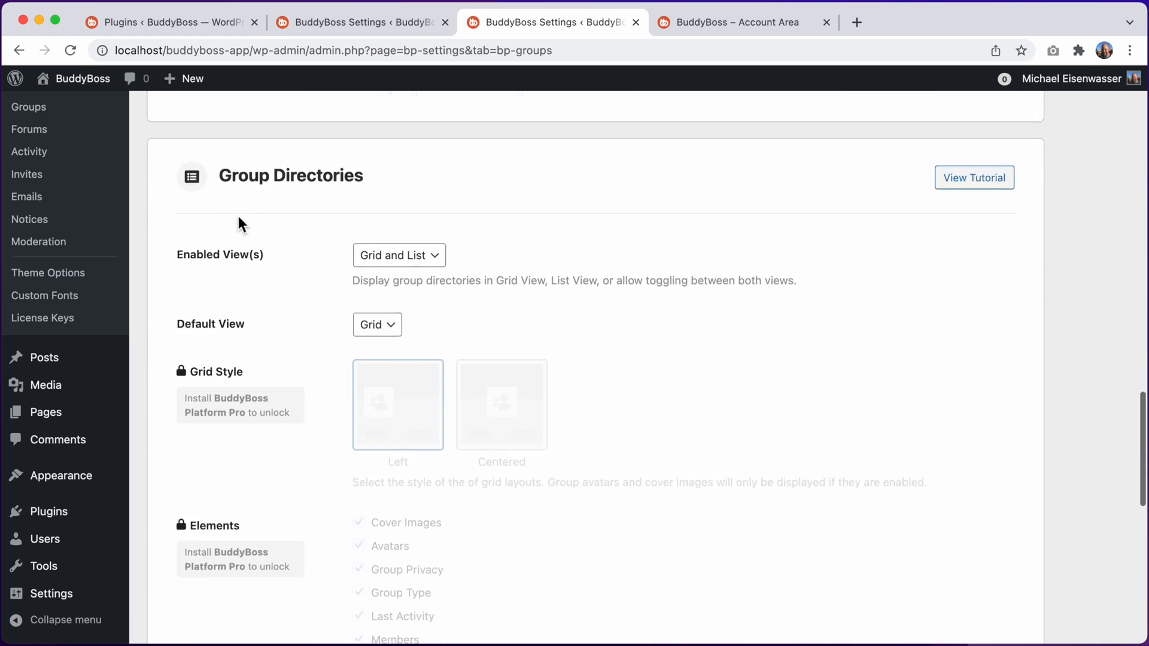
scroll("down", 3)
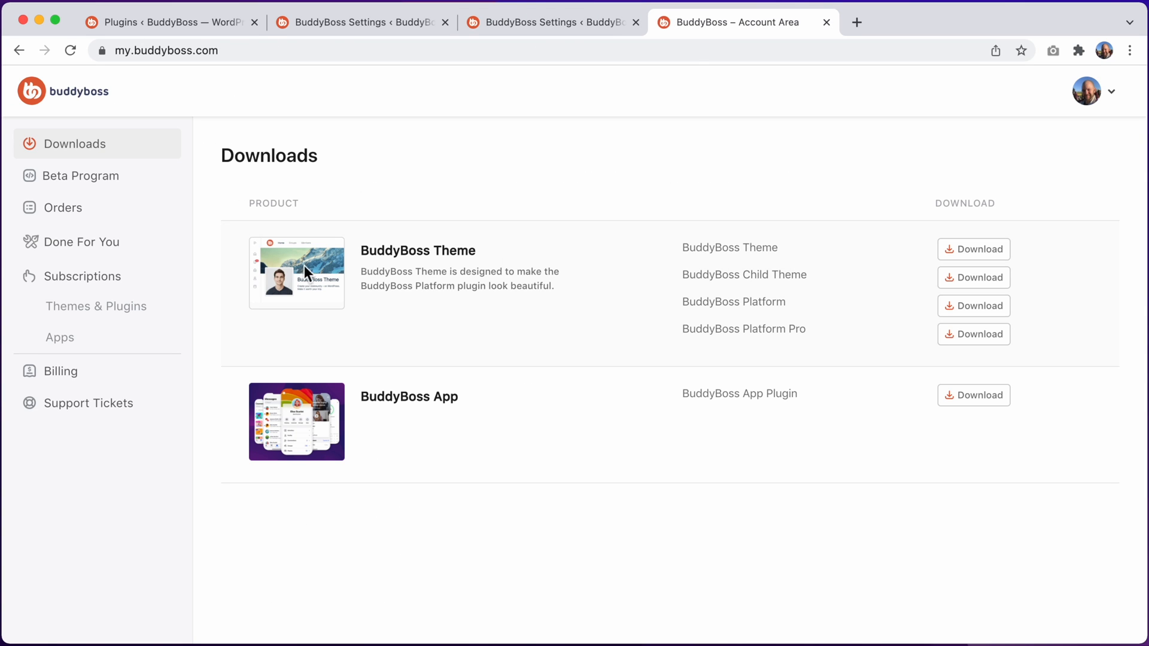
mouse_move(717, 336)
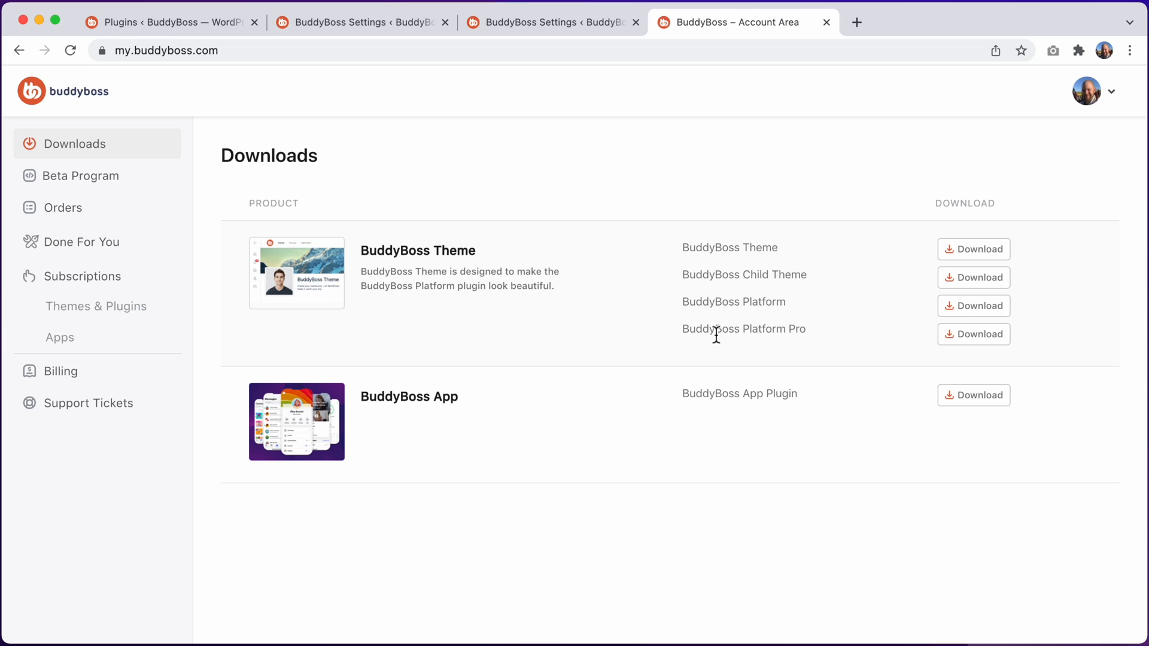
mouse_move(762, 329)
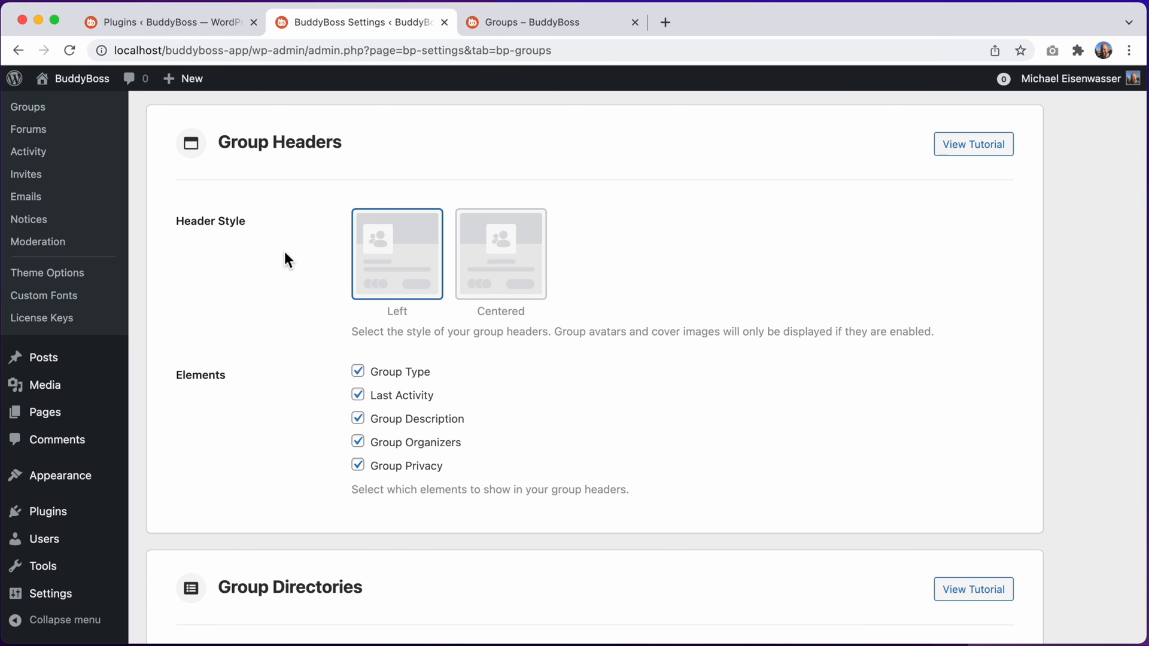
left_click(168, 22)
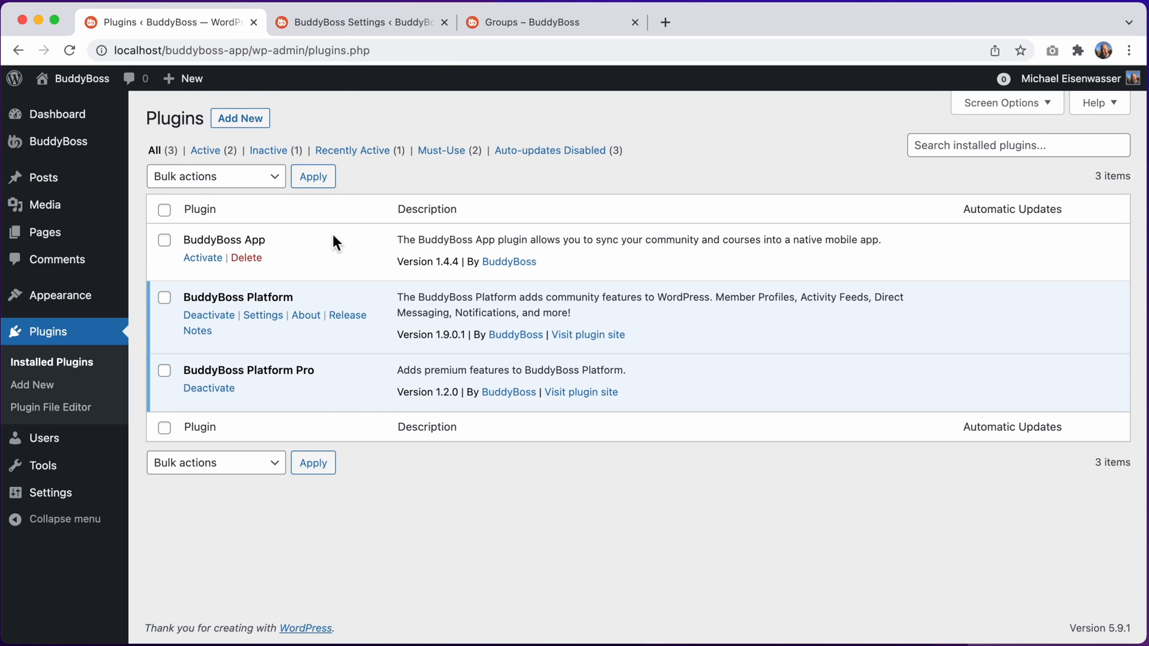
left_click(359, 22)
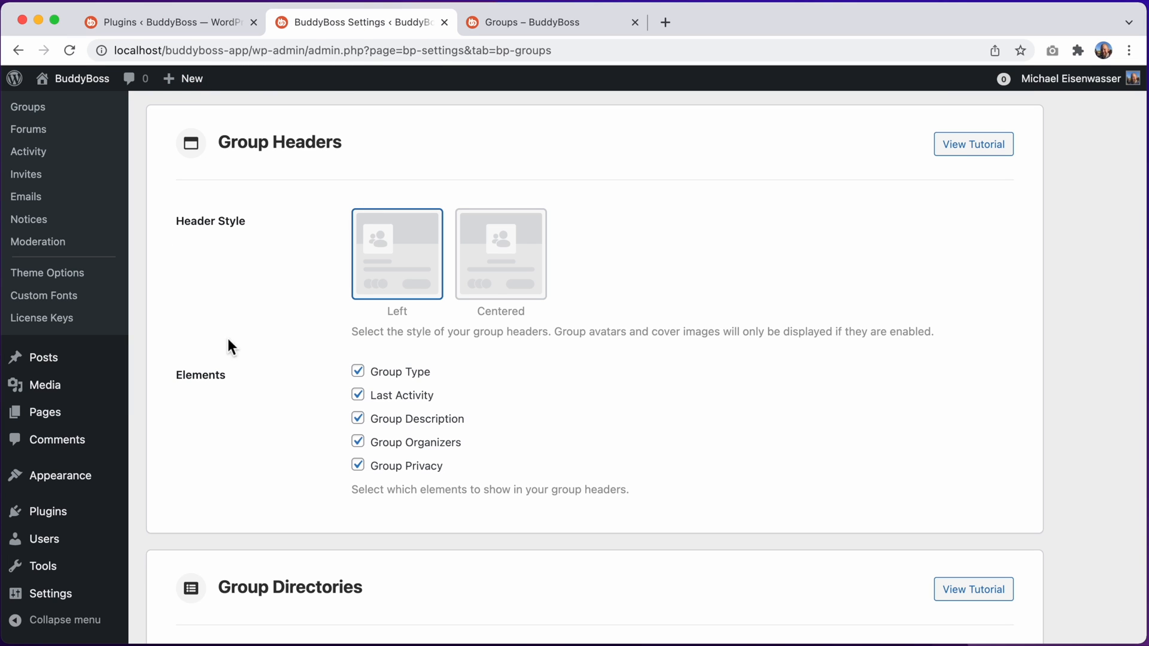
mouse_move(298, 313)
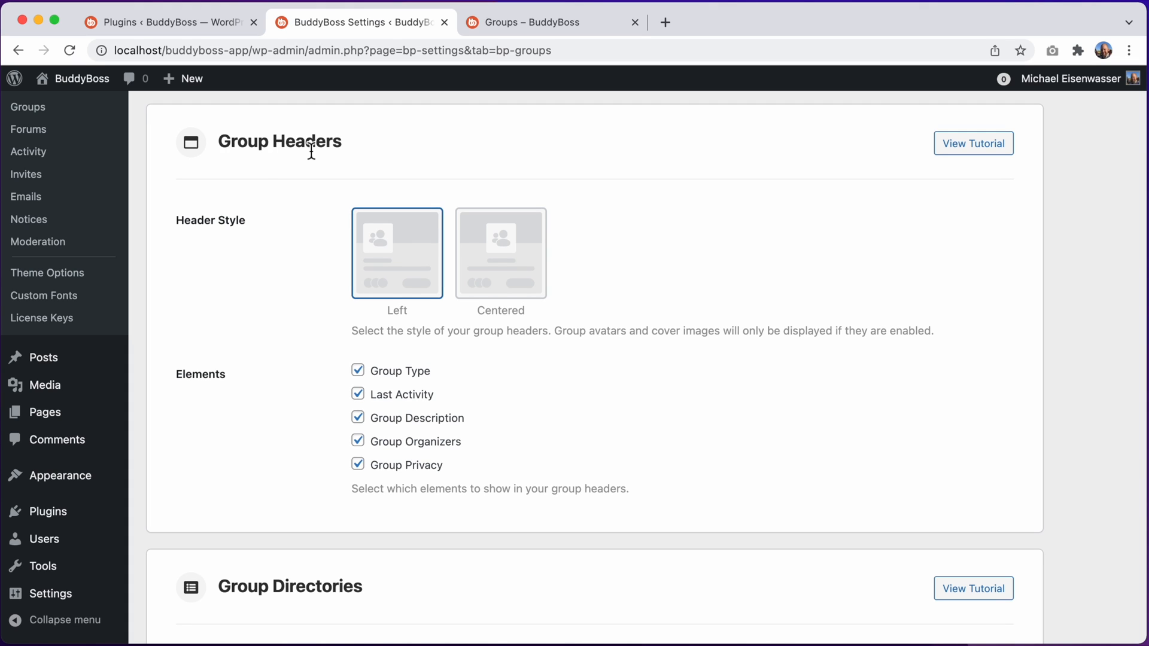
mouse_move(226, 228)
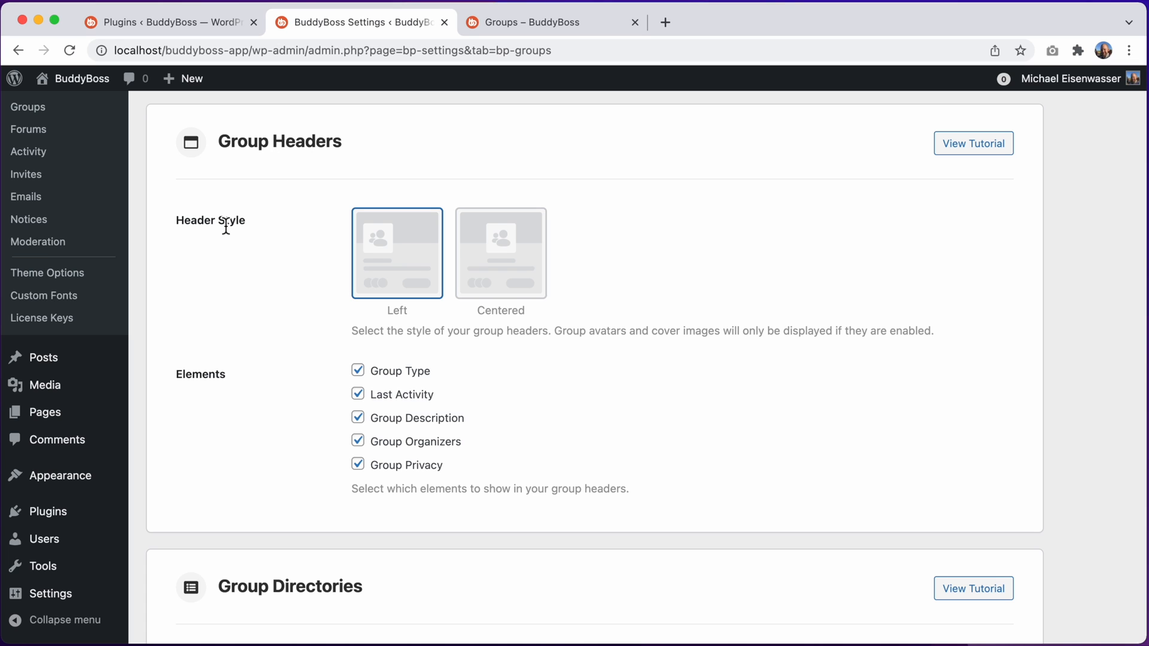
mouse_move(392, 258)
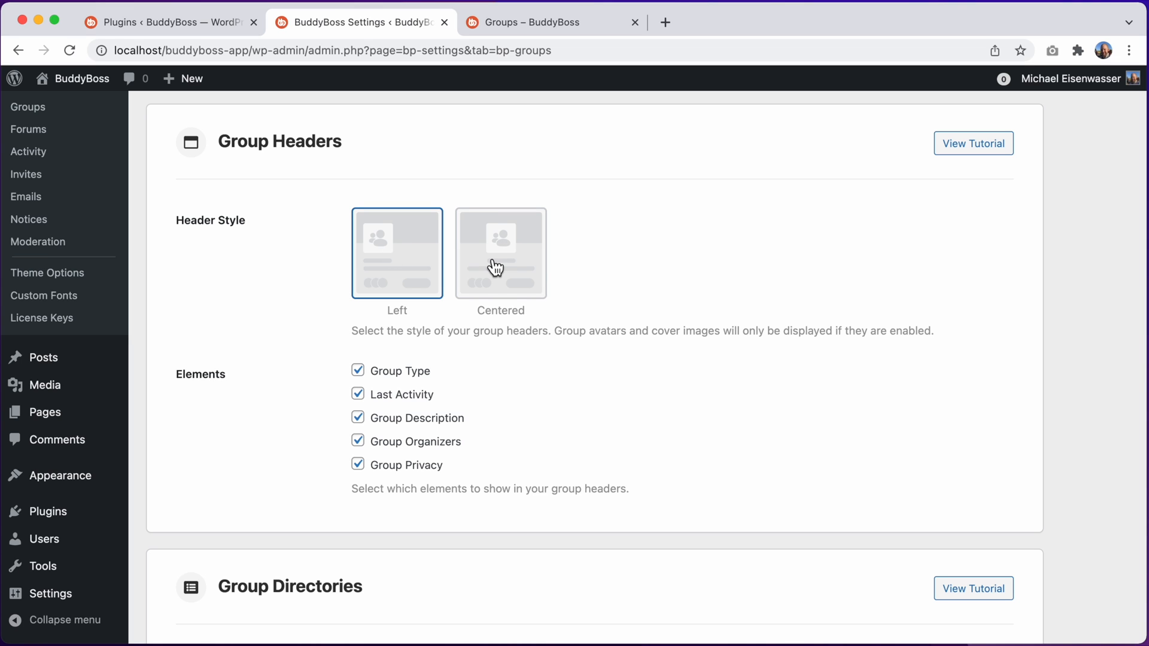
mouse_move(210, 372)
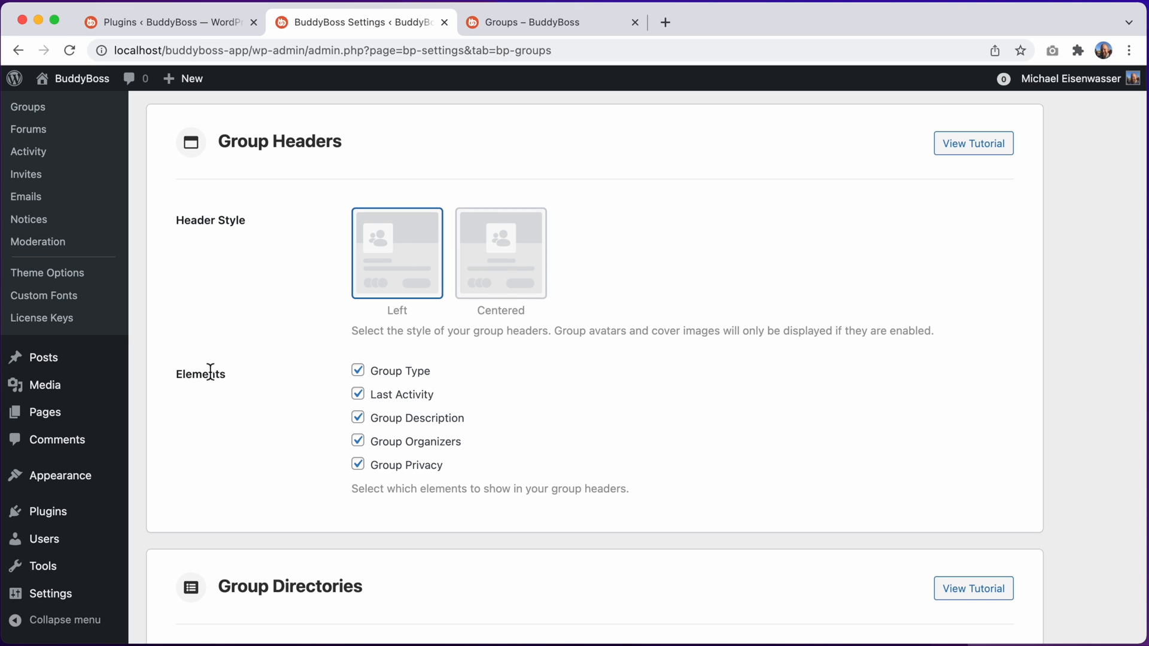
mouse_move(420, 410)
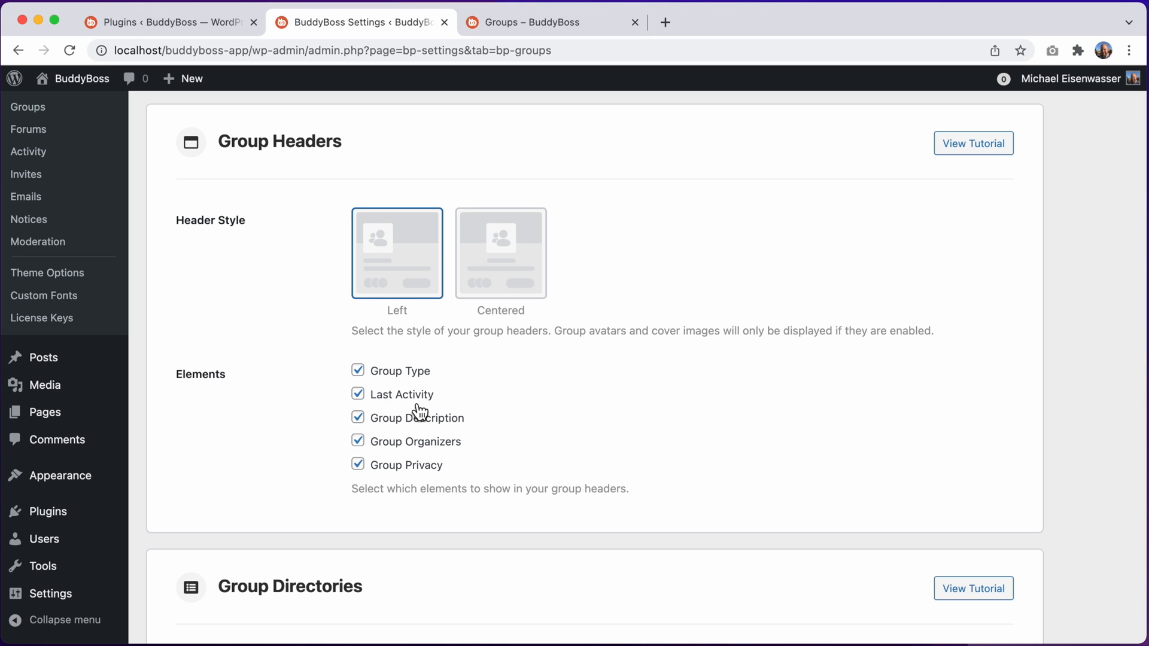
left_click(546, 22)
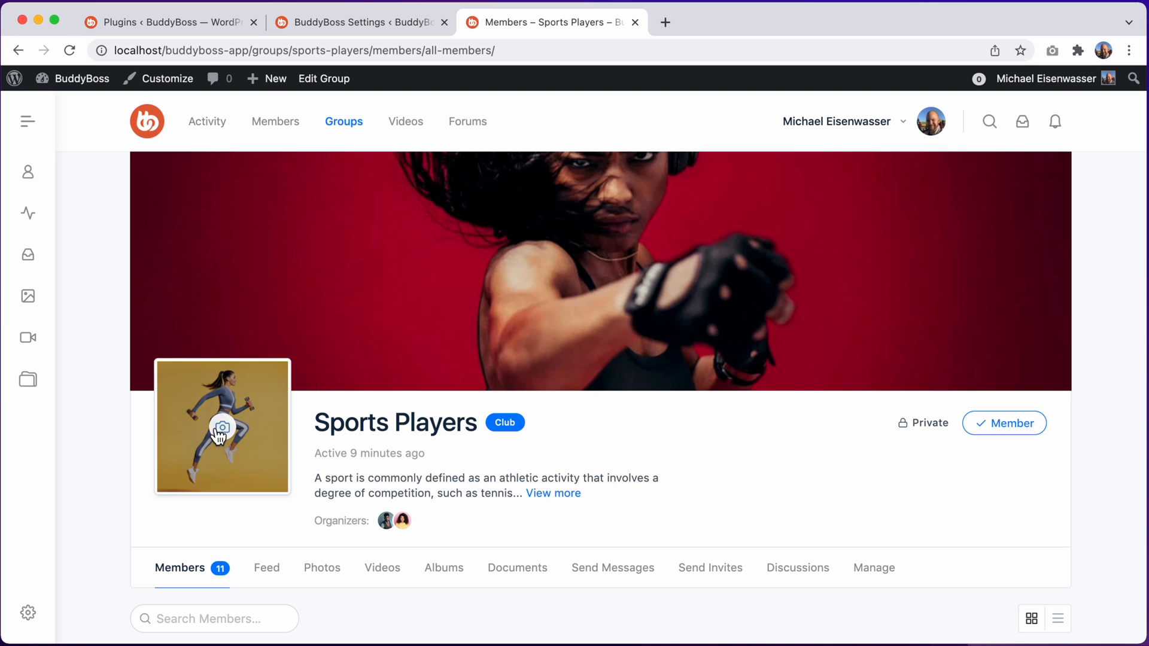
mouse_move(273, 408)
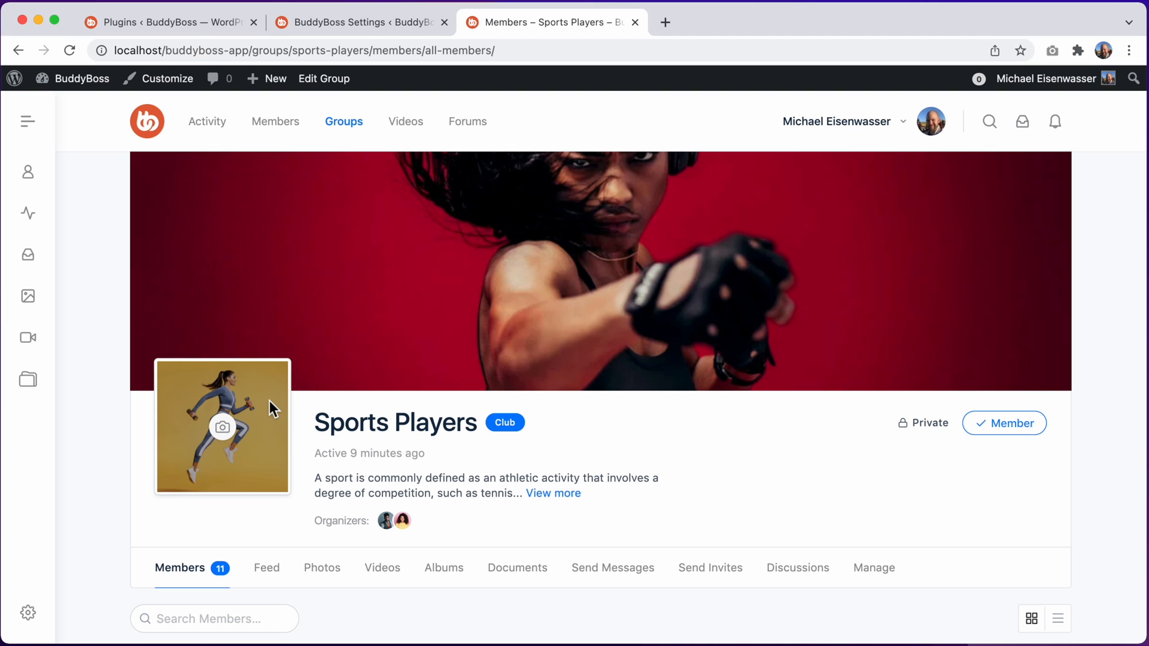
left_click(355, 22)
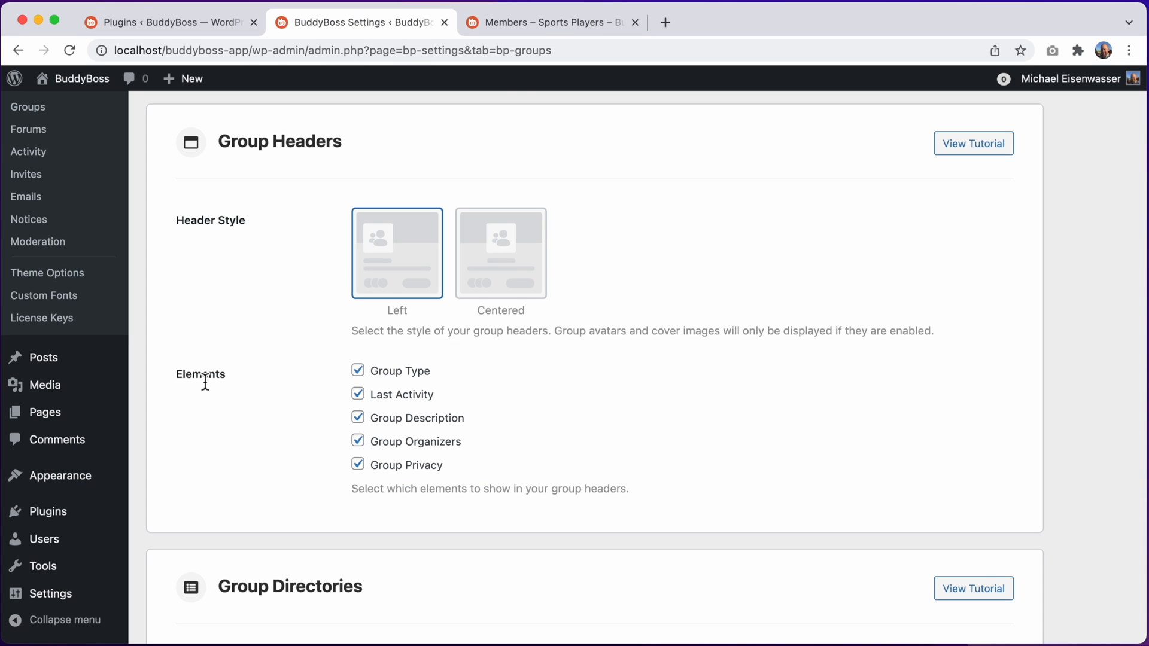
left_click(549, 22)
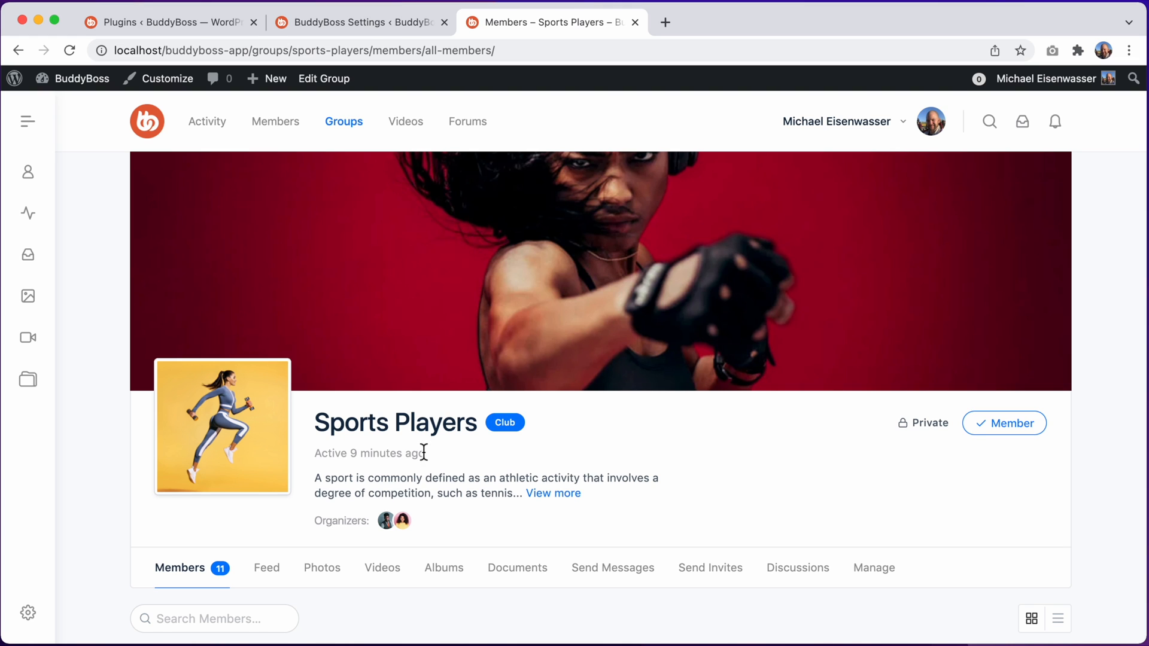
mouse_move(471, 475)
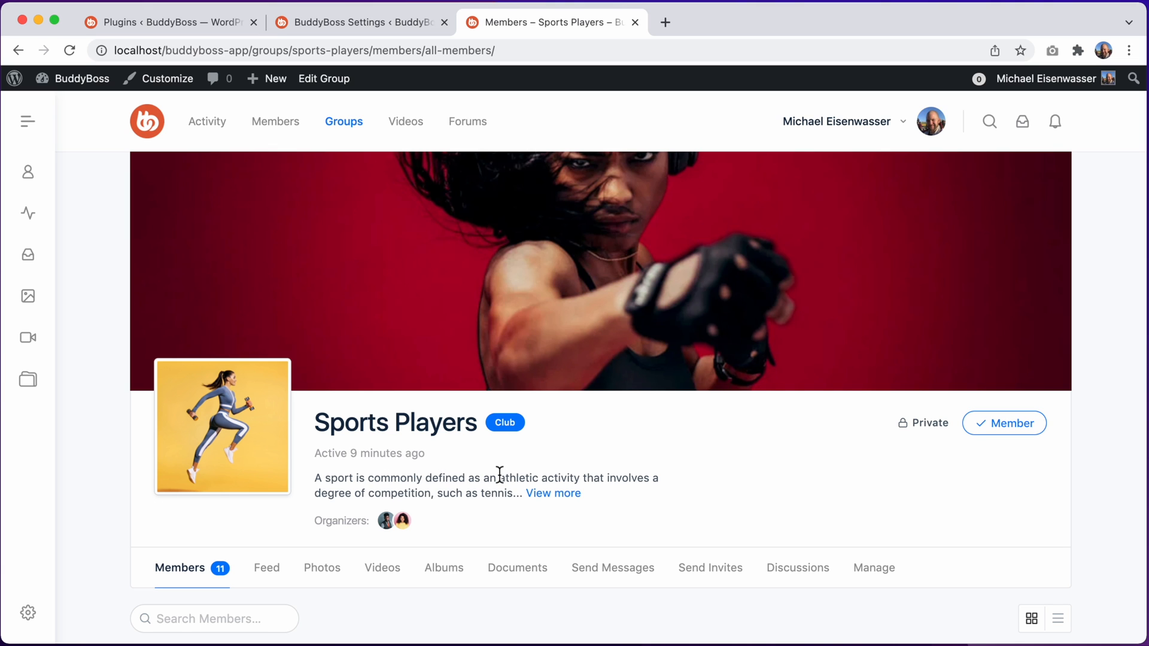
left_click(552, 493)
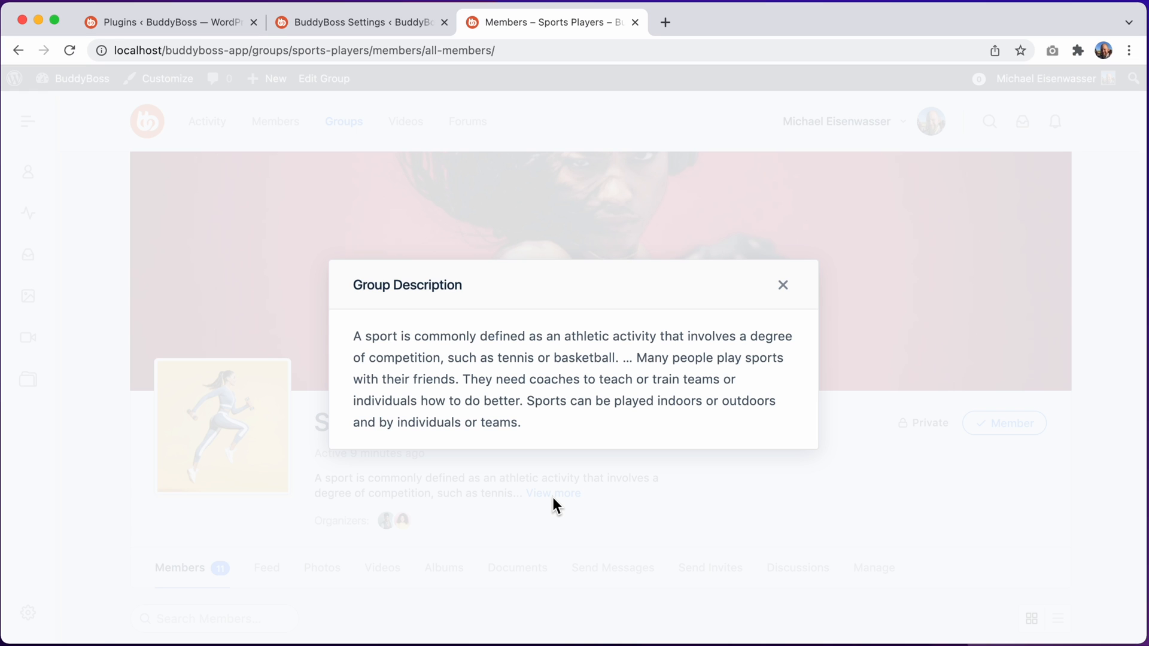
mouse_move(733, 302)
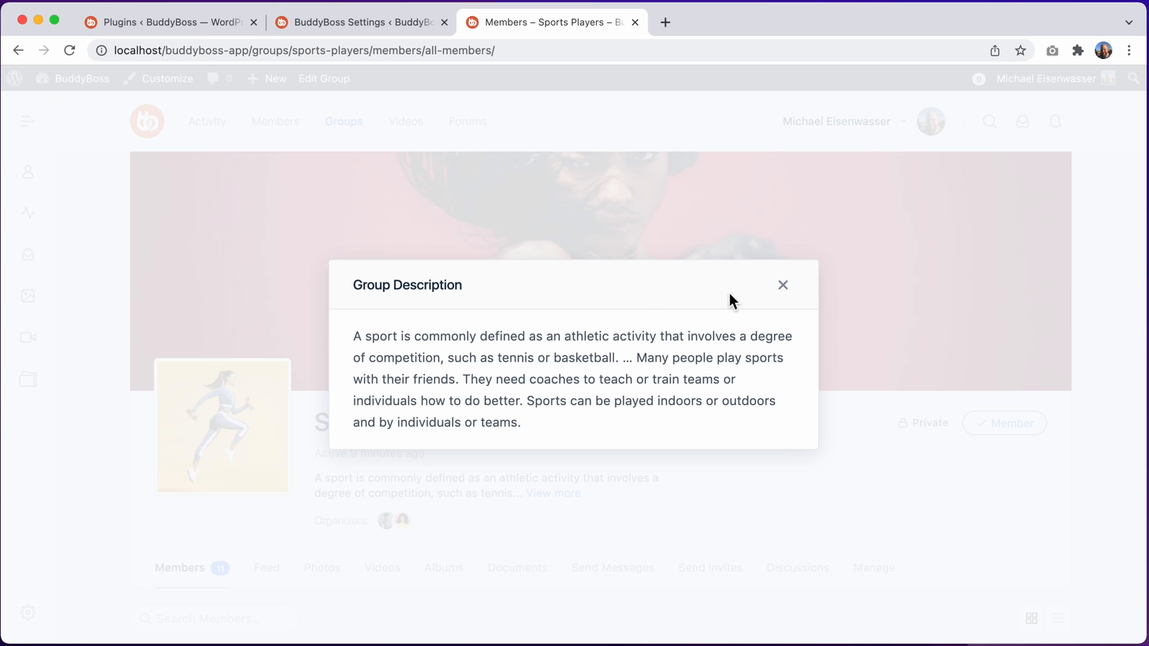
left_click(782, 285)
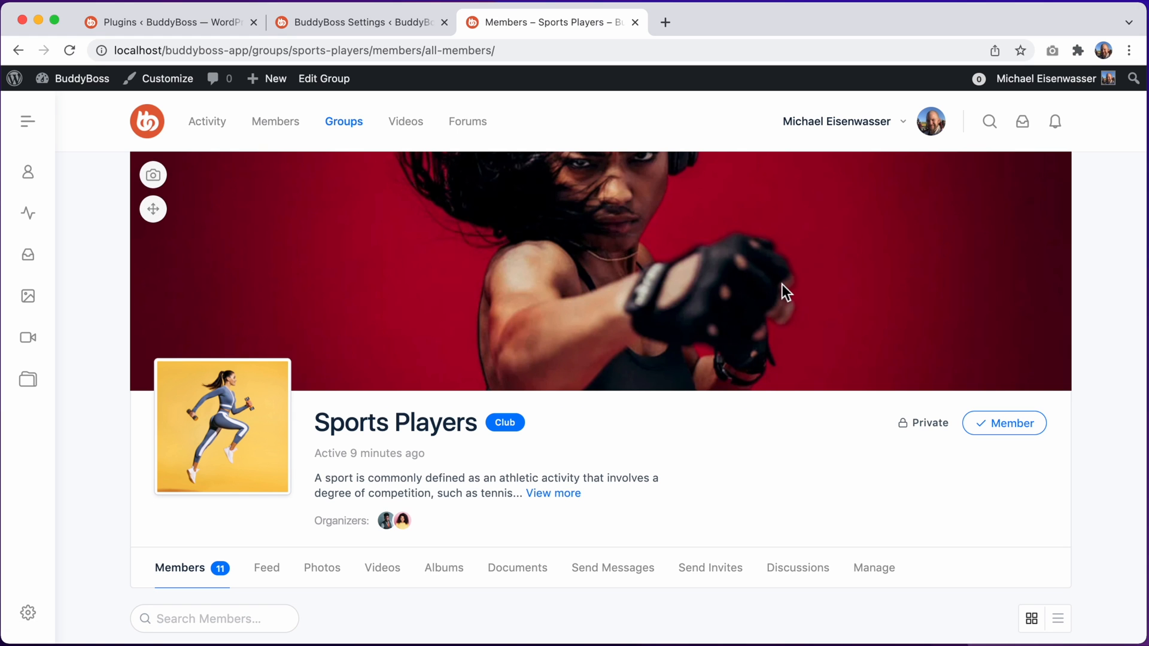
mouse_move(386, 520)
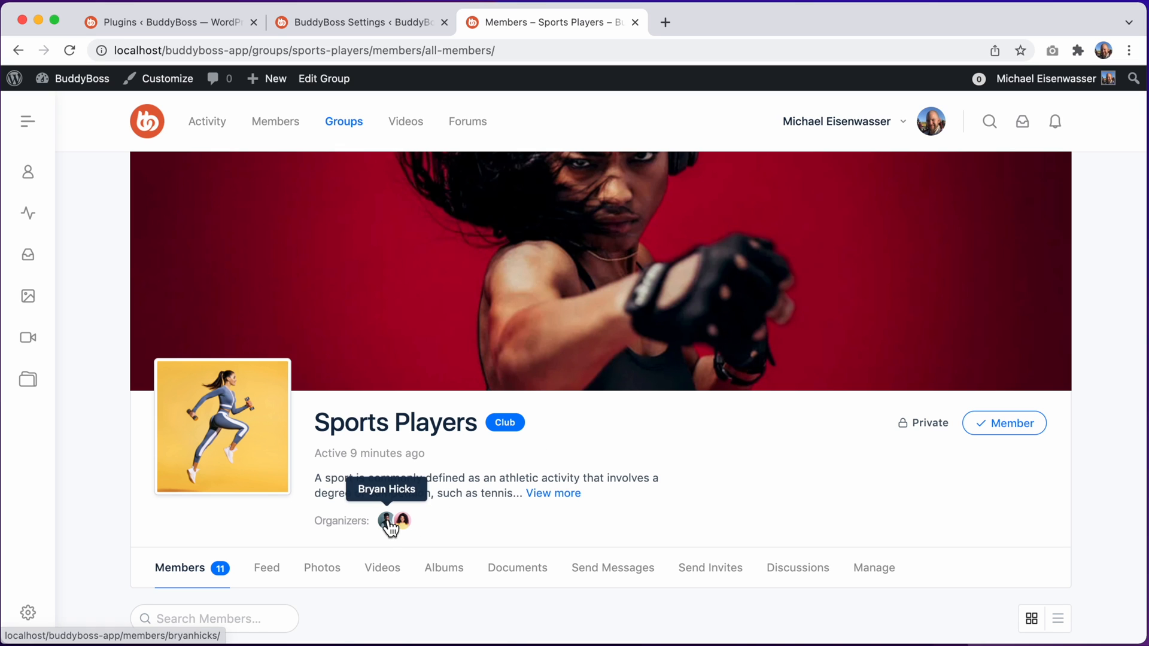
mouse_move(408, 522)
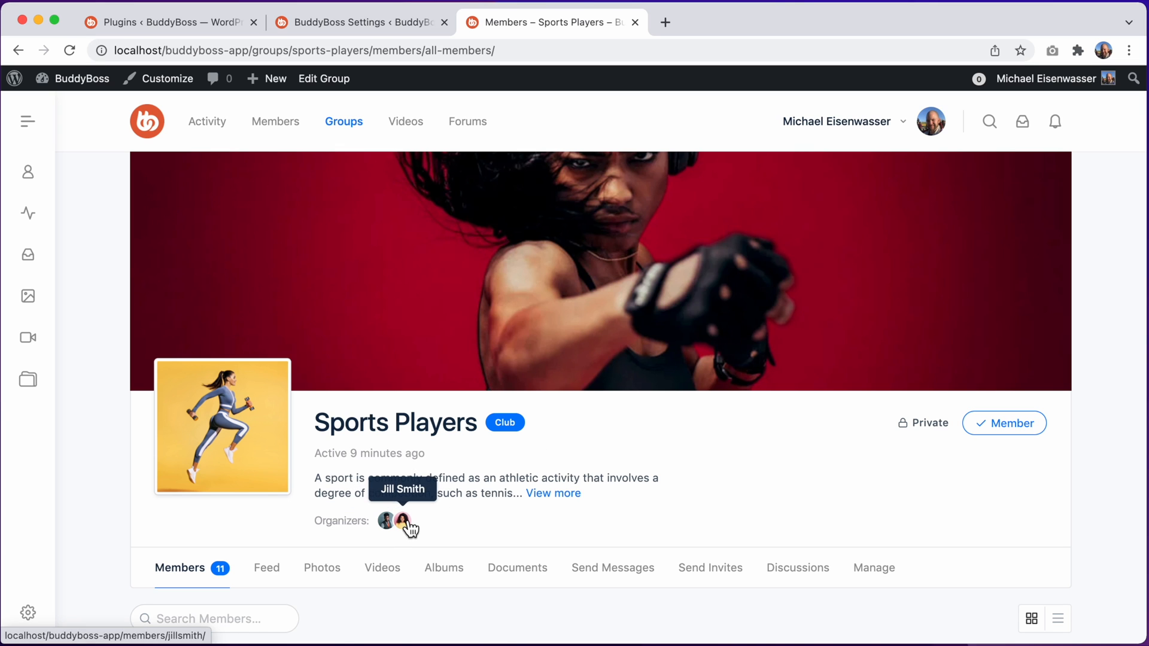
mouse_move(929, 423)
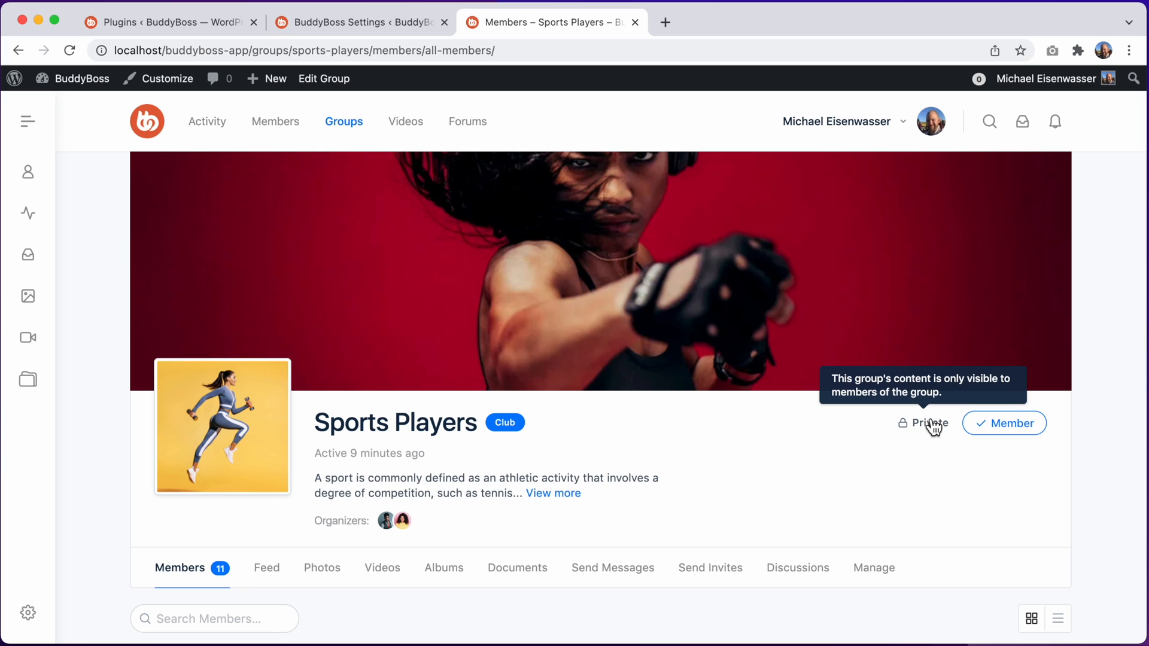
mouse_move(858, 474)
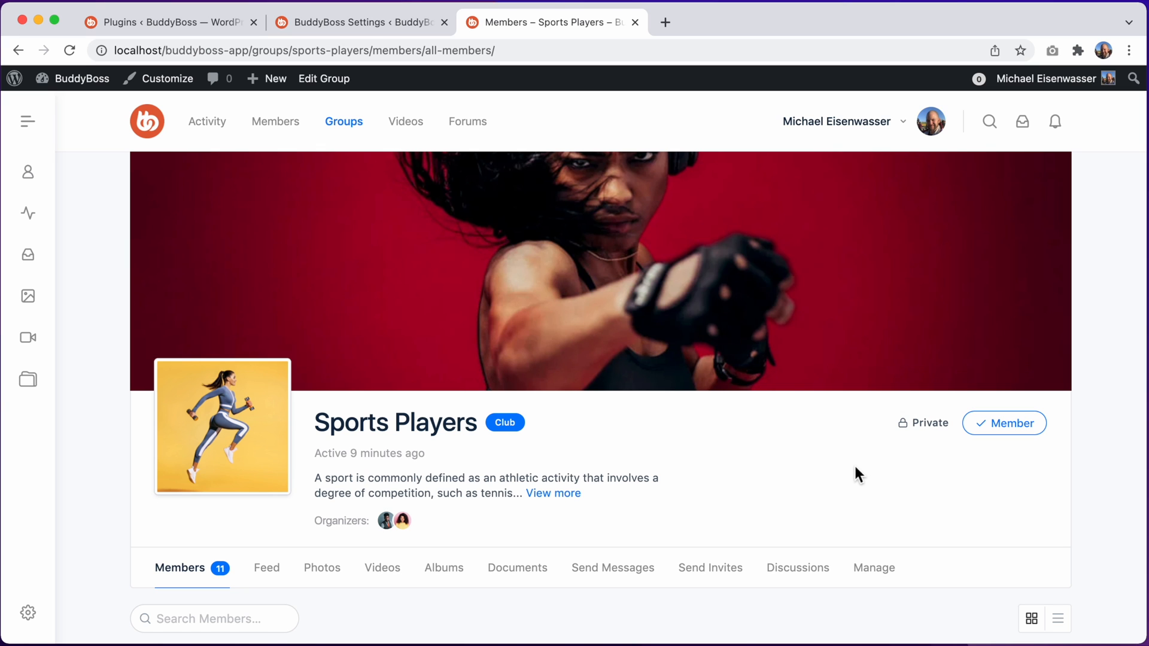
Choose the Centered header style, hide type, description and organizers, and save
left_click(358, 22)
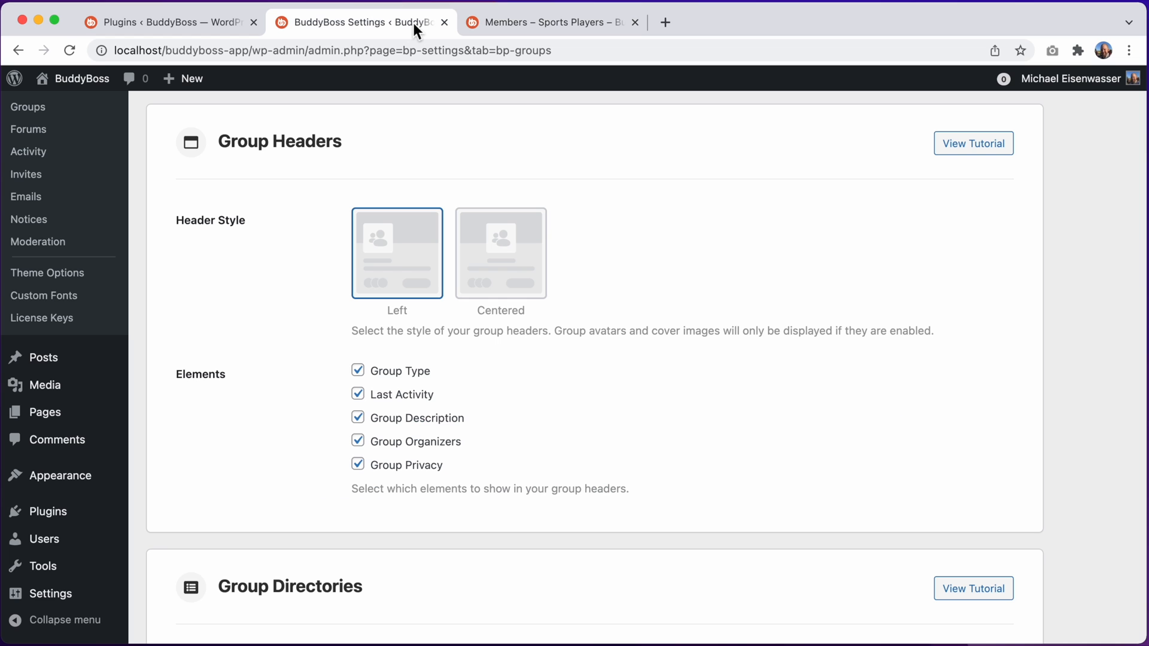
mouse_move(388, 252)
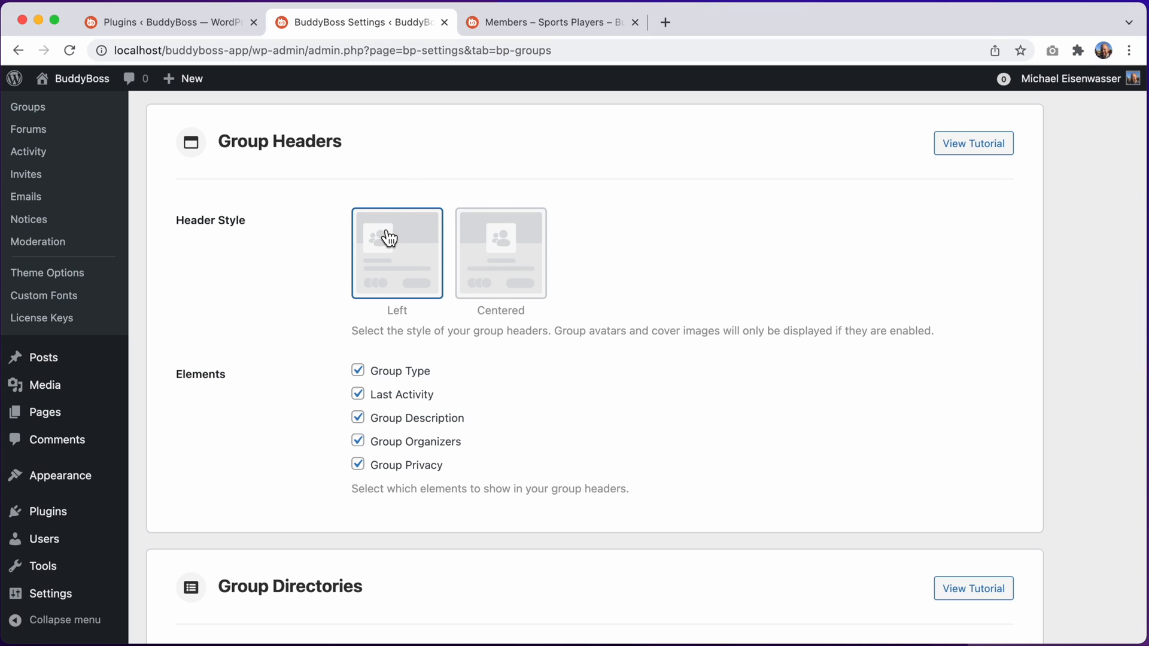
left_click(500, 253)
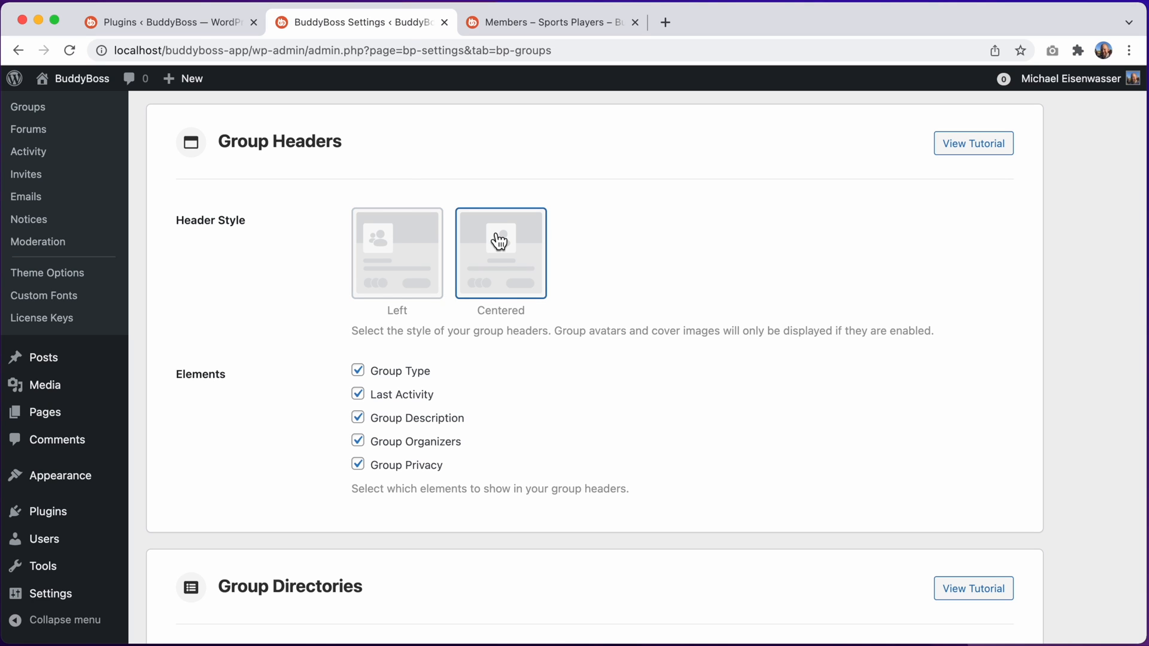
mouse_move(417, 402)
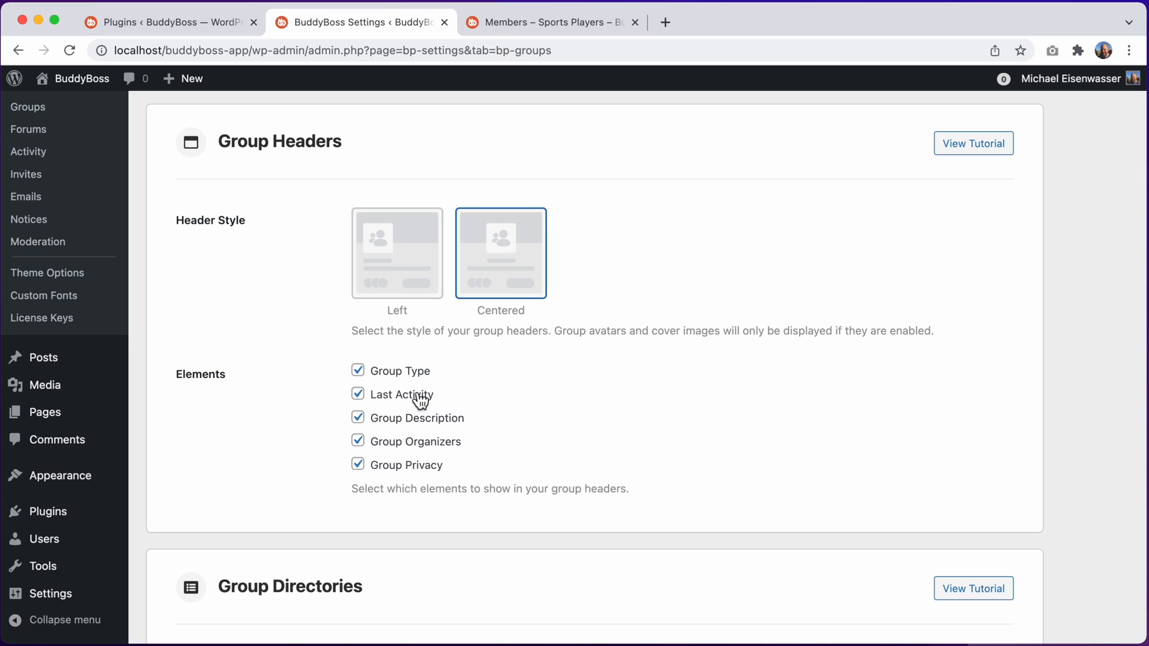
mouse_move(420, 479)
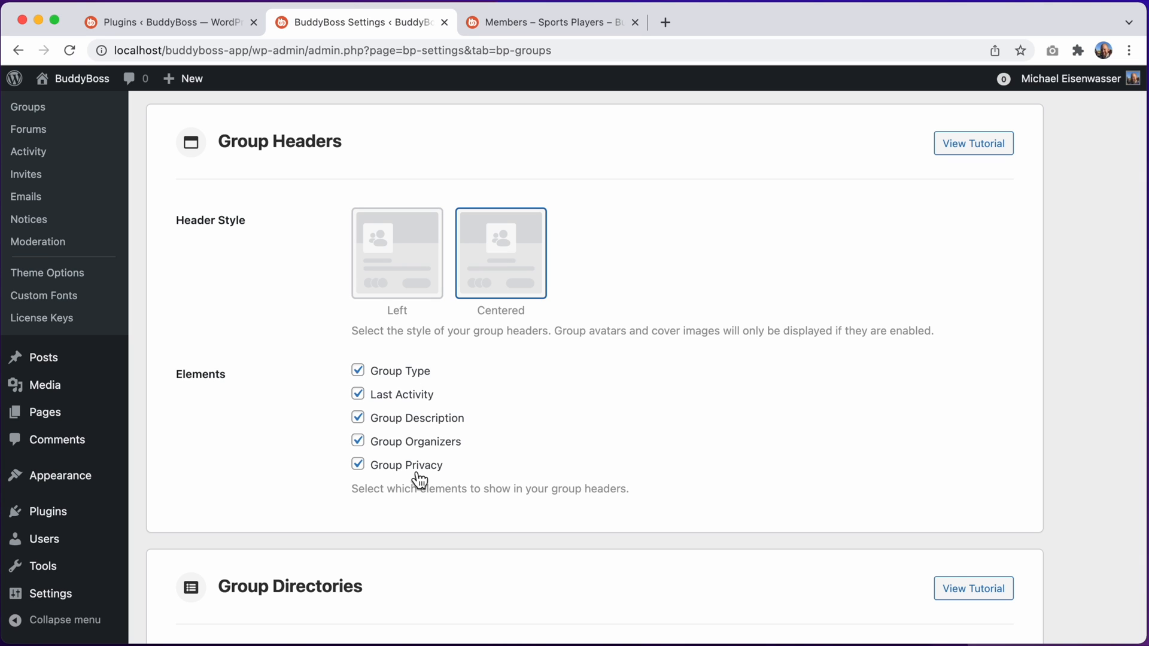
left_click(357, 370)
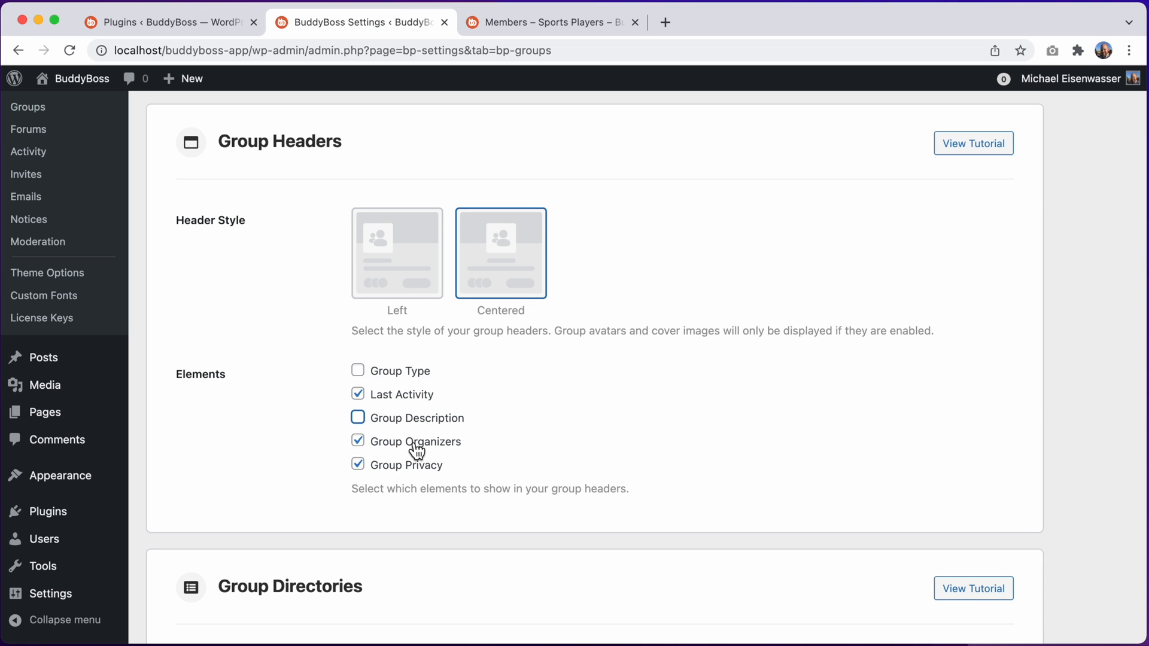
left_click(358, 440)
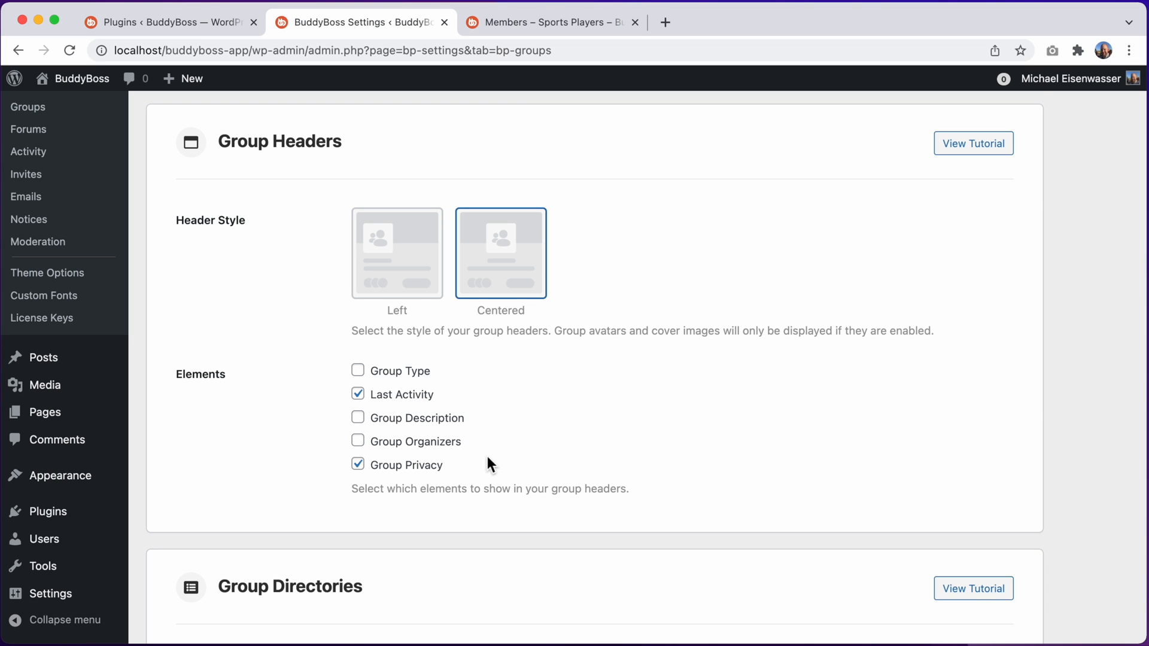
scroll("down", 3)
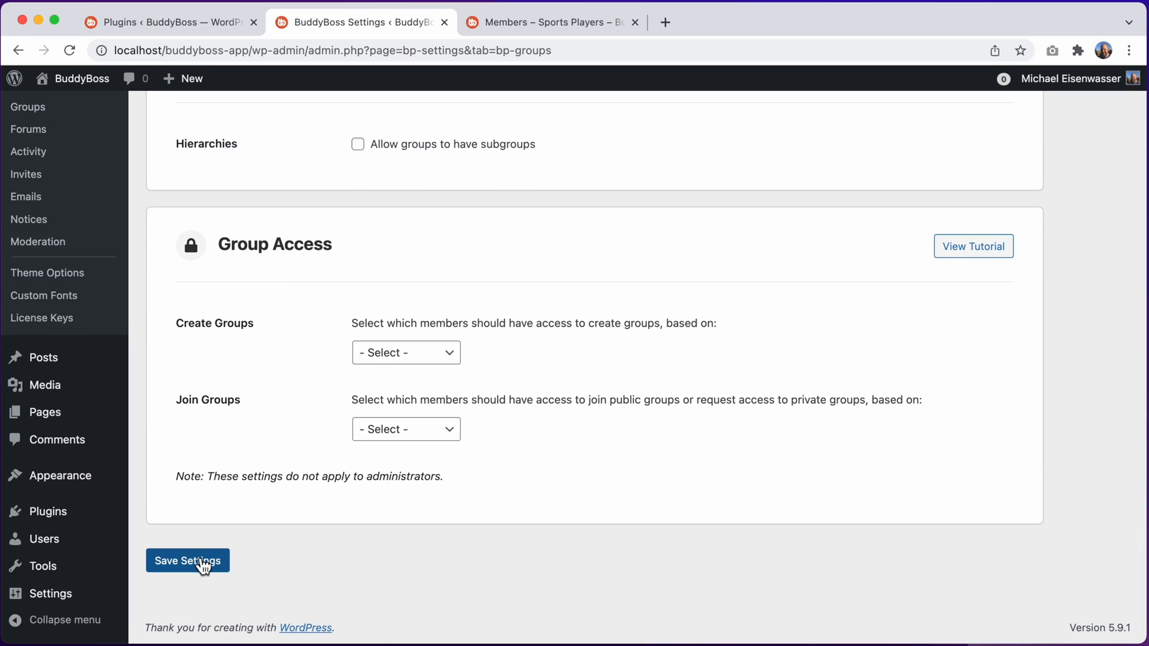
left_click(187, 561)
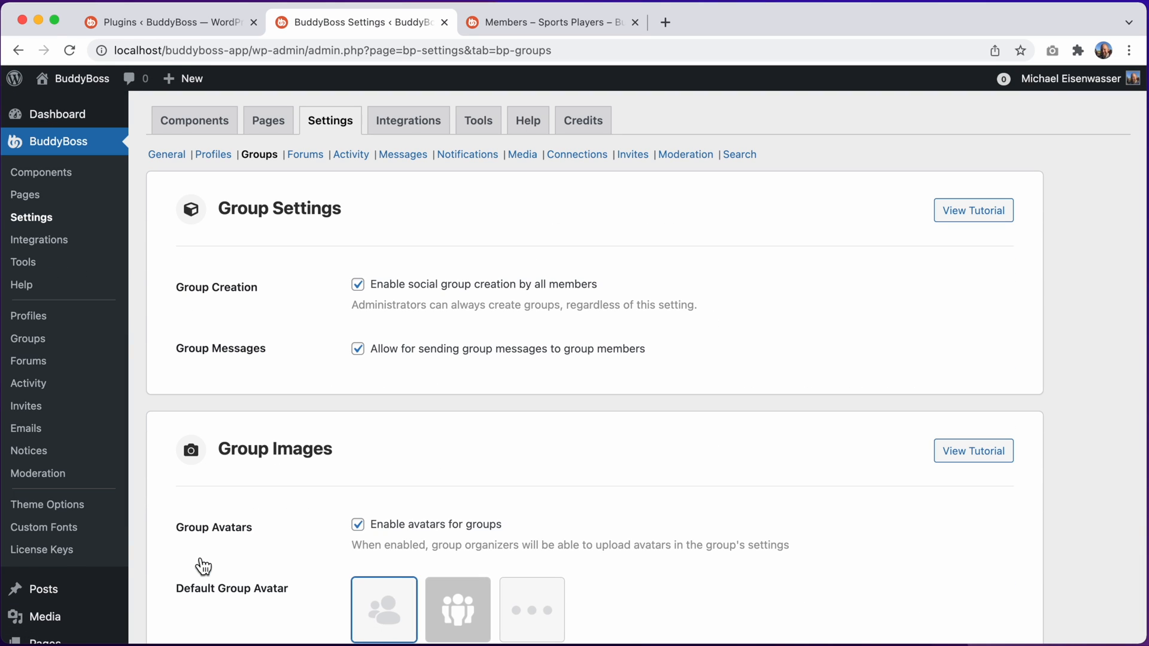
Reload the Sports Players group page to see its centered, simplified header
left_click(545, 23)
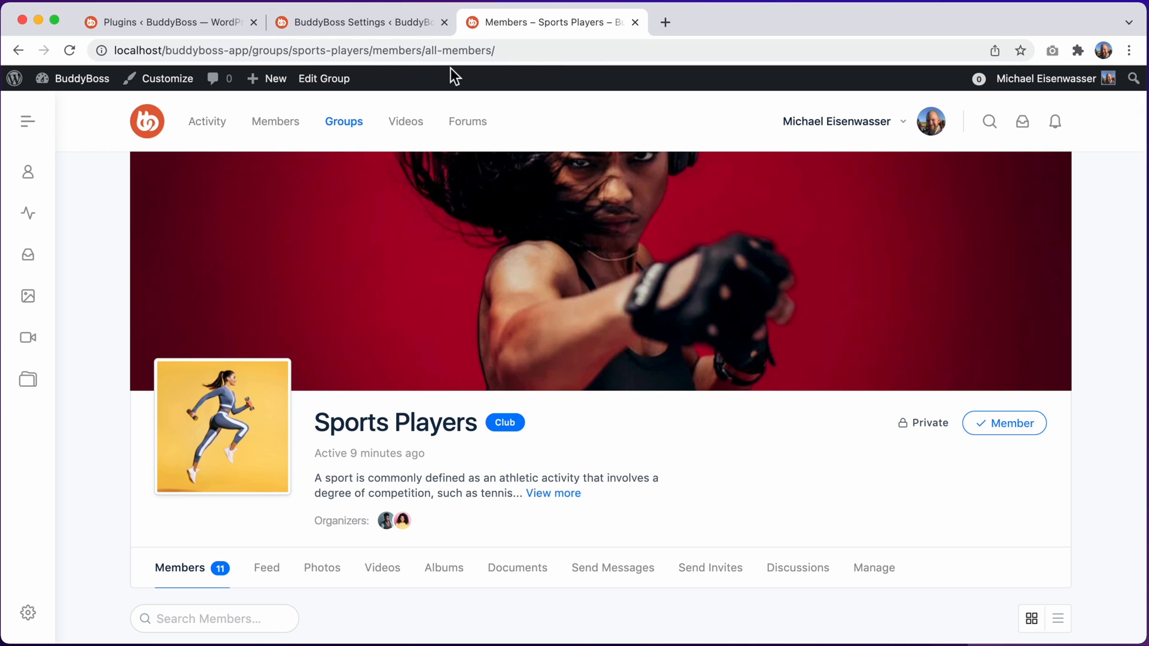
left_click(69, 49)
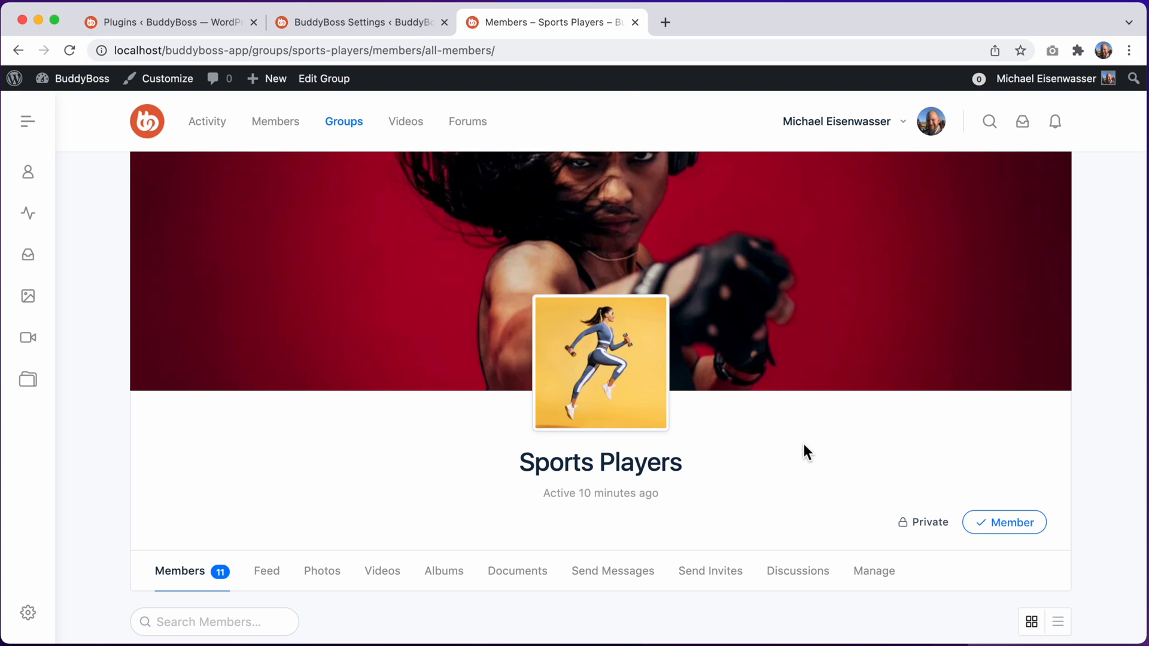
mouse_move(365, 152)
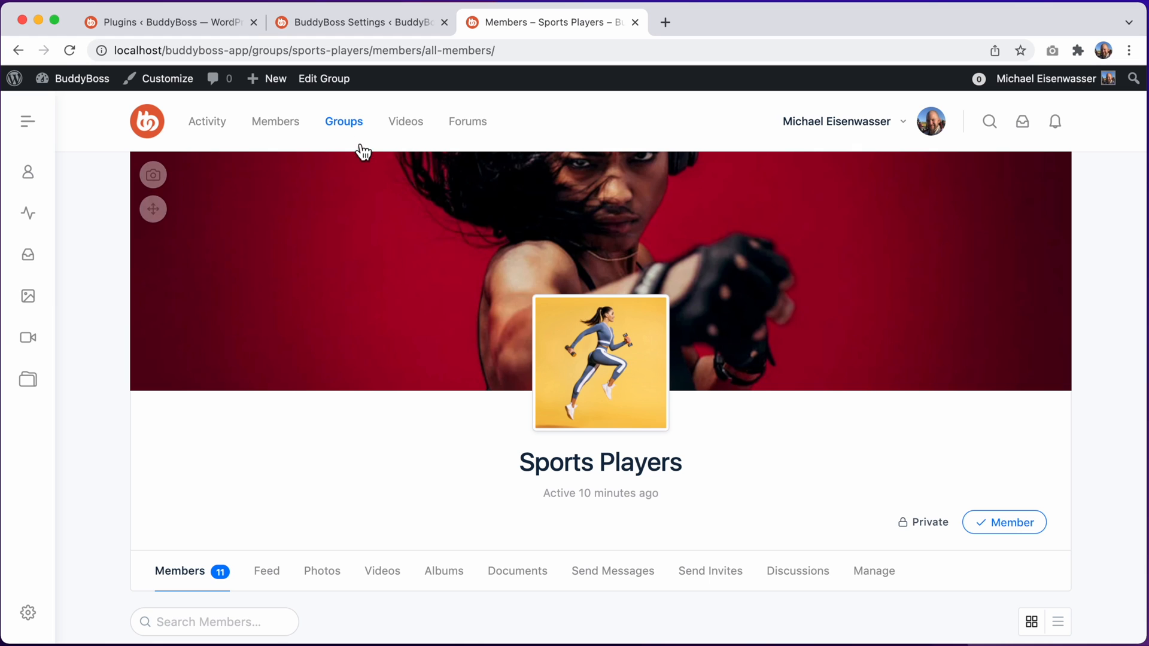
Review the directory grid and its admin settings, then switch the directory to list view
left_click(343, 121)
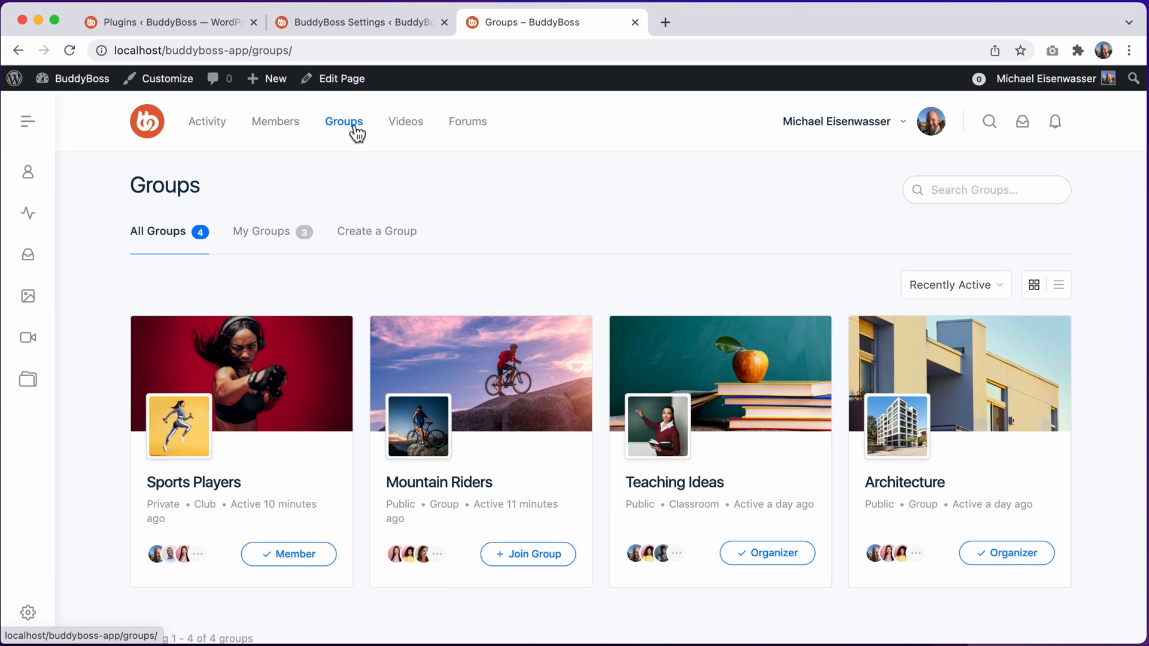
mouse_move(198, 408)
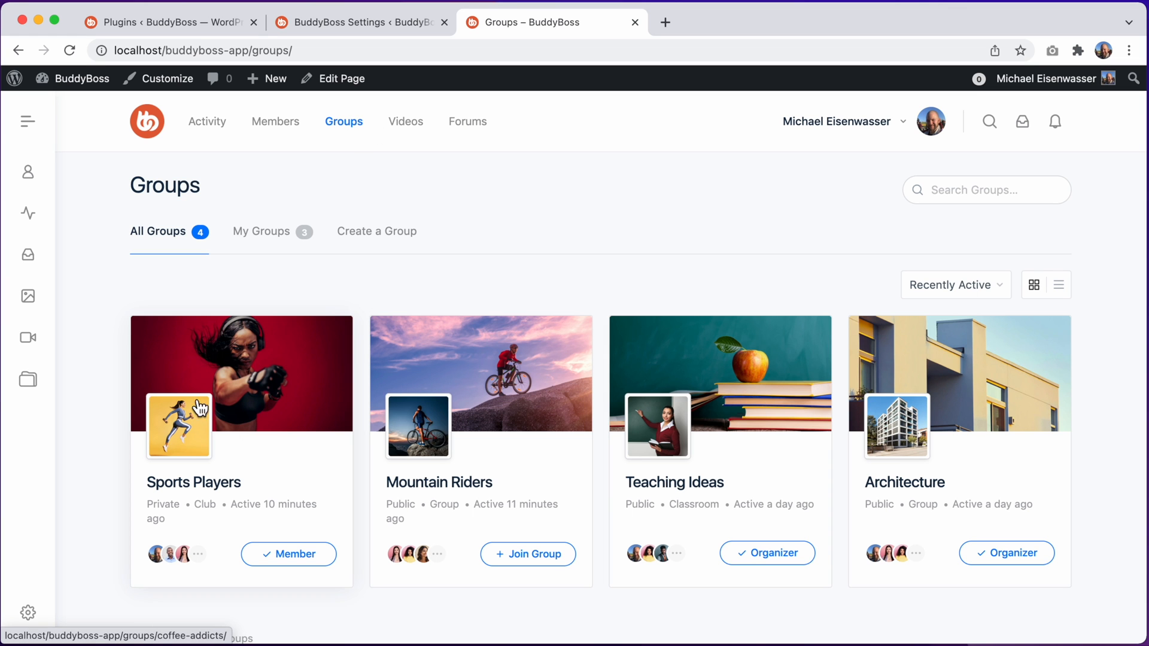
left_click(359, 22)
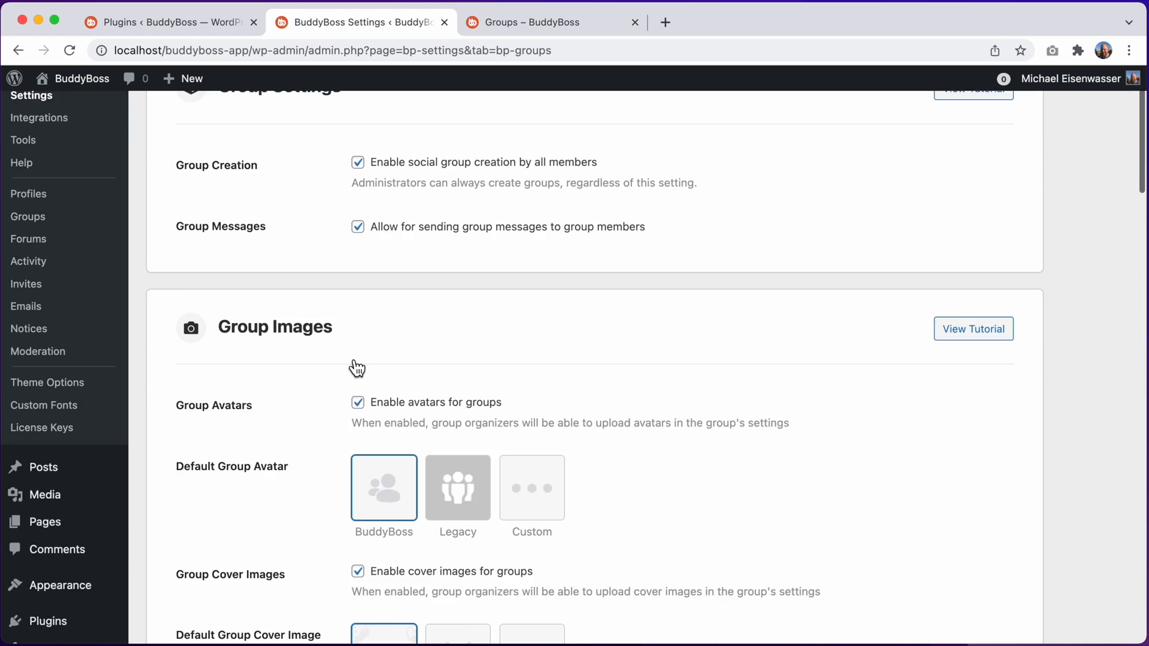
scroll("down", 3)
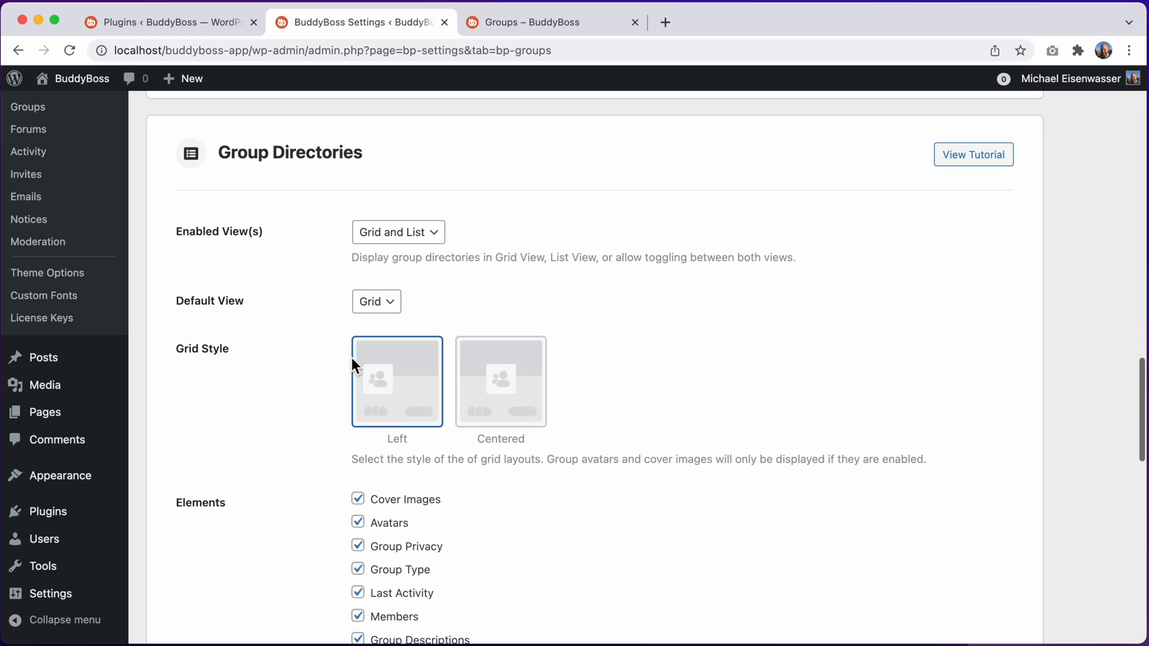
scroll("down", 3)
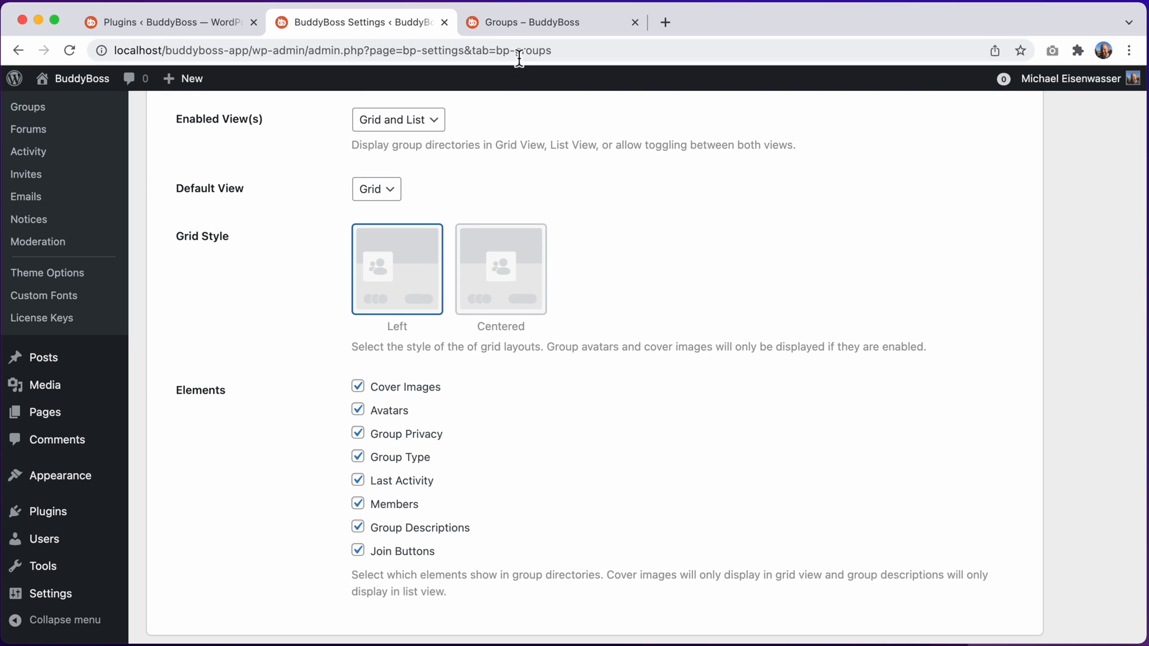
left_click(546, 22)
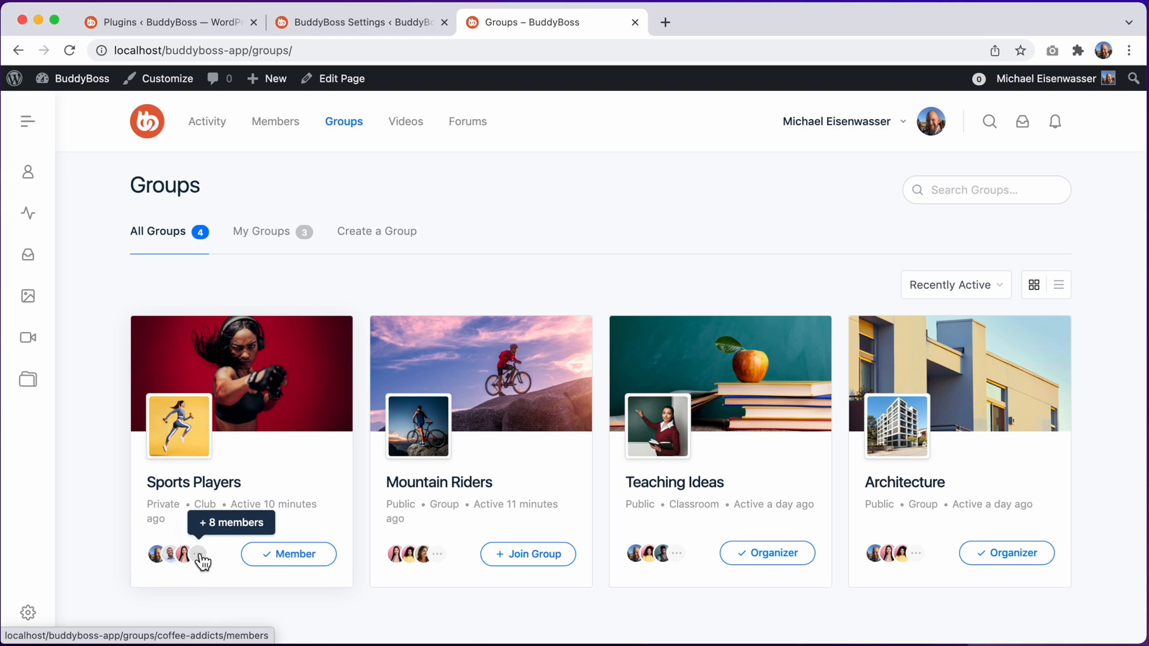
mouse_move(229, 562)
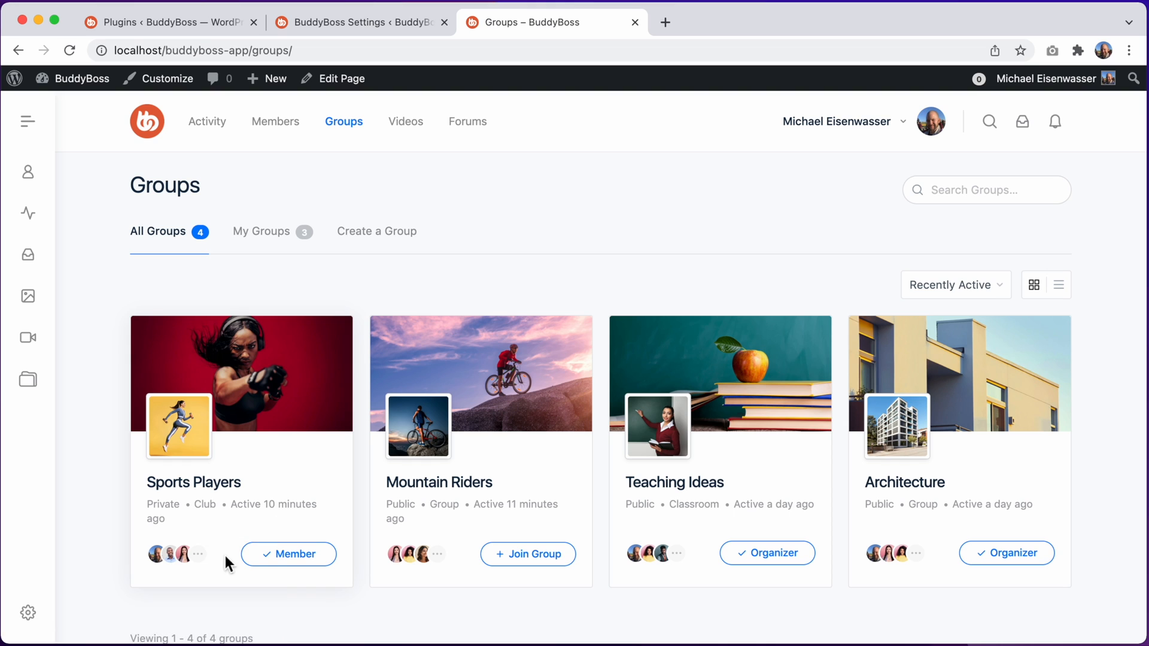
mouse_move(516, 535)
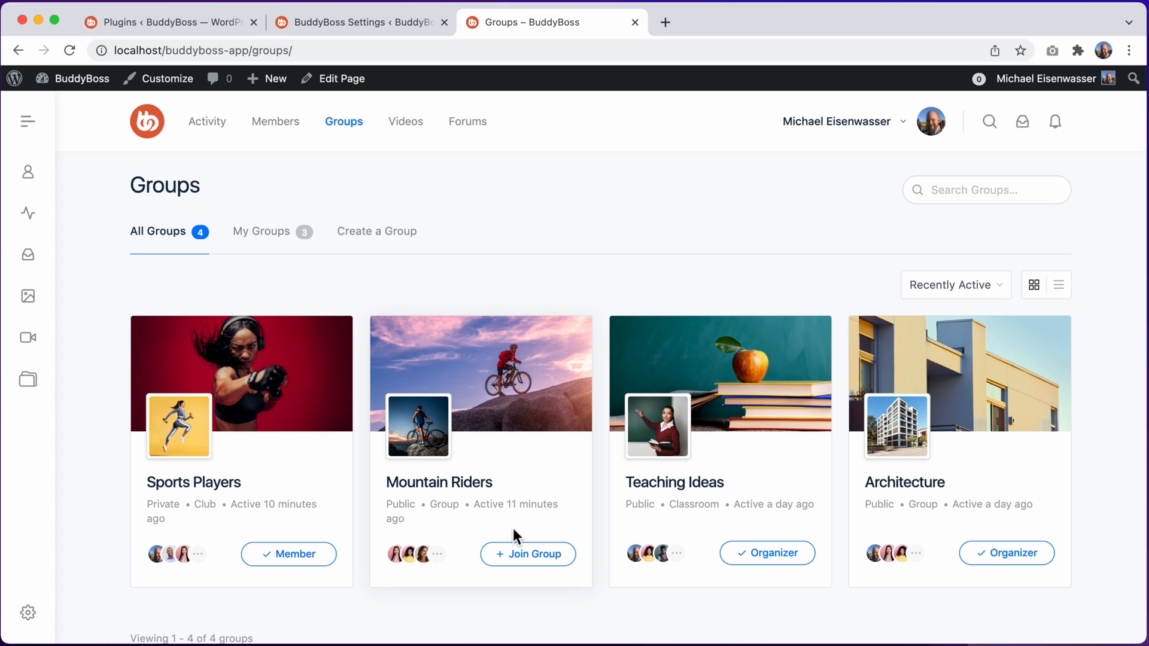
mouse_move(505, 370)
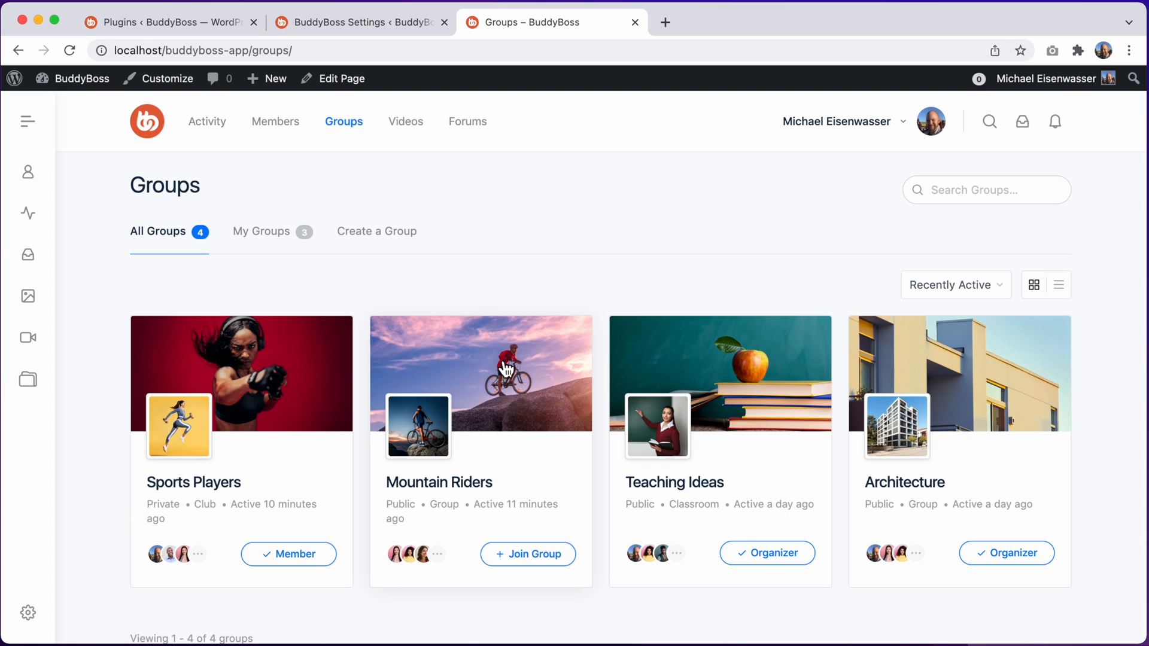
mouse_move(746, 352)
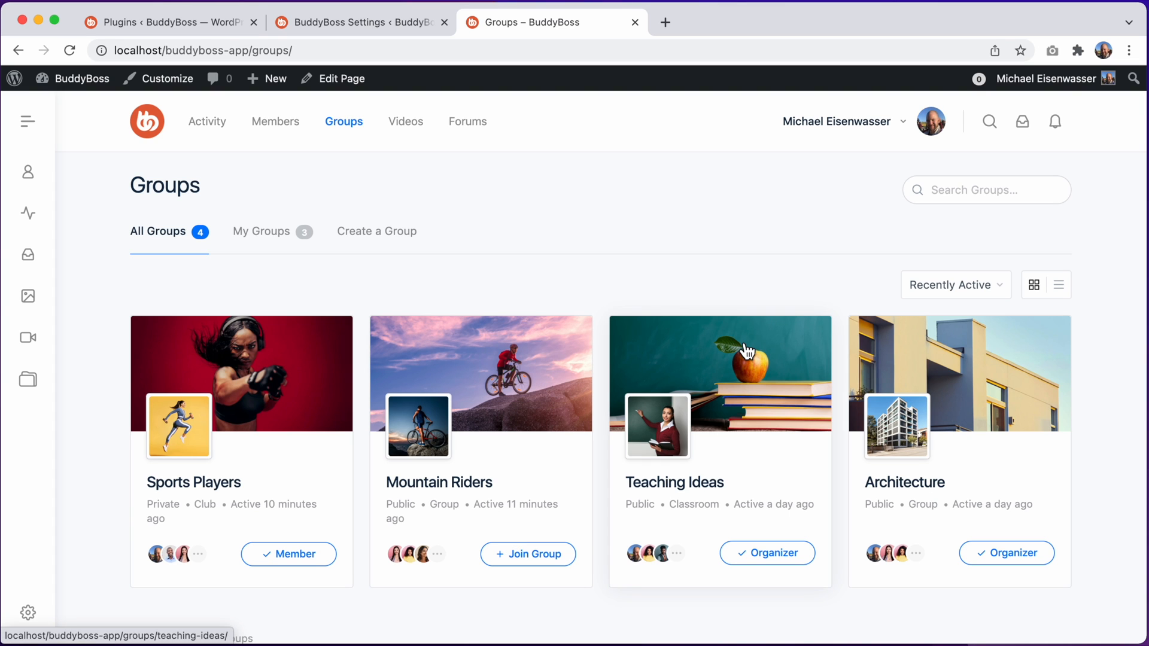
mouse_move(1034, 286)
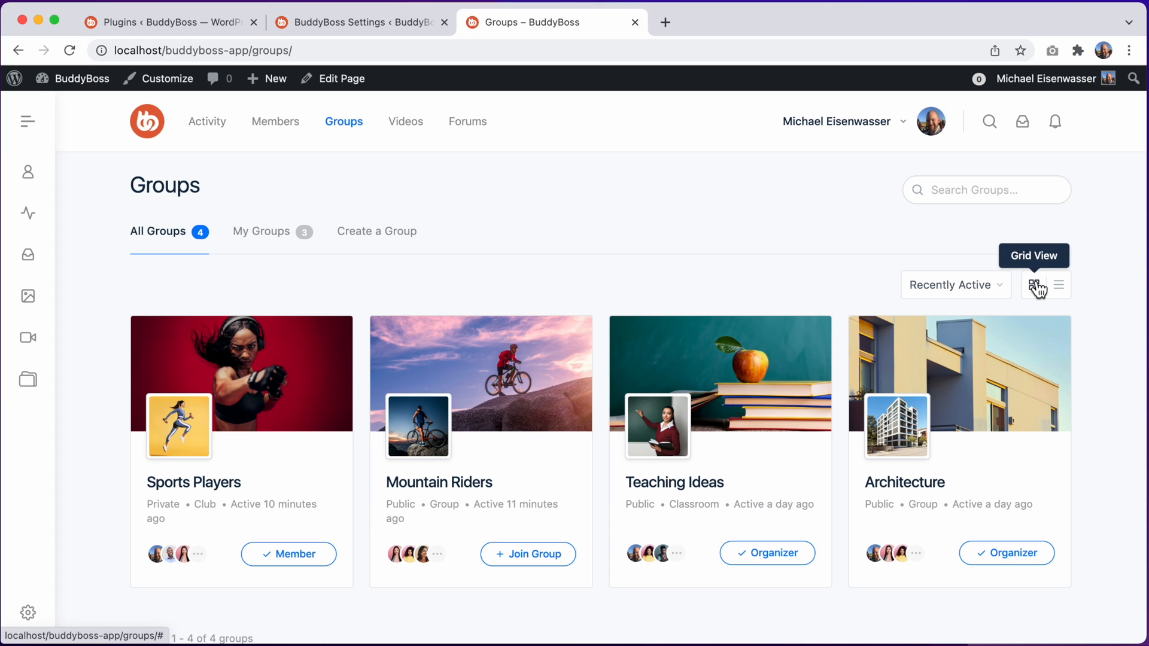
left_click(1060, 284)
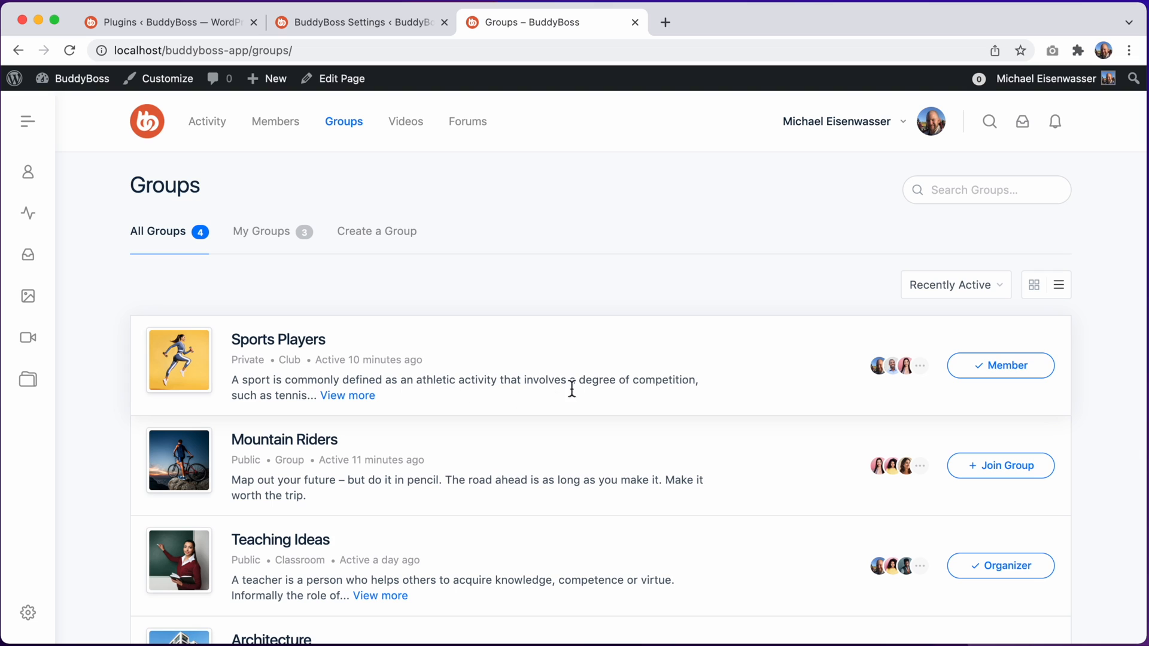
mouse_move(829, 378)
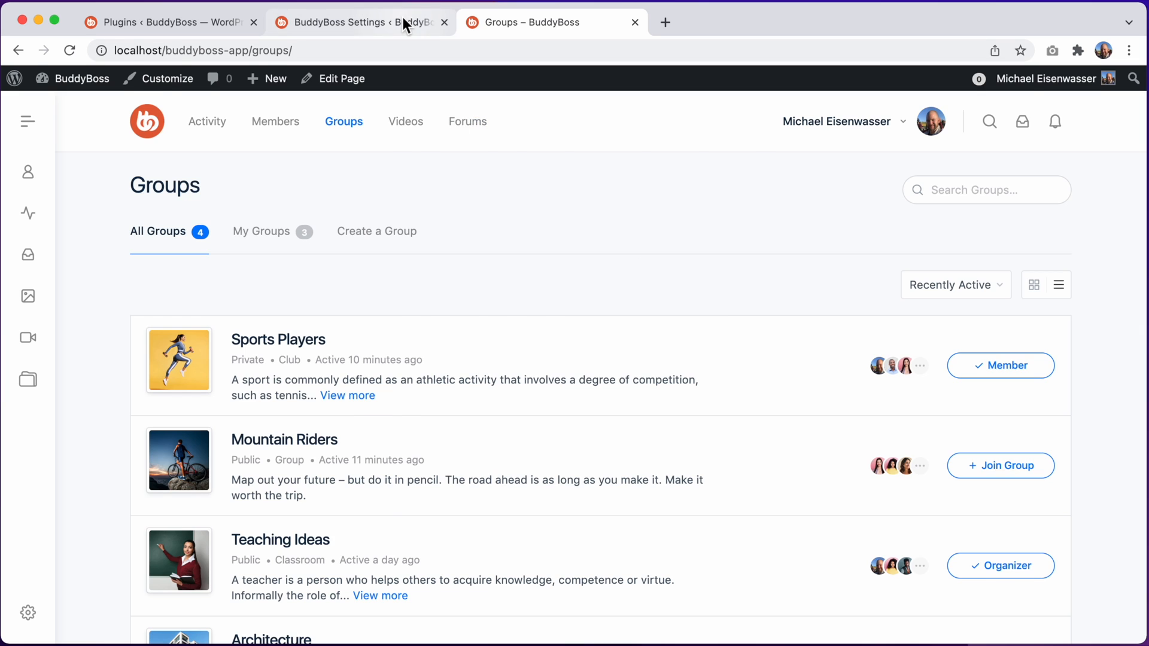
Review the enabled and default directory view options in group settings
left_click(352, 22)
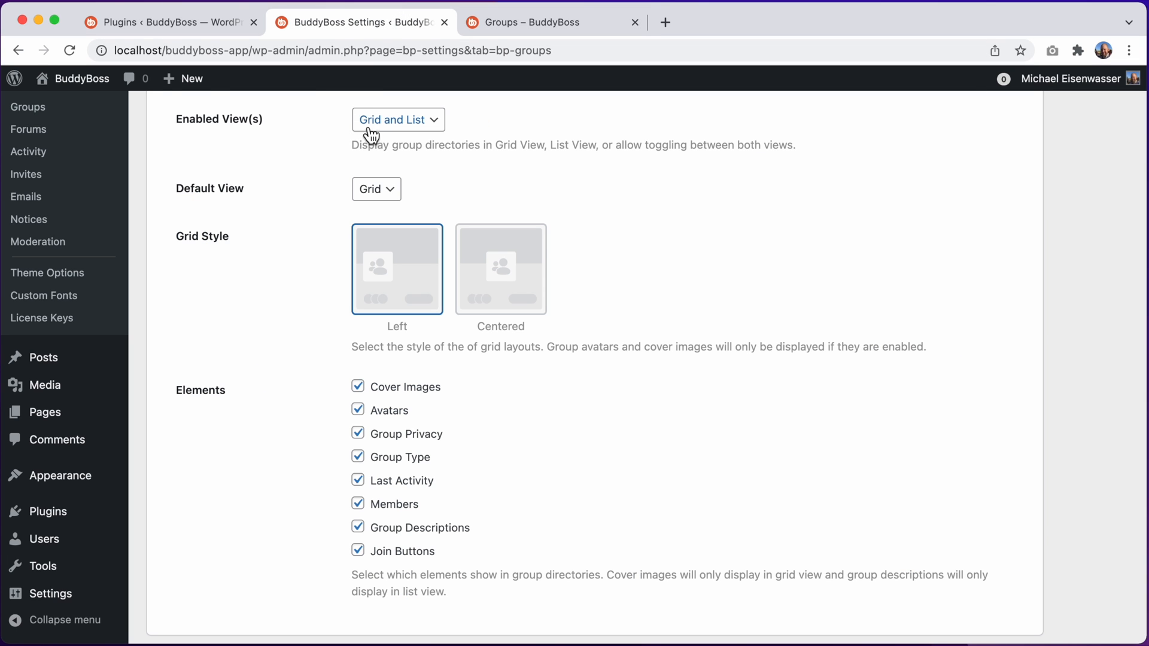
left_click(398, 120)
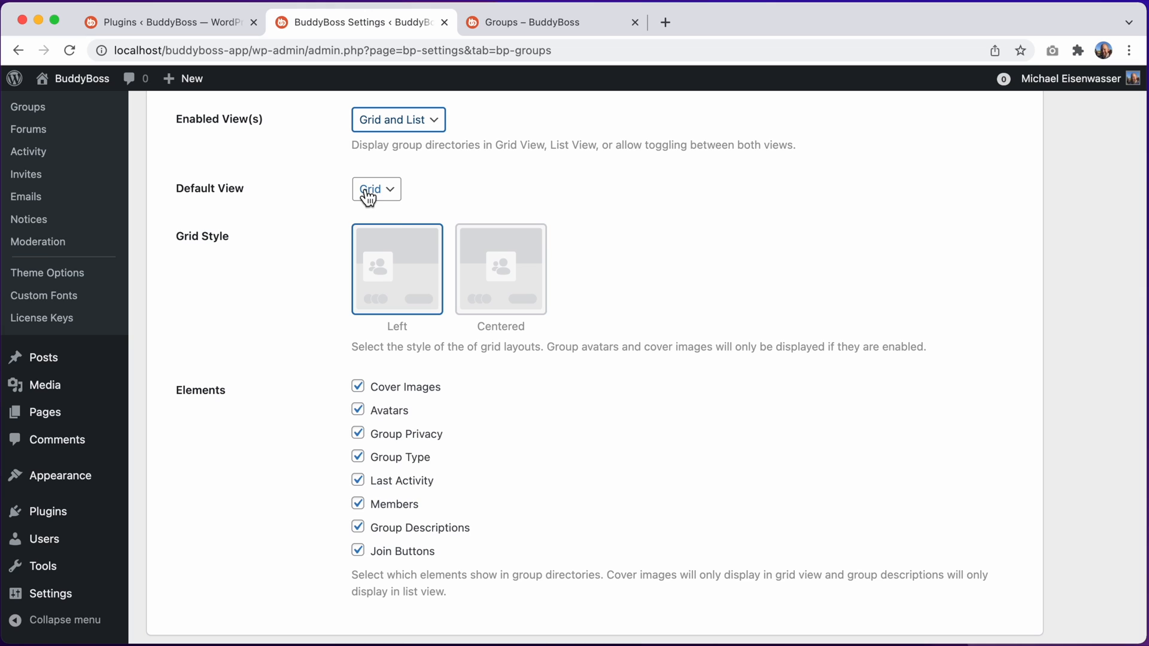
left_click(376, 189)
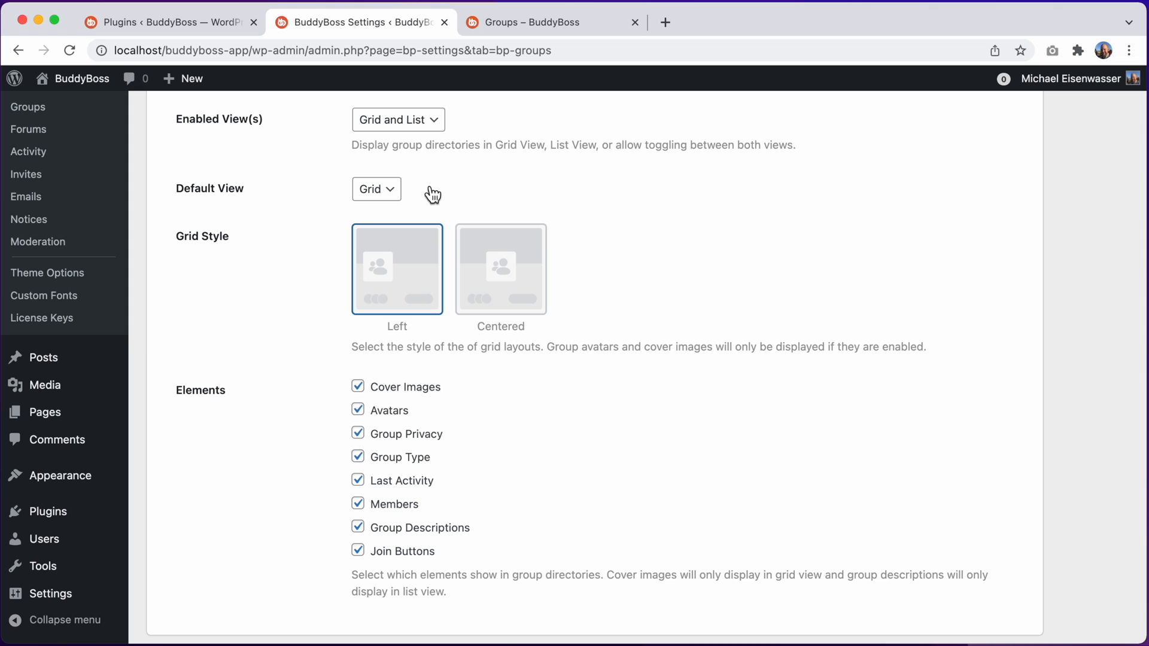
mouse_move(496, 255)
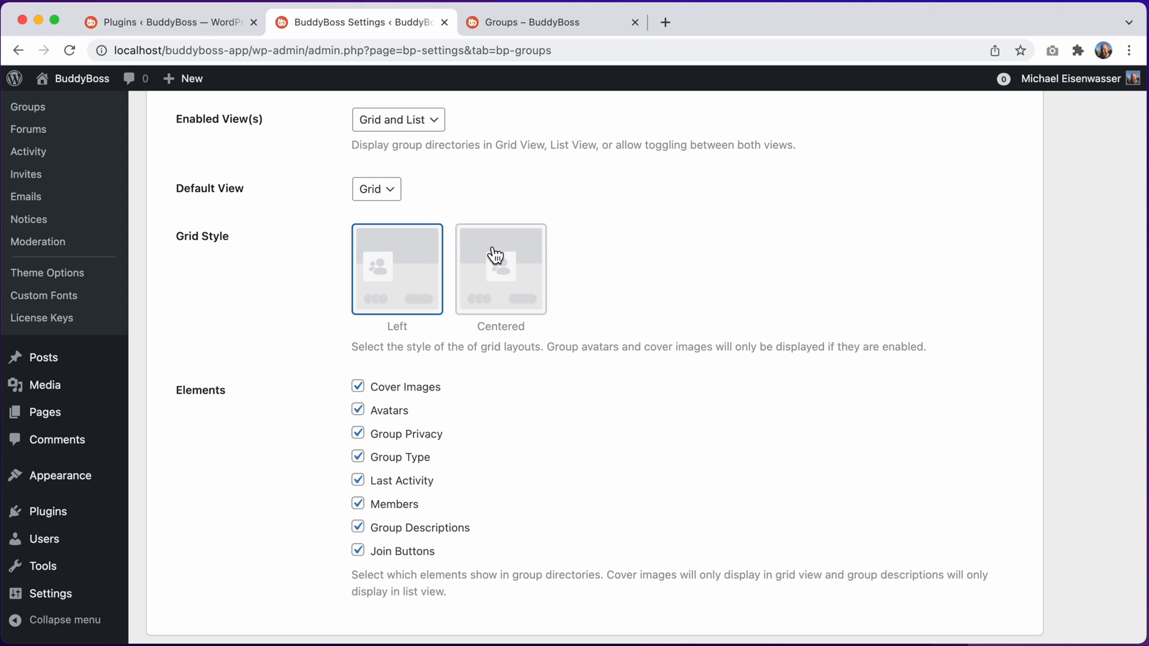
Select Centered grid style, hide privacy, activity, members, descriptions and join buttons, and save
left_click(501, 268)
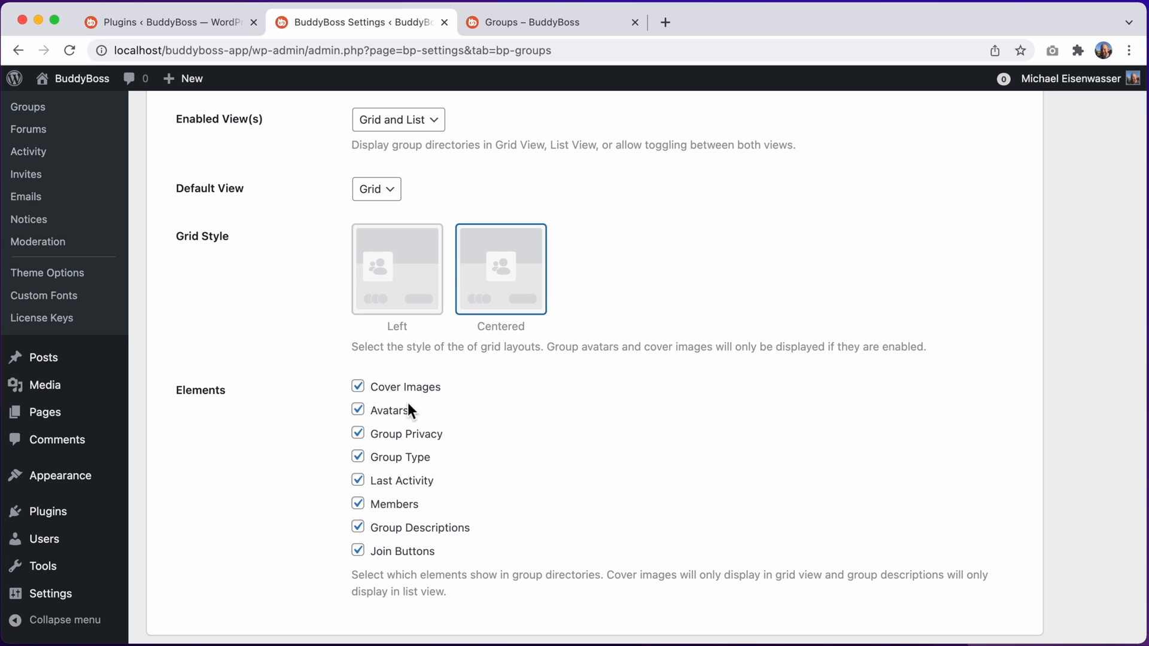
mouse_move(427, 443)
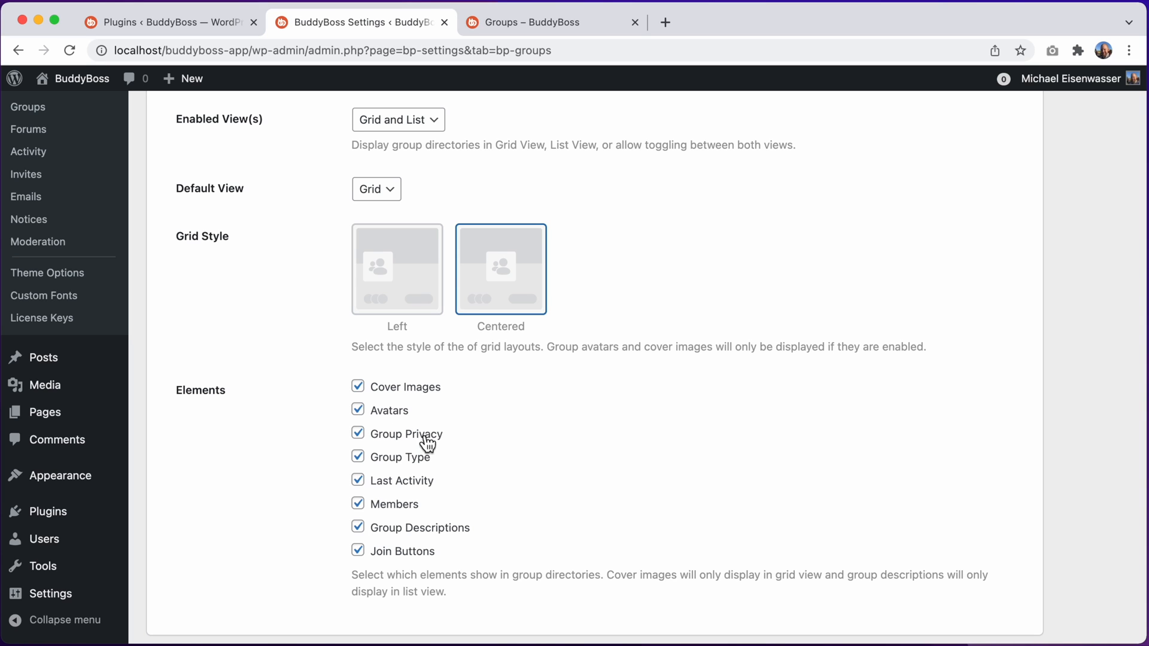
mouse_move(420, 445)
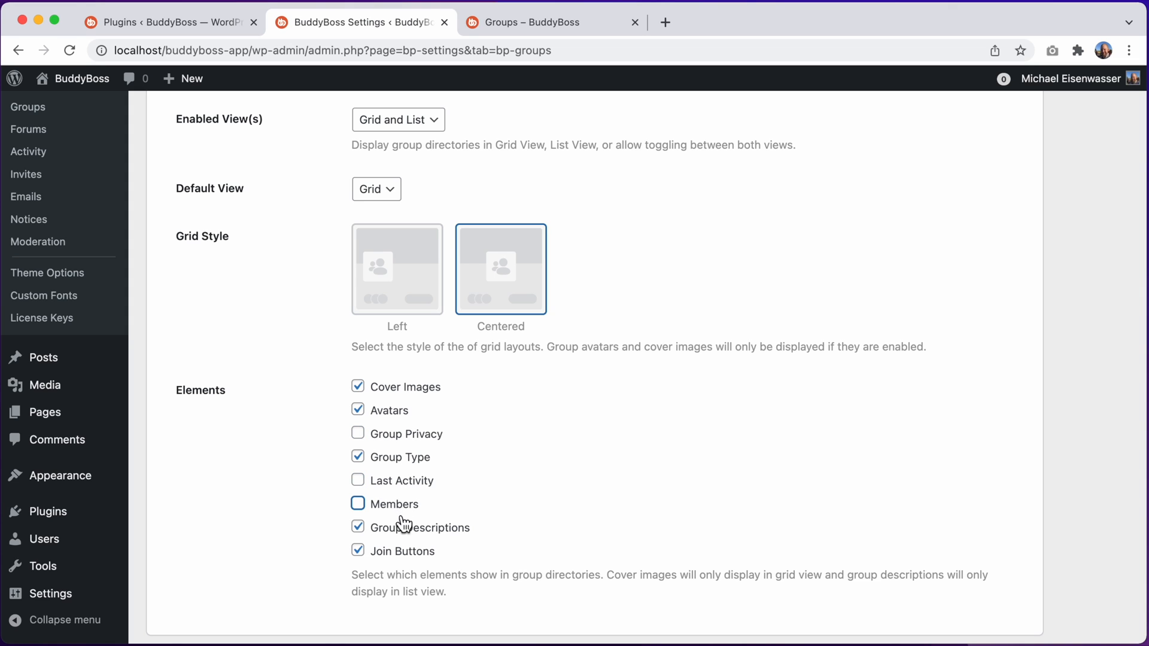
left_click(358, 527)
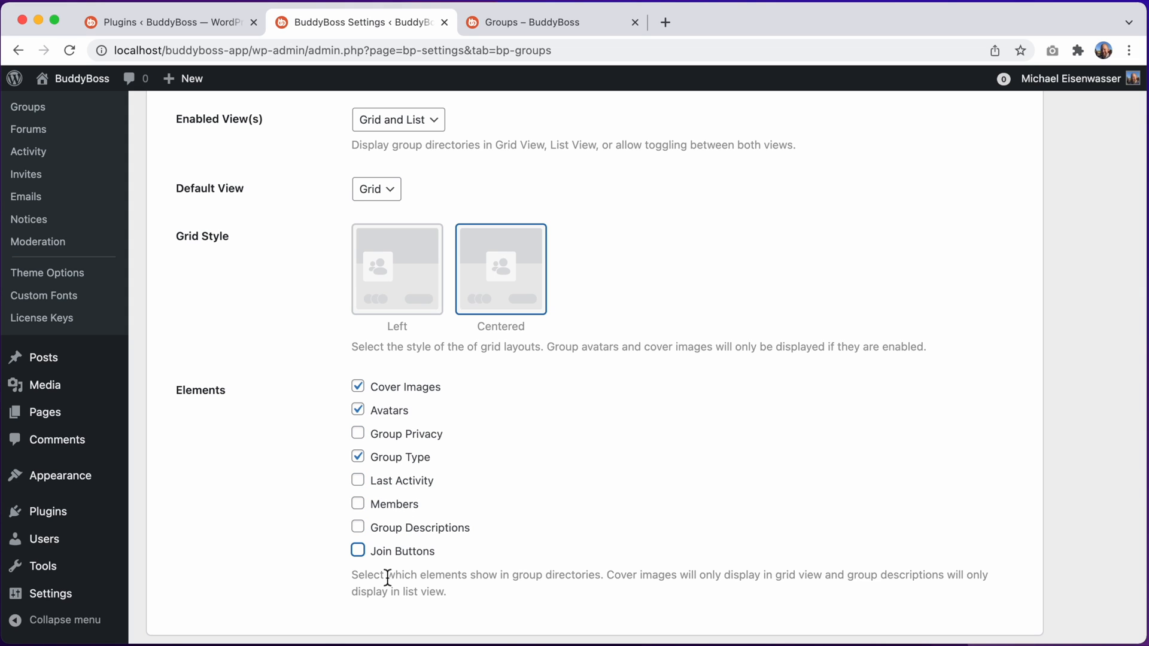
scroll("down", 3)
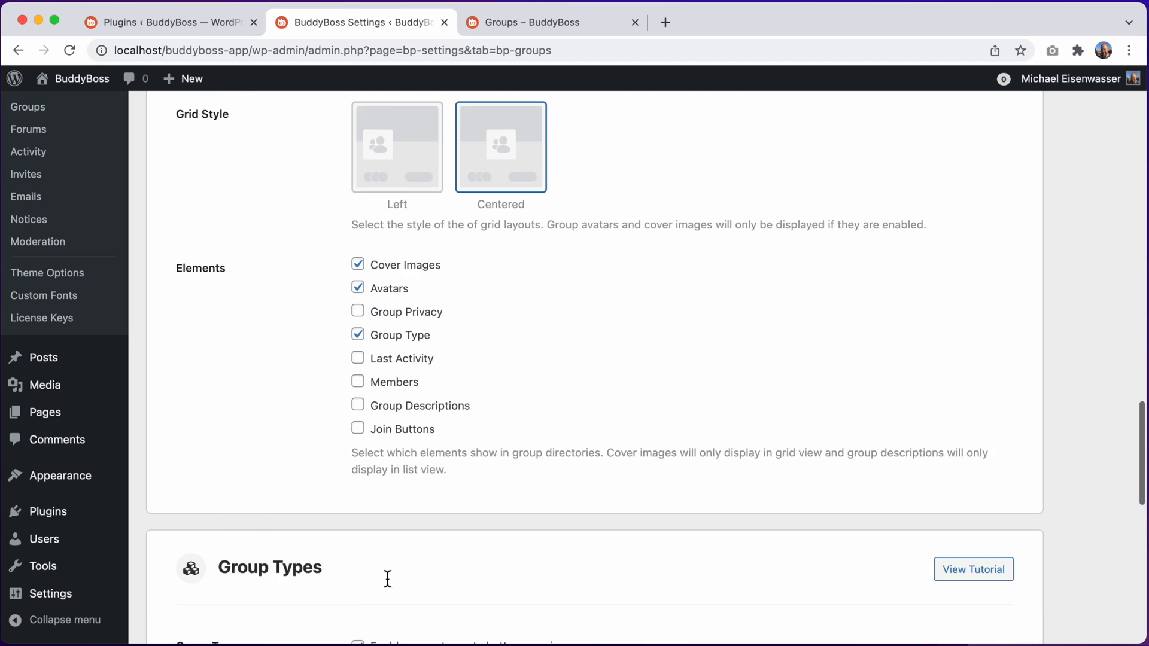
left_click(187, 560)
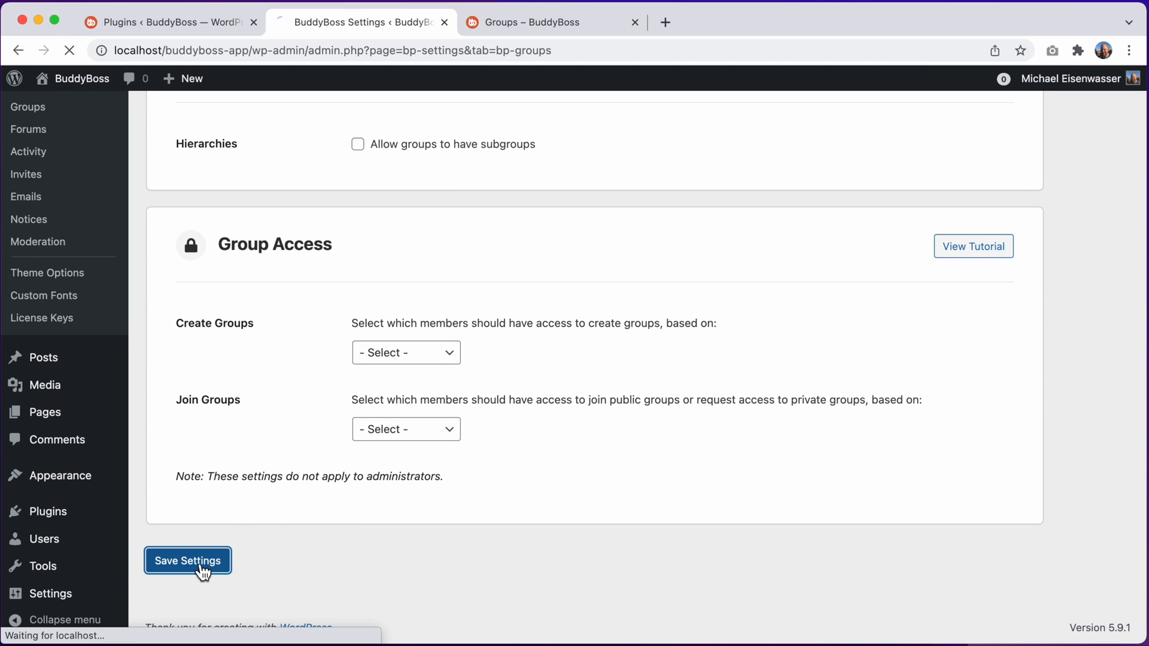
left_click(187, 561)
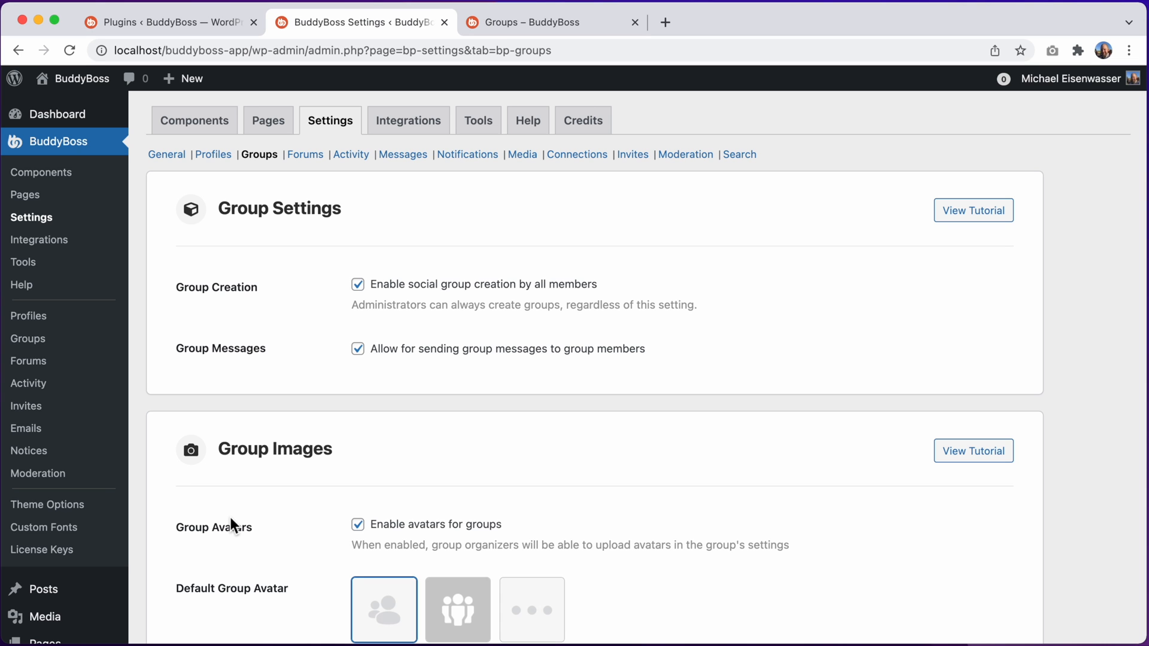
left_click(542, 22)
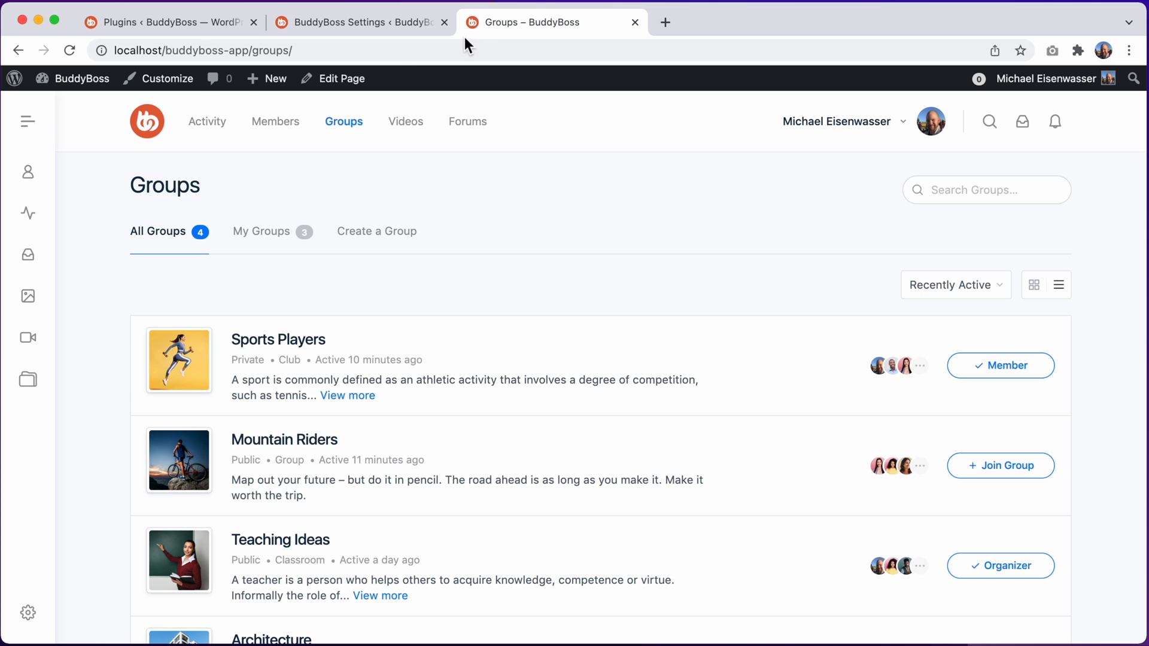
Reload the directory and toggle grid, list, then grid views to check the simplified cards
left_click(69, 50)
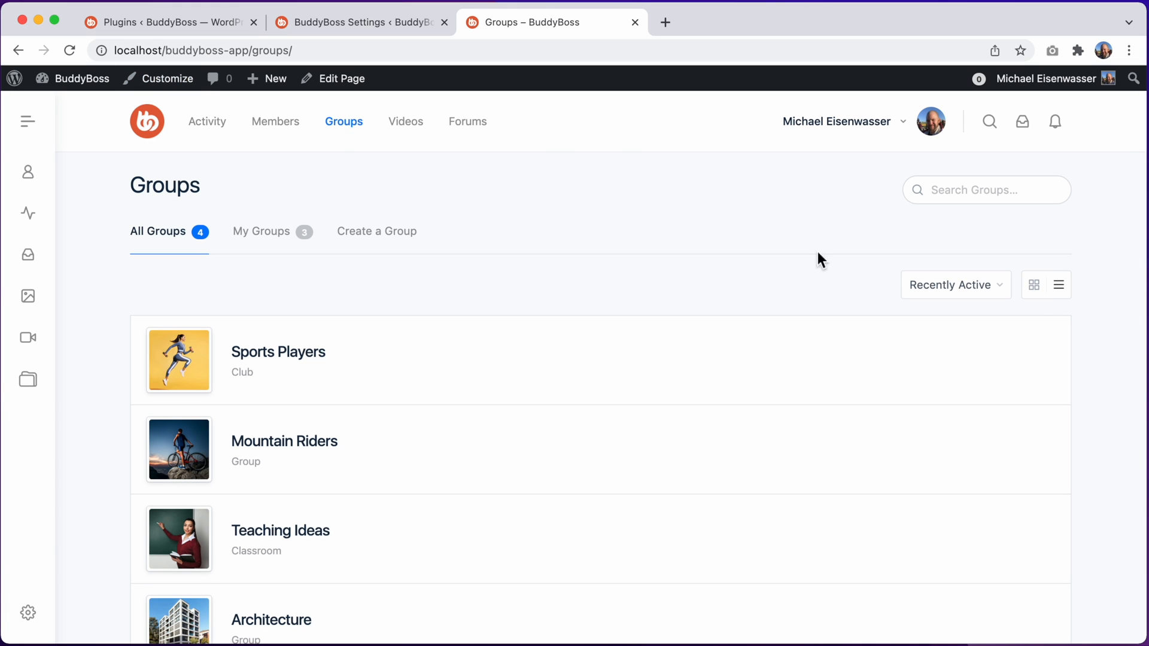
left_click(1034, 285)
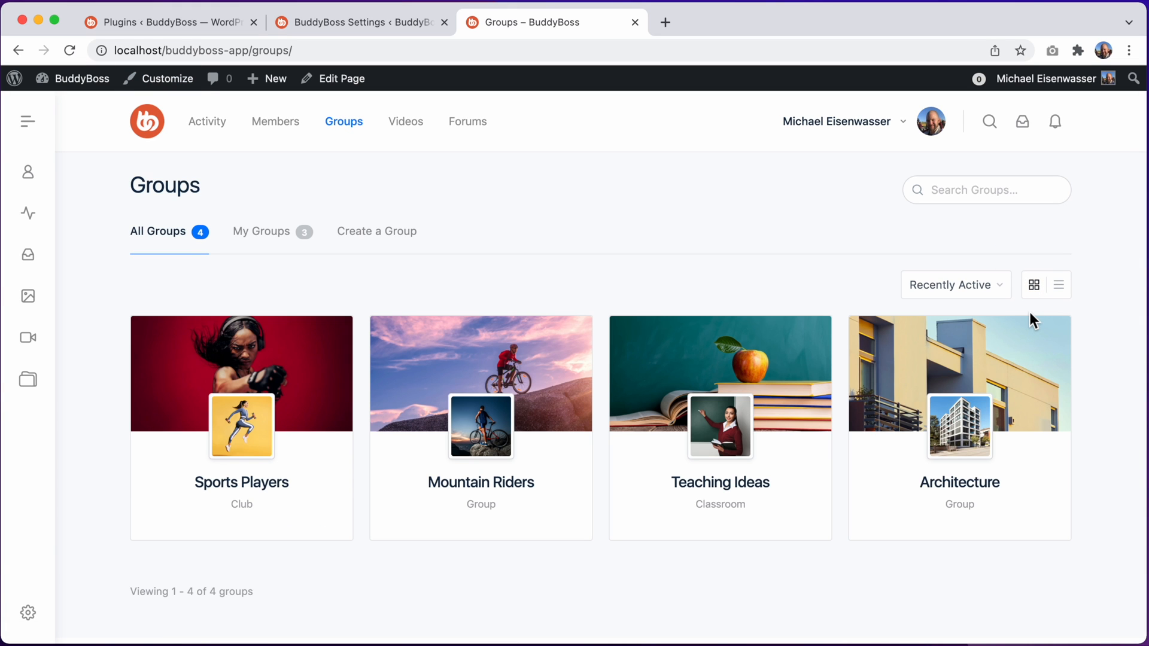
mouse_move(603, 307)
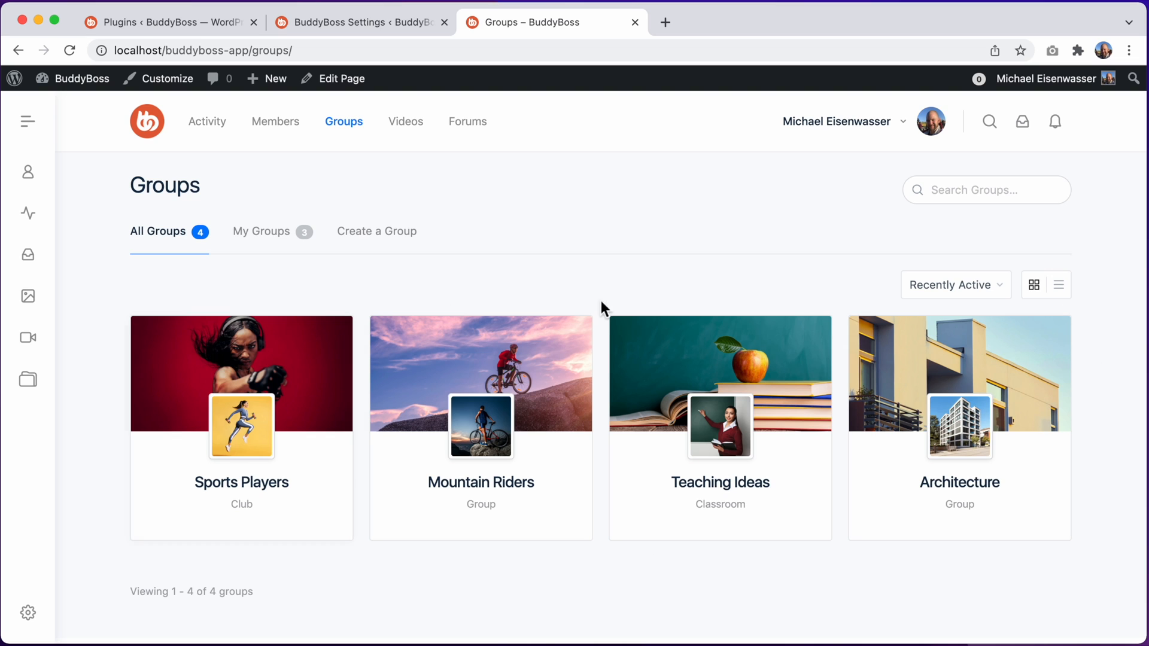
mouse_move(918, 226)
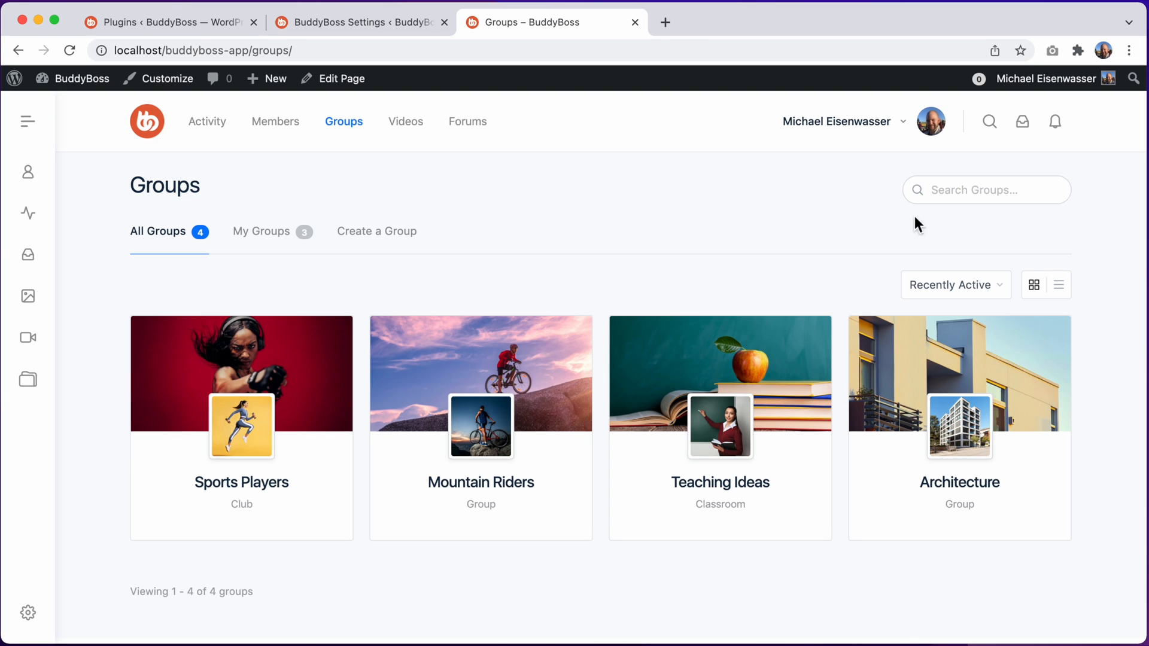
left_click(1058, 284)
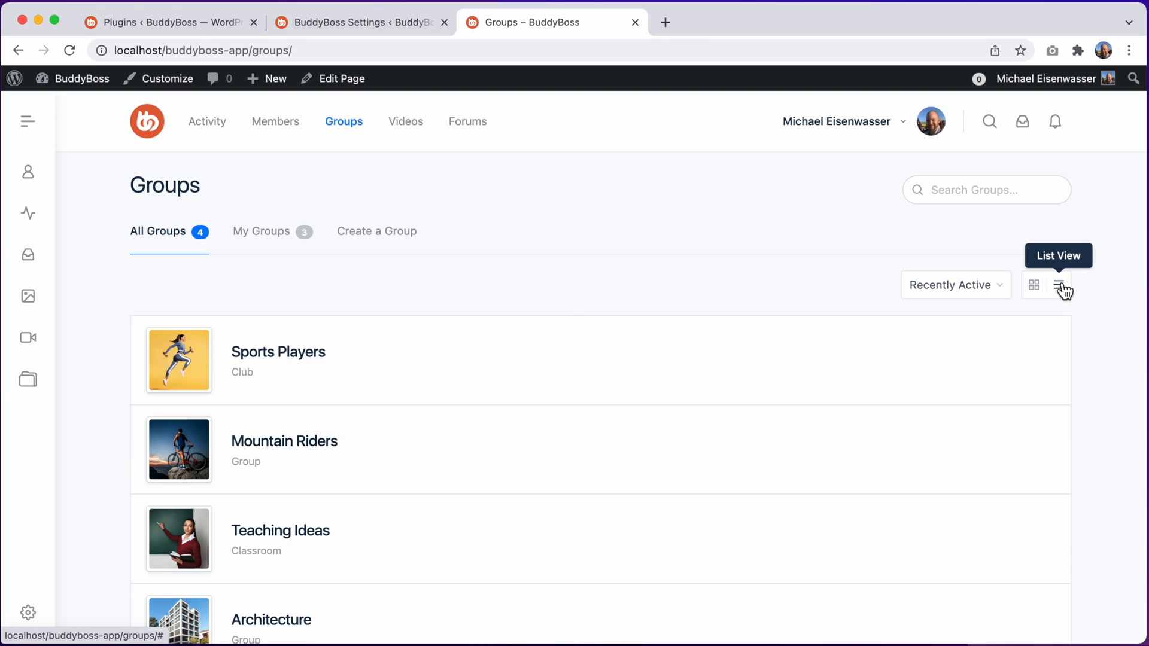
scroll("down", 3)
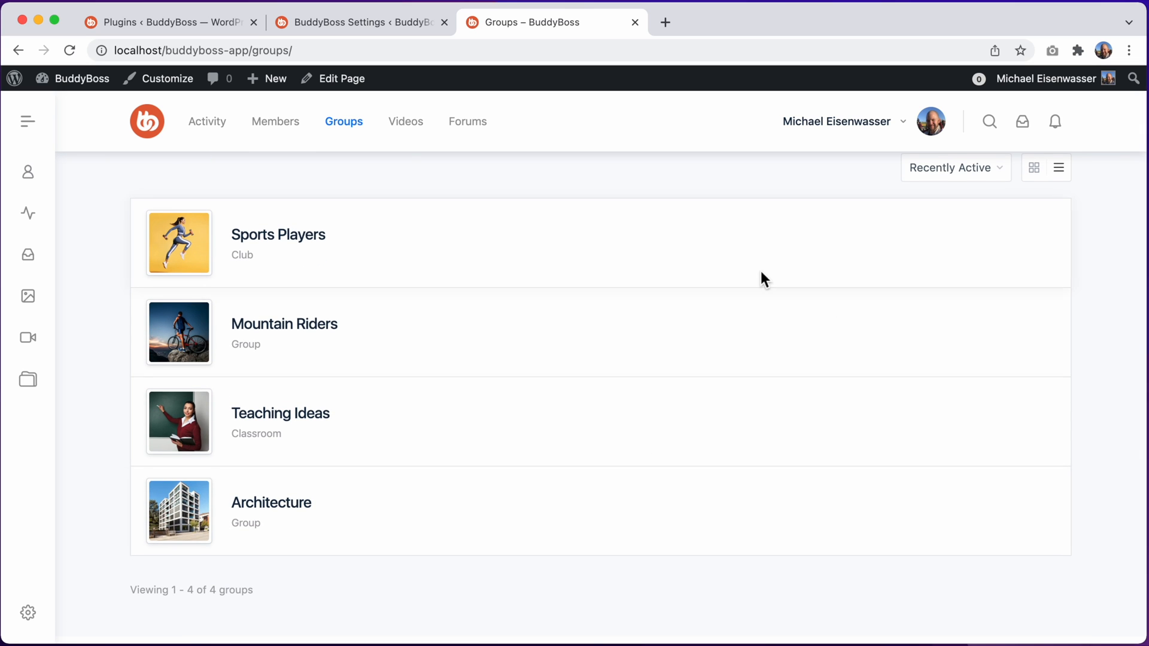
left_click(1034, 285)
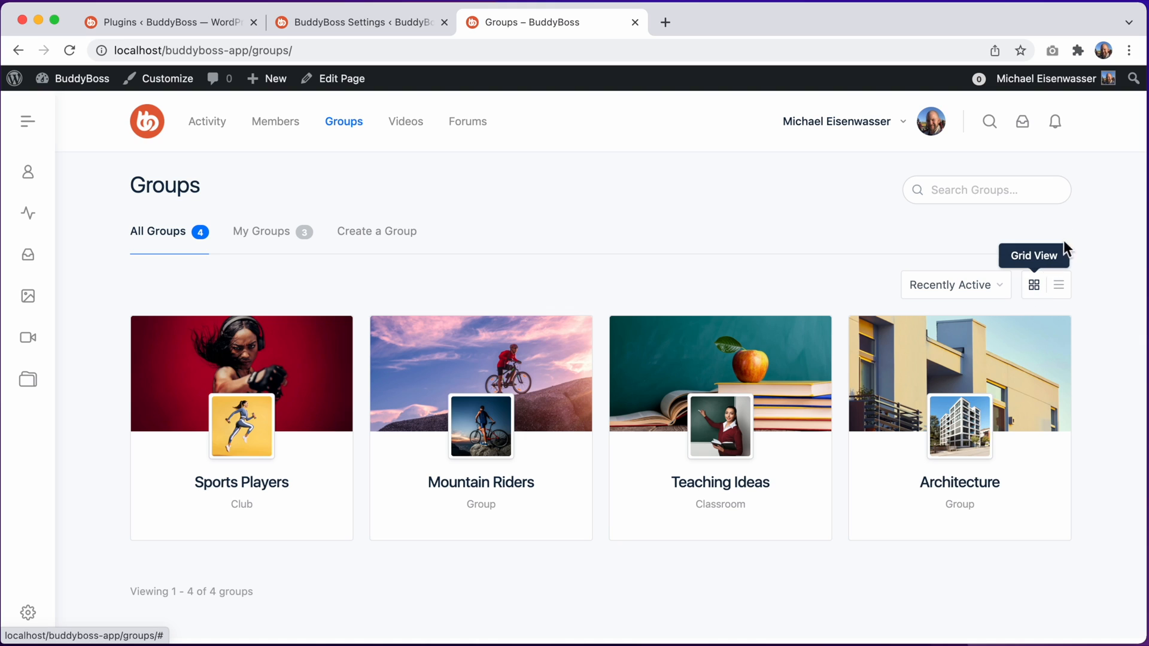
mouse_move(1080, 236)
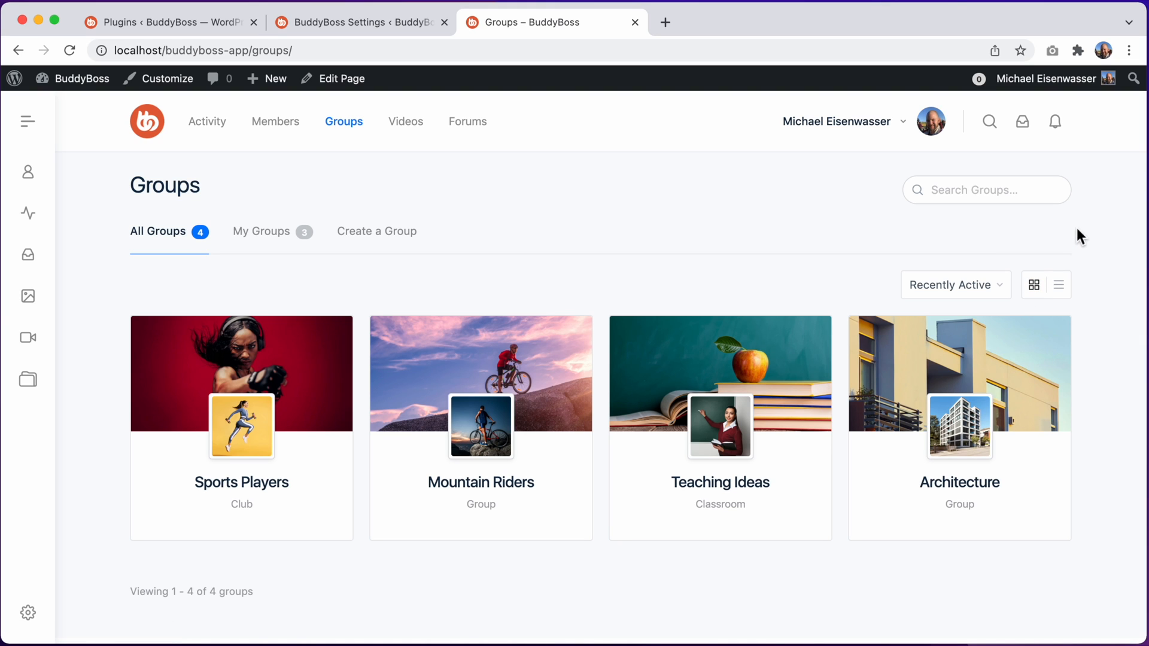
mouse_move(741, 356)
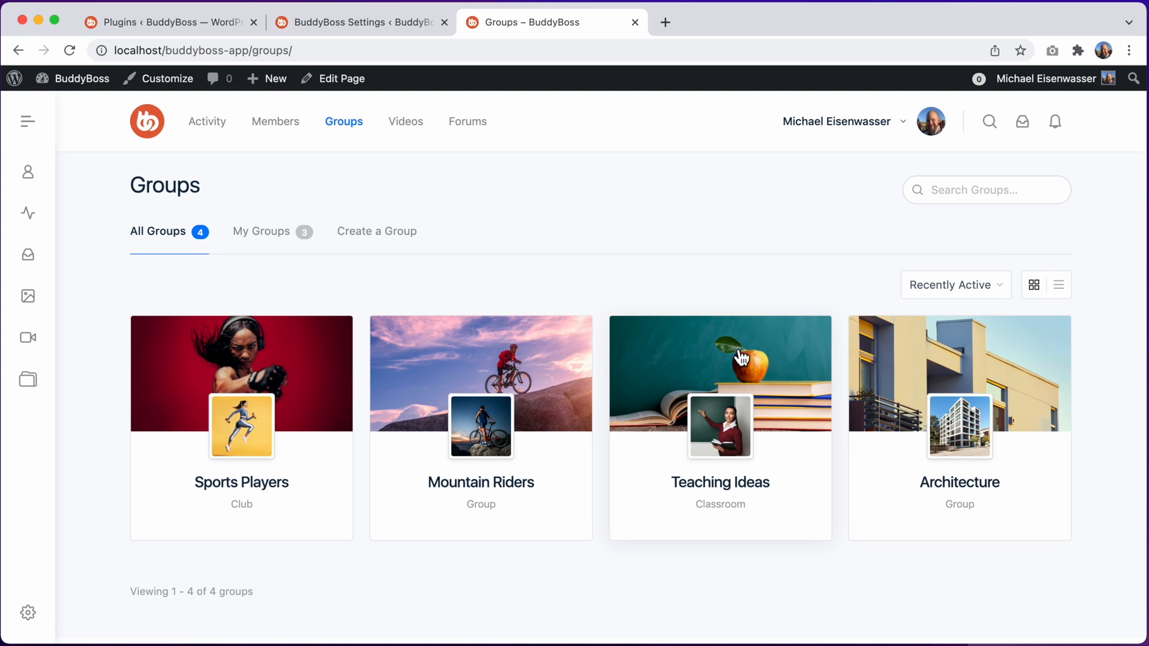
mouse_move(719, 373)
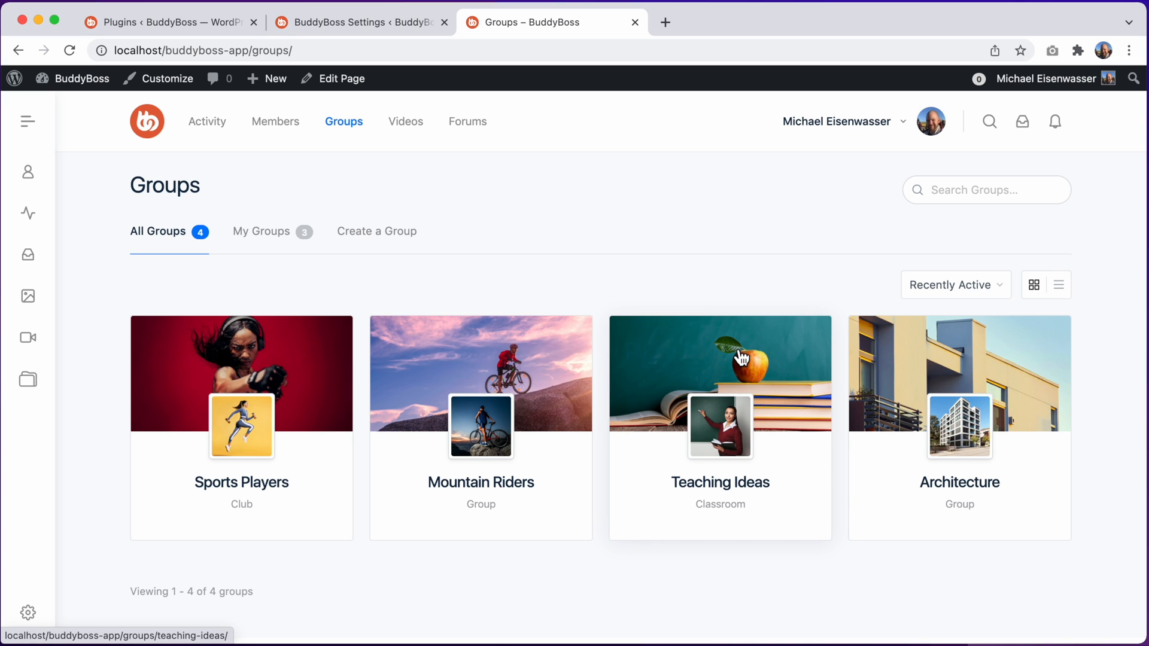
Under Cover Image Sizes, keep width at Default and choose Small for height
left_click(352, 22)
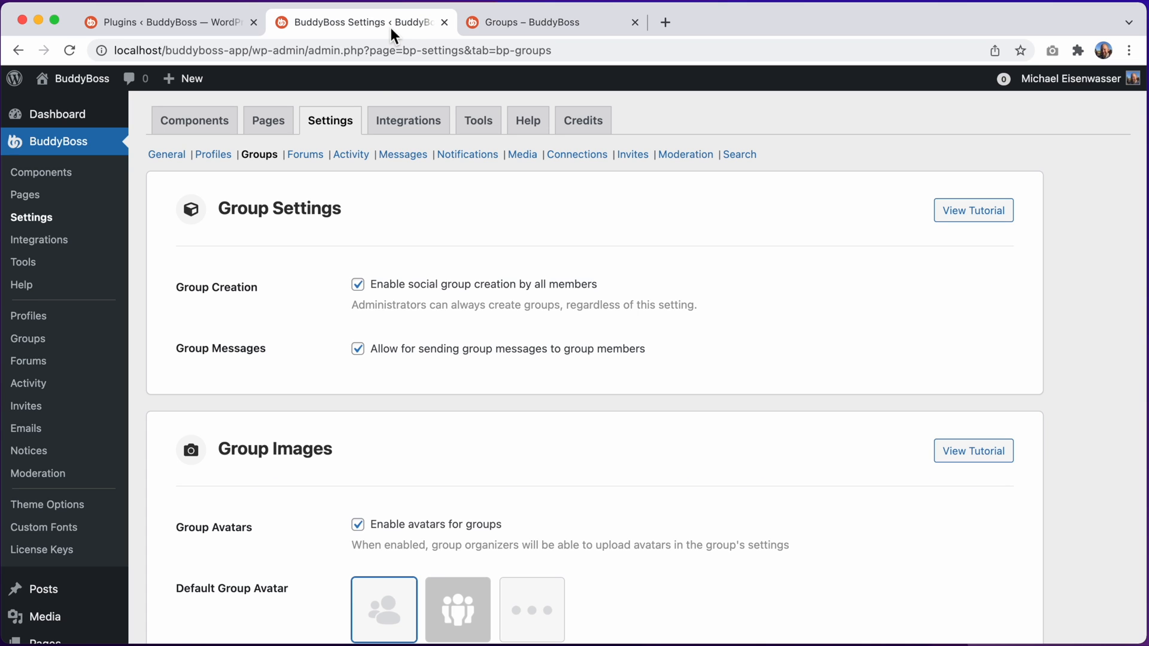
scroll("down", 3)
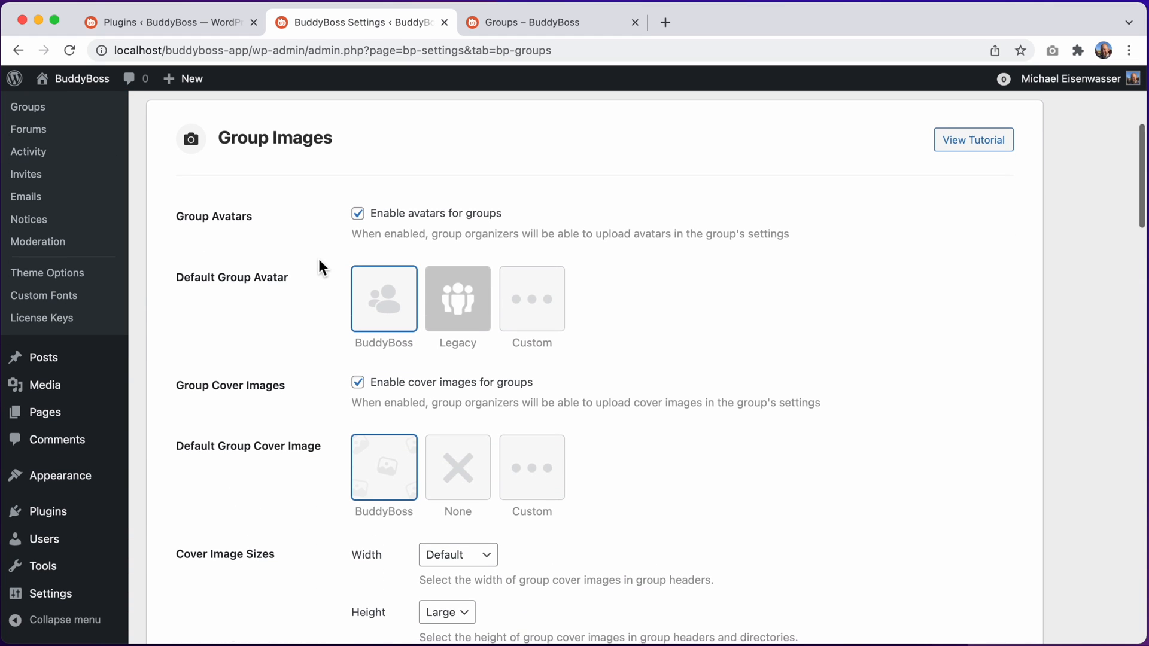
scroll("down", 3)
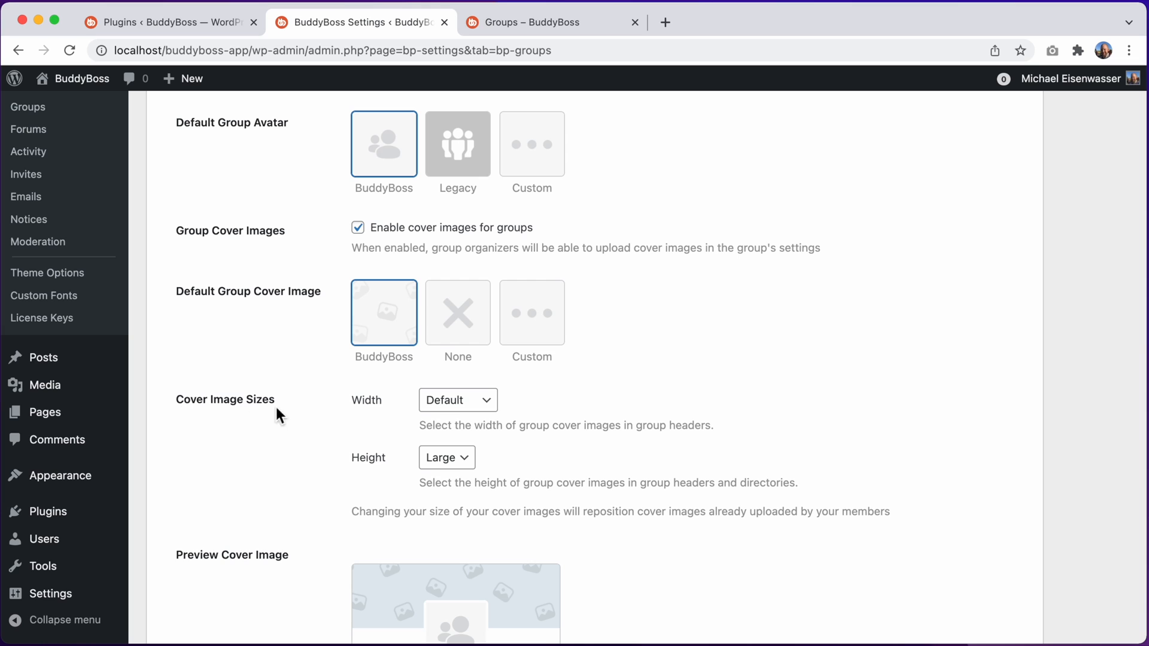
mouse_move(303, 409)
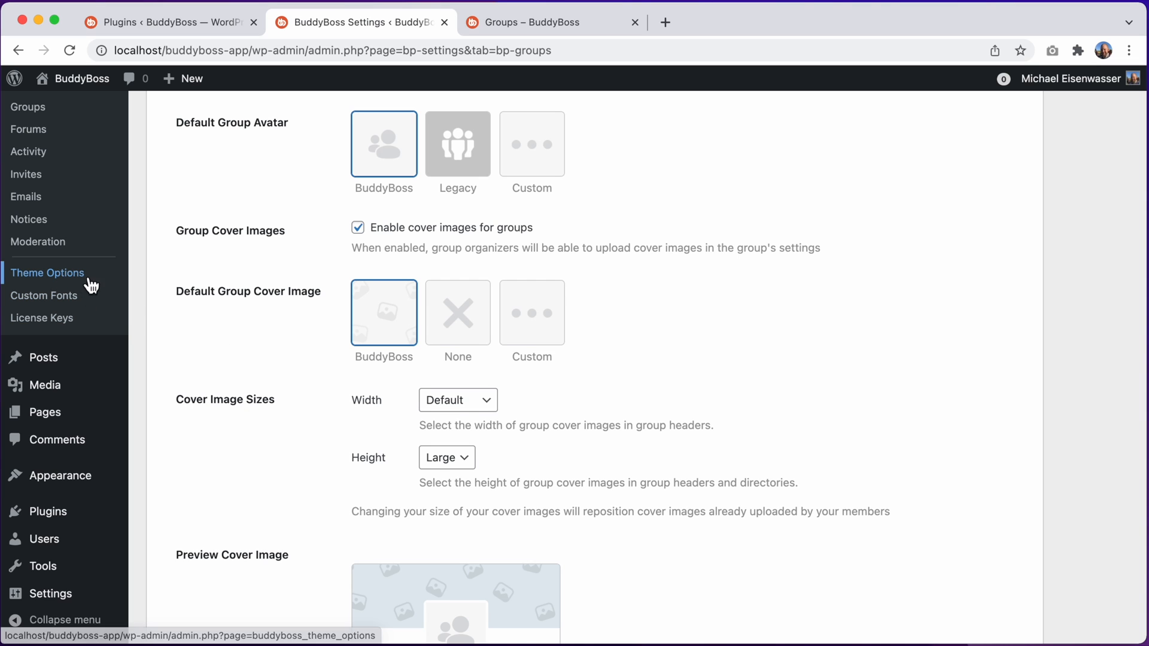
mouse_move(176, 277)
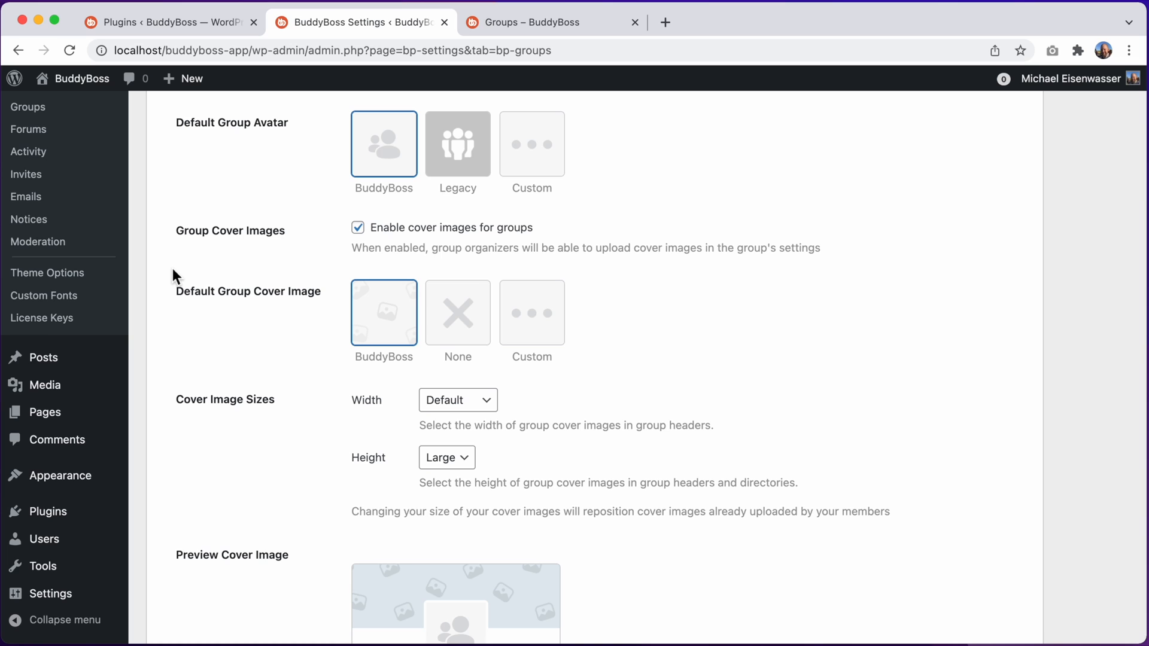
mouse_move(456, 400)
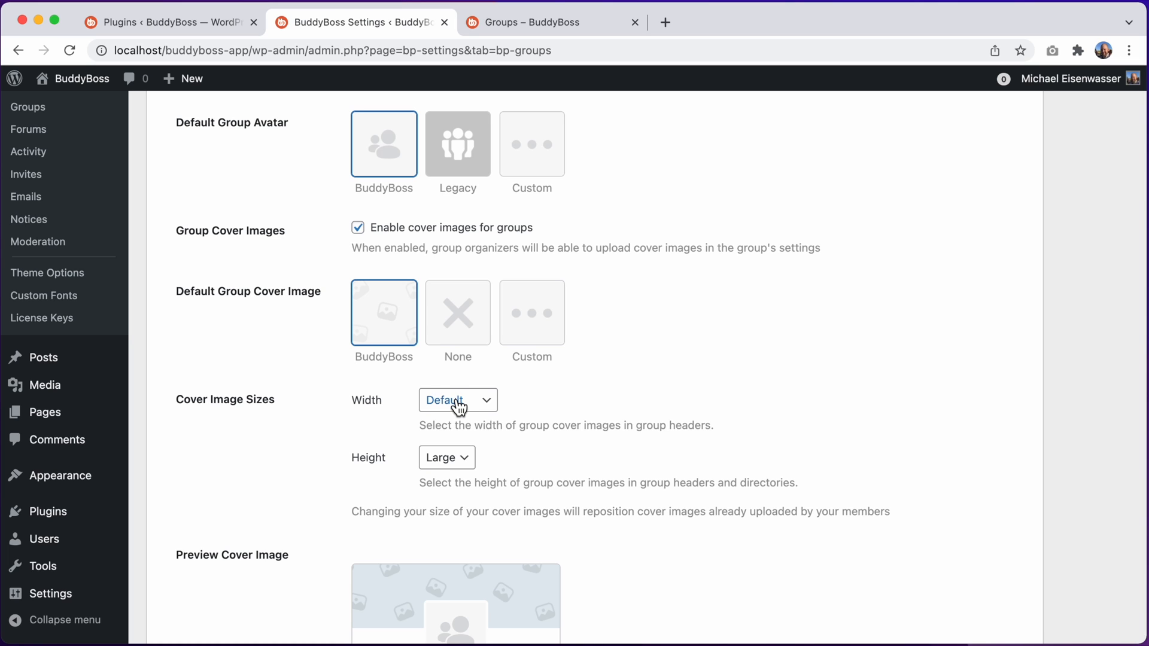
left_click(457, 400)
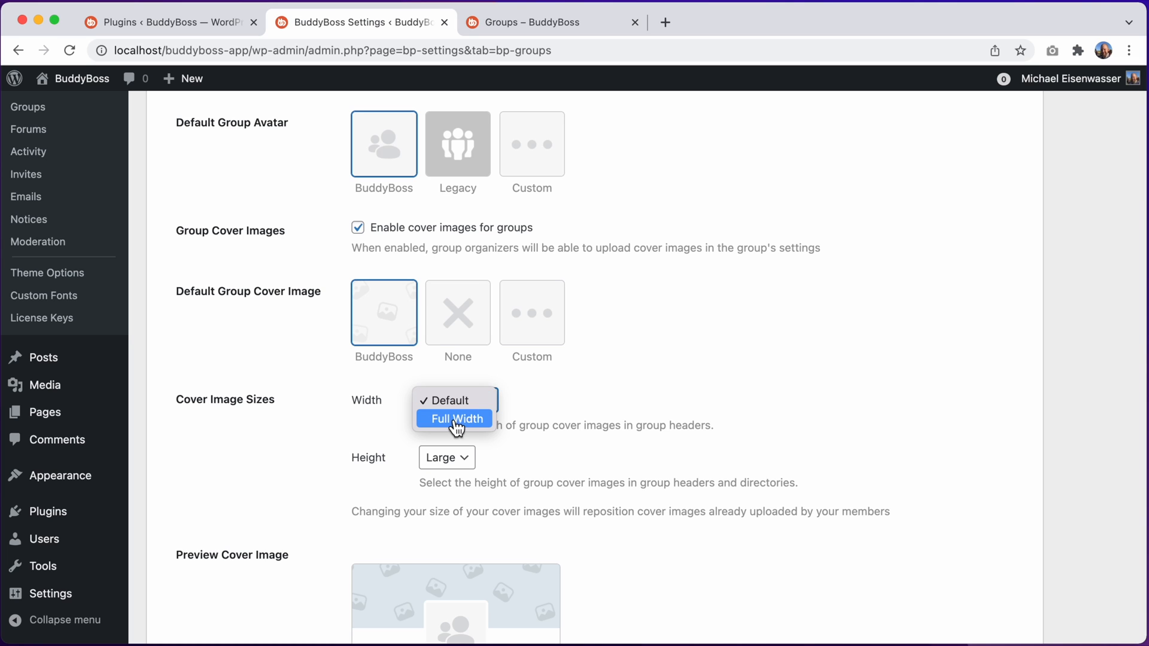
mouse_move(454, 401)
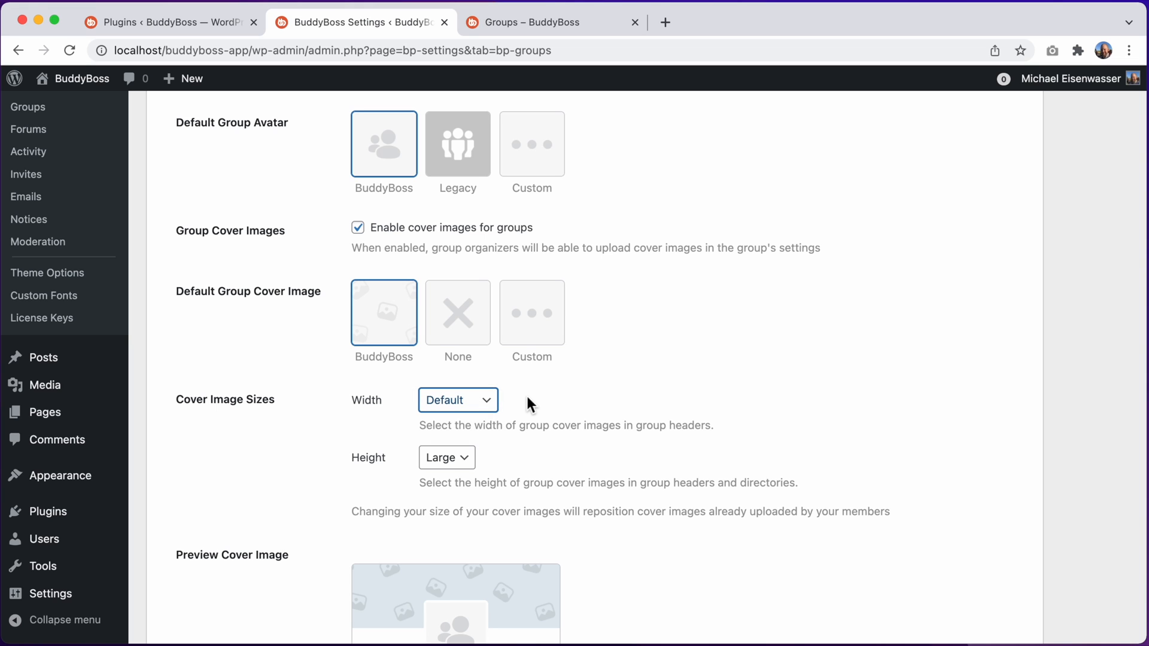
left_click(445, 457)
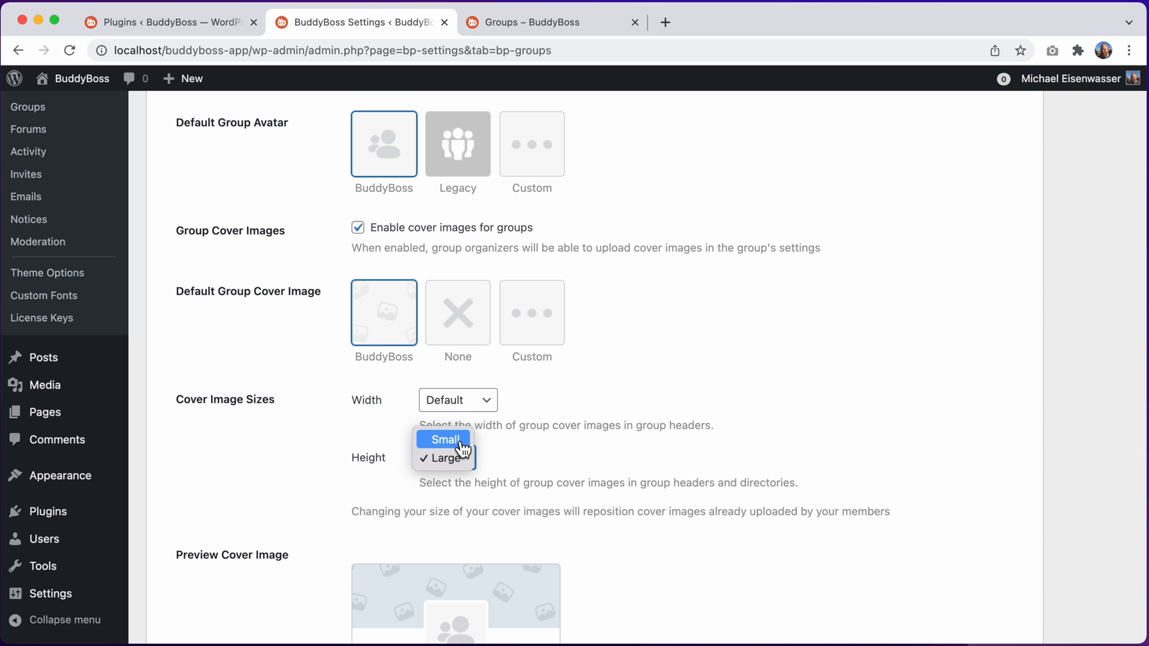
left_click(444, 440)
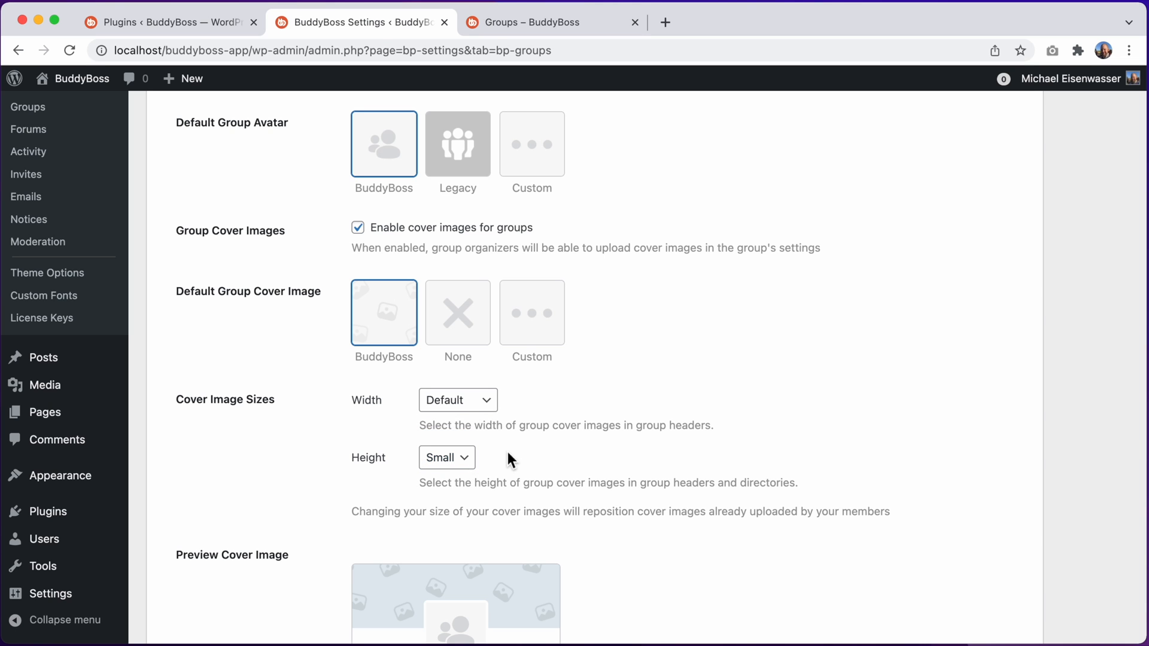
scroll("down", 3)
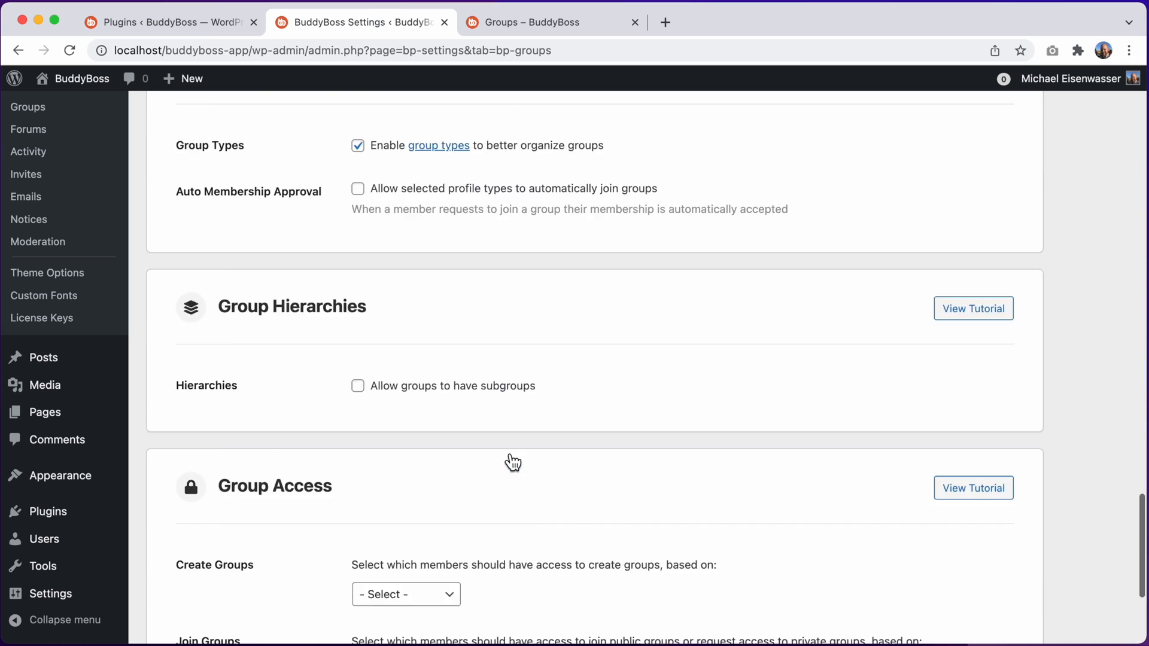
Save the Small cover height and confirm repositioning existing cover images
left_click(187, 561)
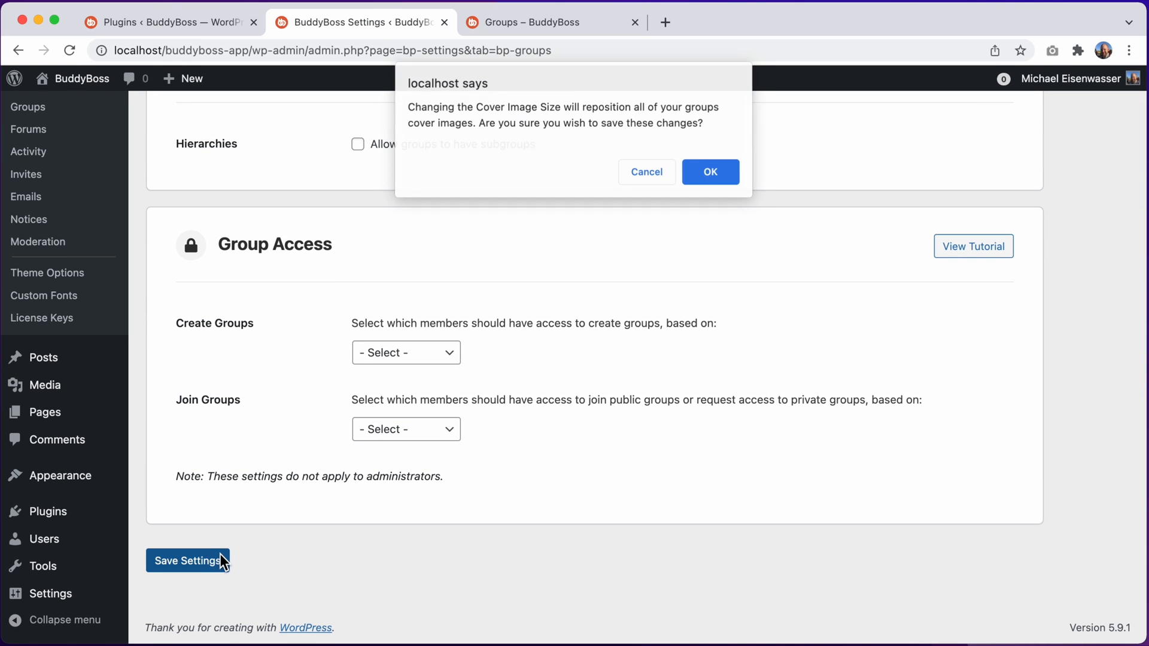
mouse_move(524, 174)
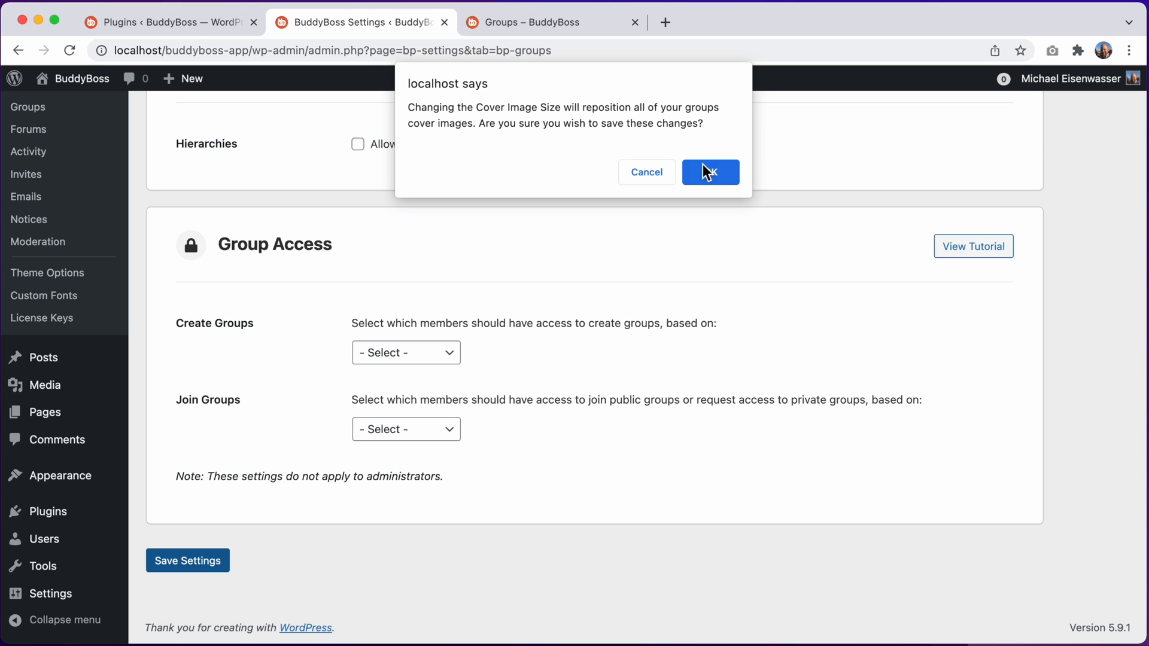
left_click(709, 171)
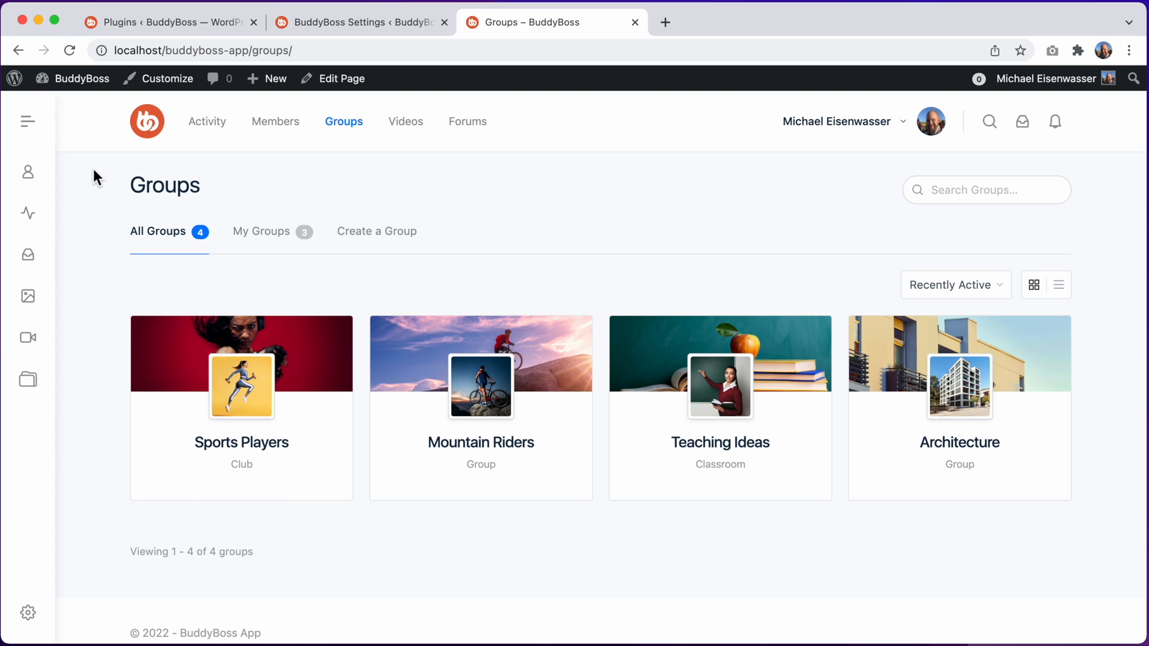
mouse_move(418, 354)
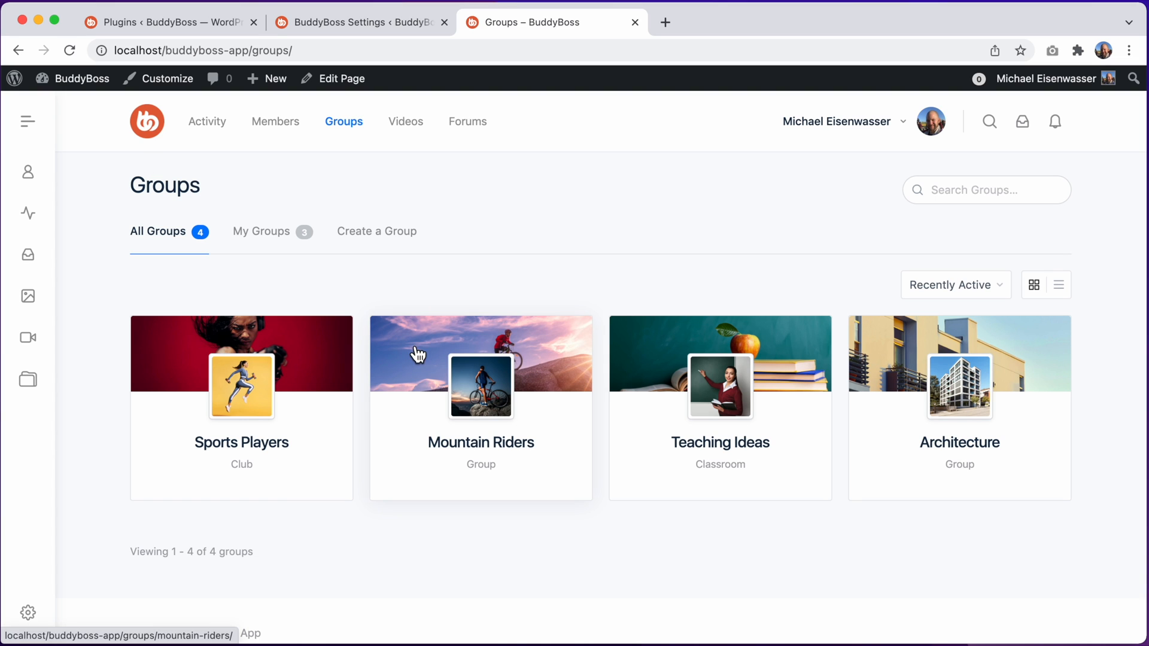
mouse_move(653, 365)
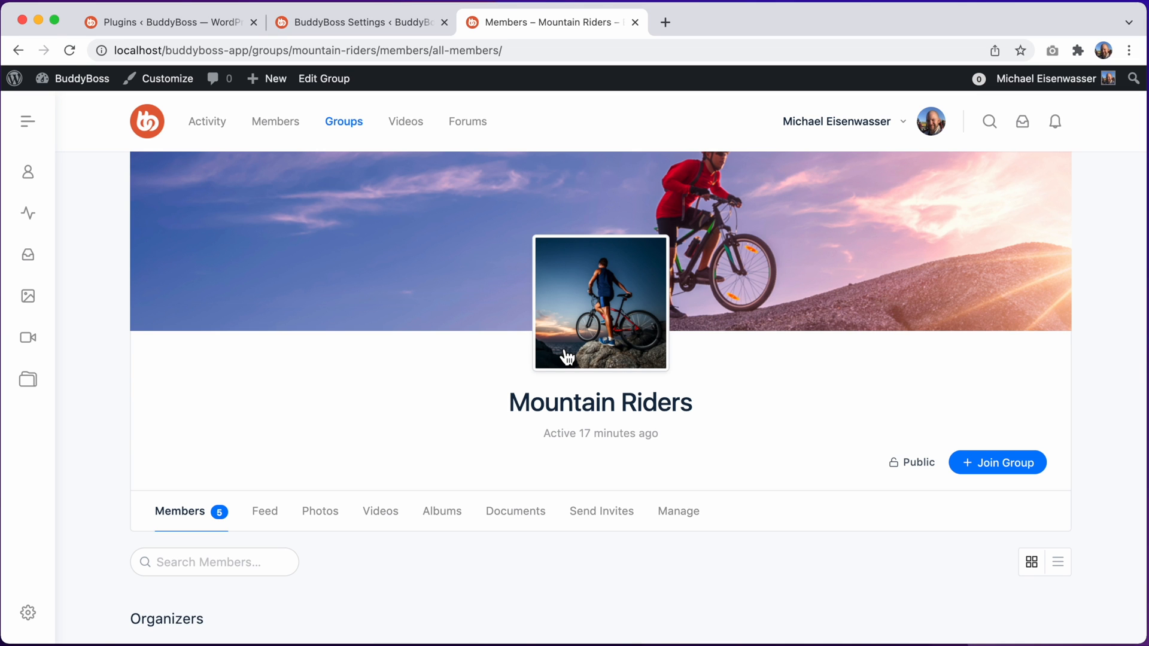
mouse_move(407, 317)
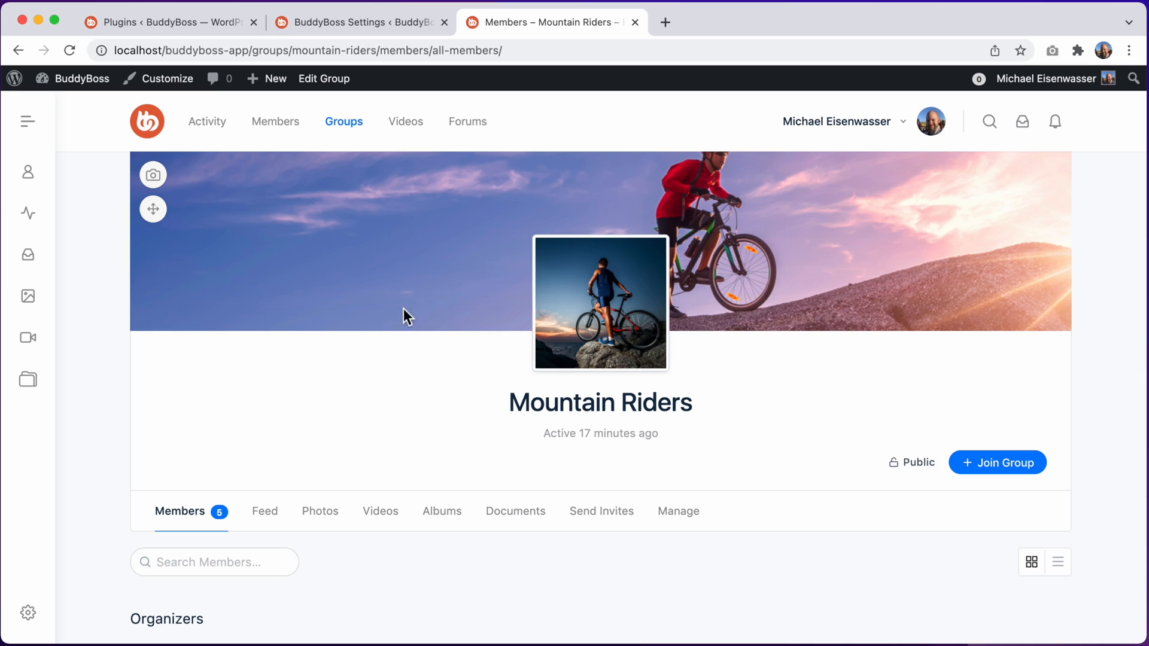
mouse_move(323, 255)
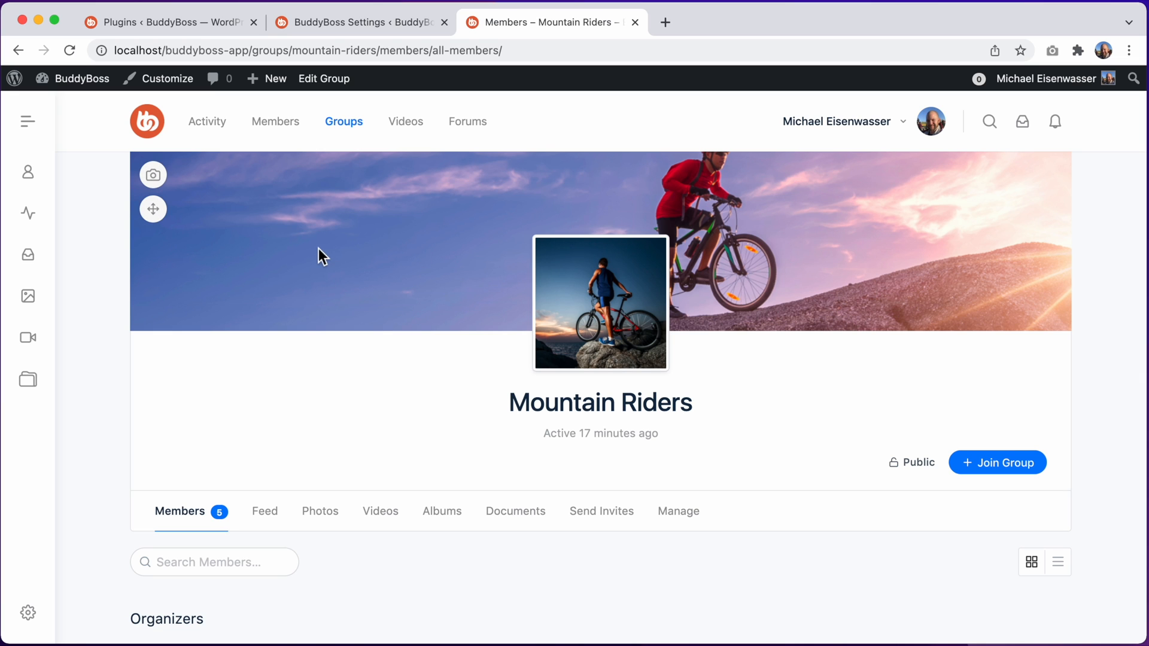
Reposition the Mountain Riders cover photo, save it, and return to the directory
left_click(153, 209)
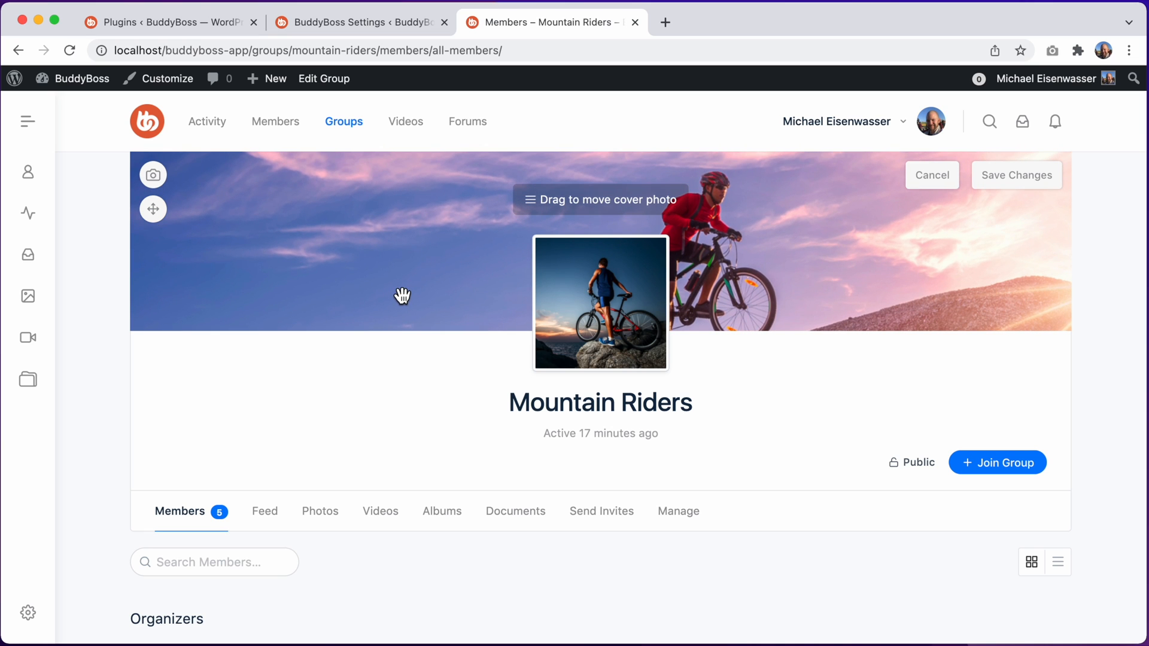
mouse_move(746, 247)
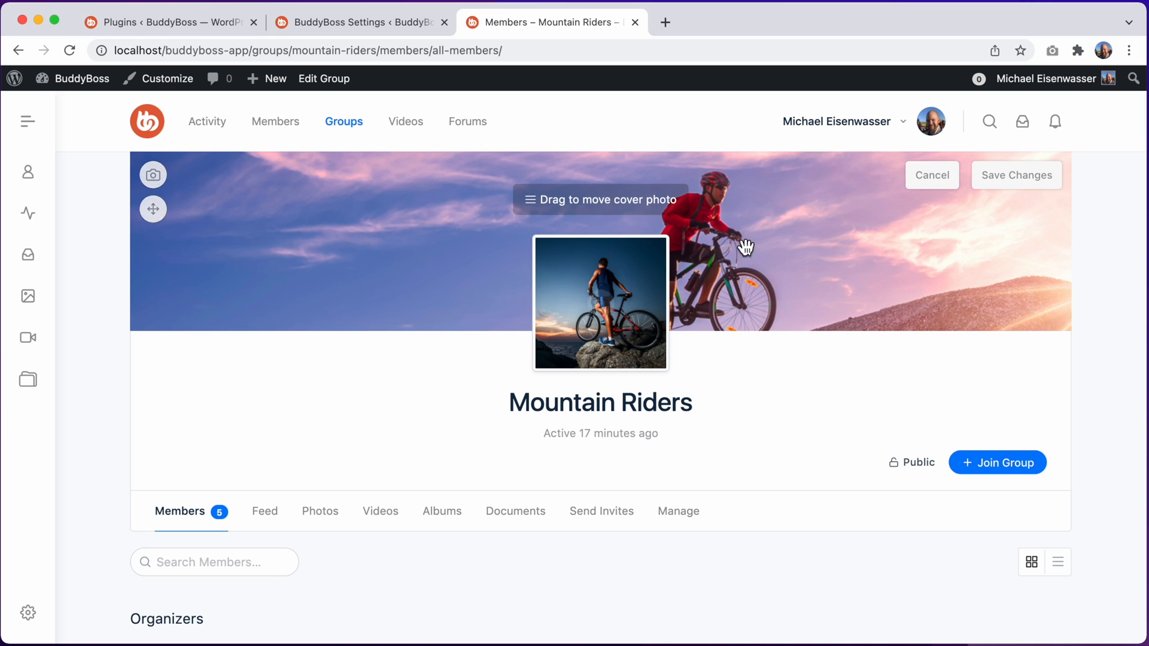
left_click(1016, 174)
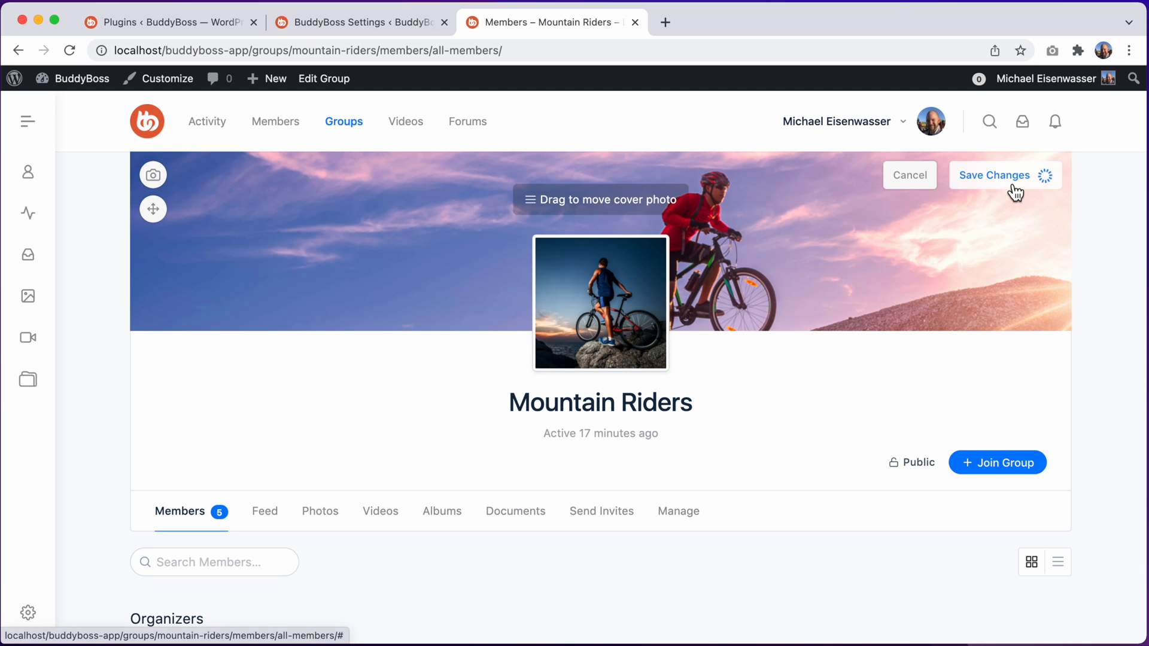
left_click(996, 175)
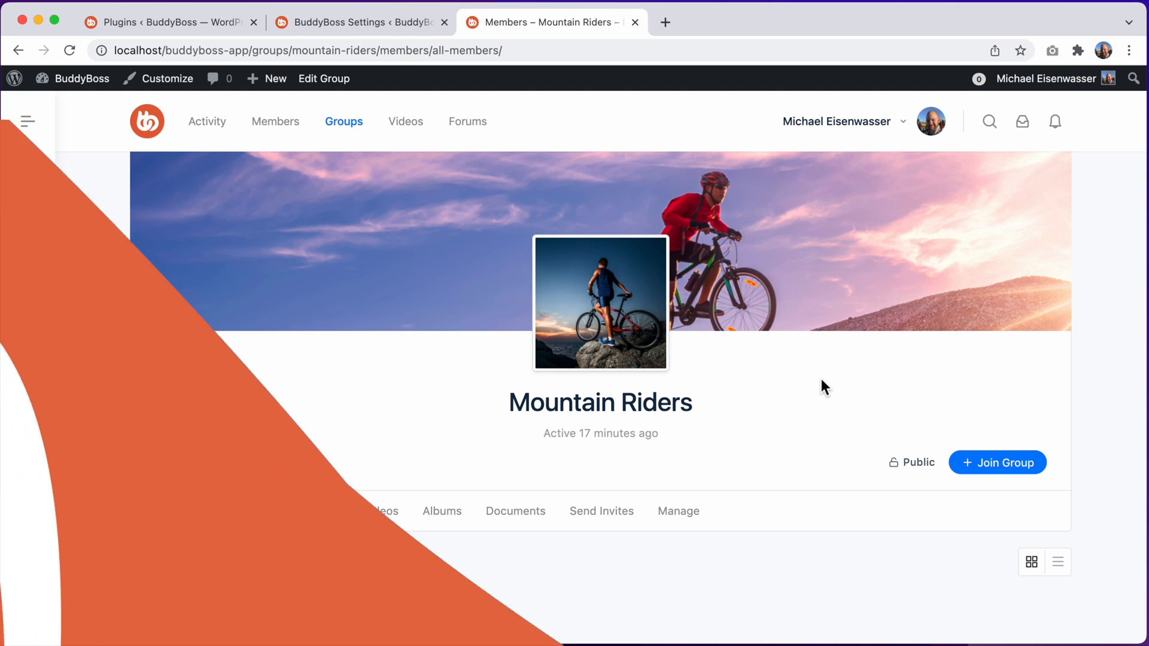
left_click(343, 121)
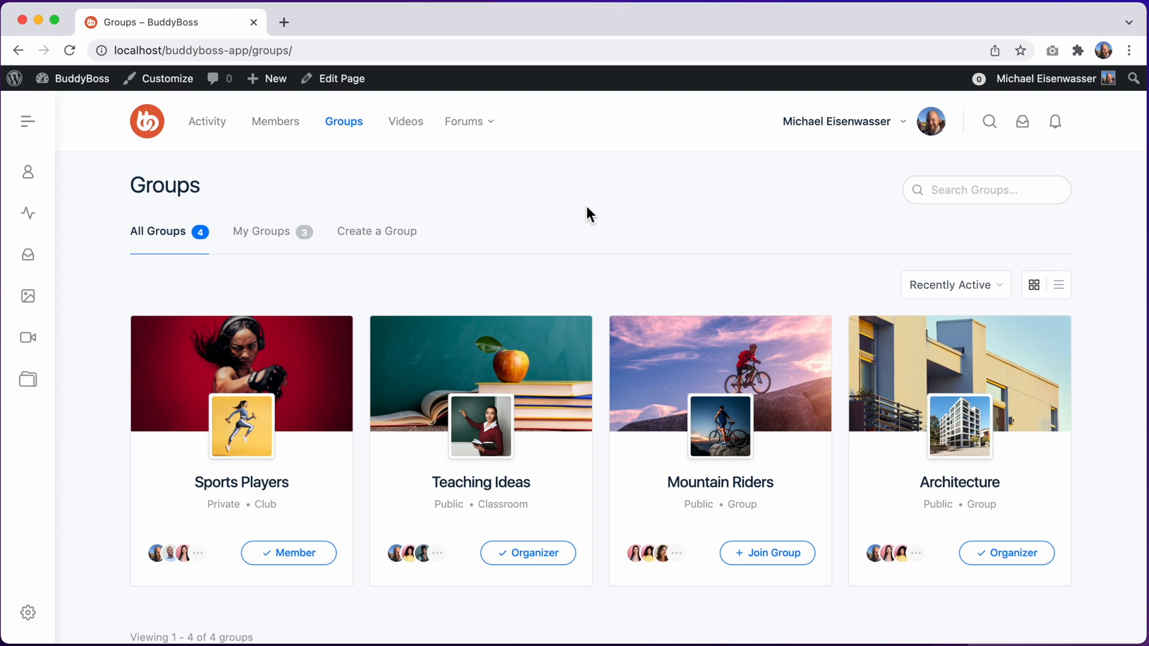
mouse_move(836, 242)
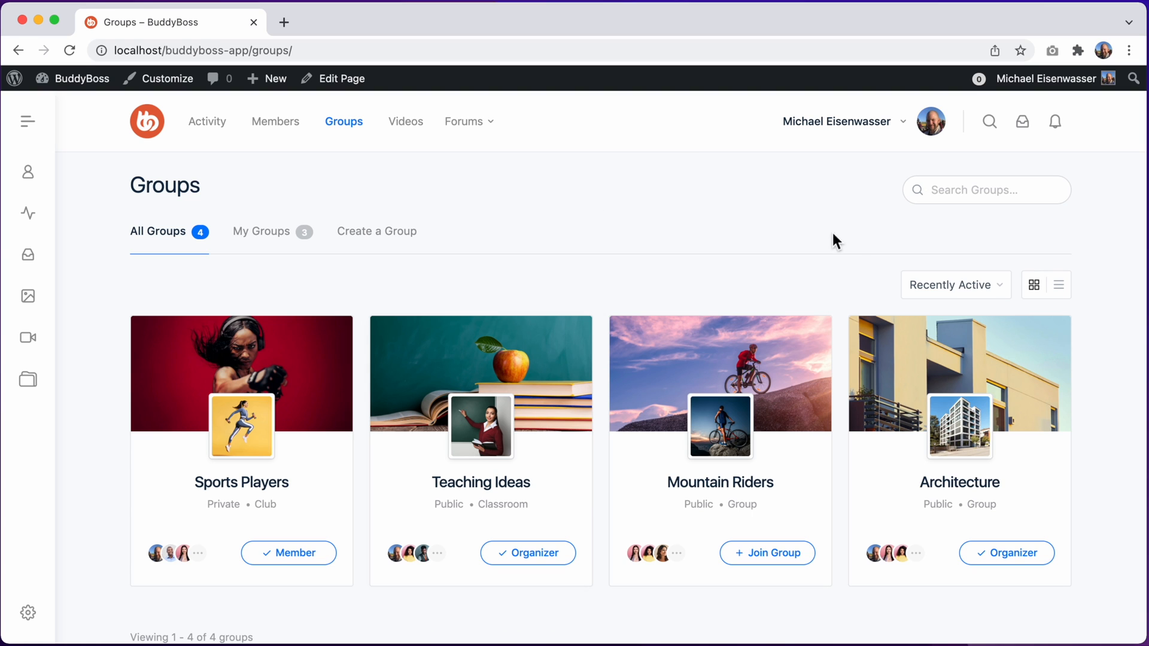
mouse_move(850, 261)
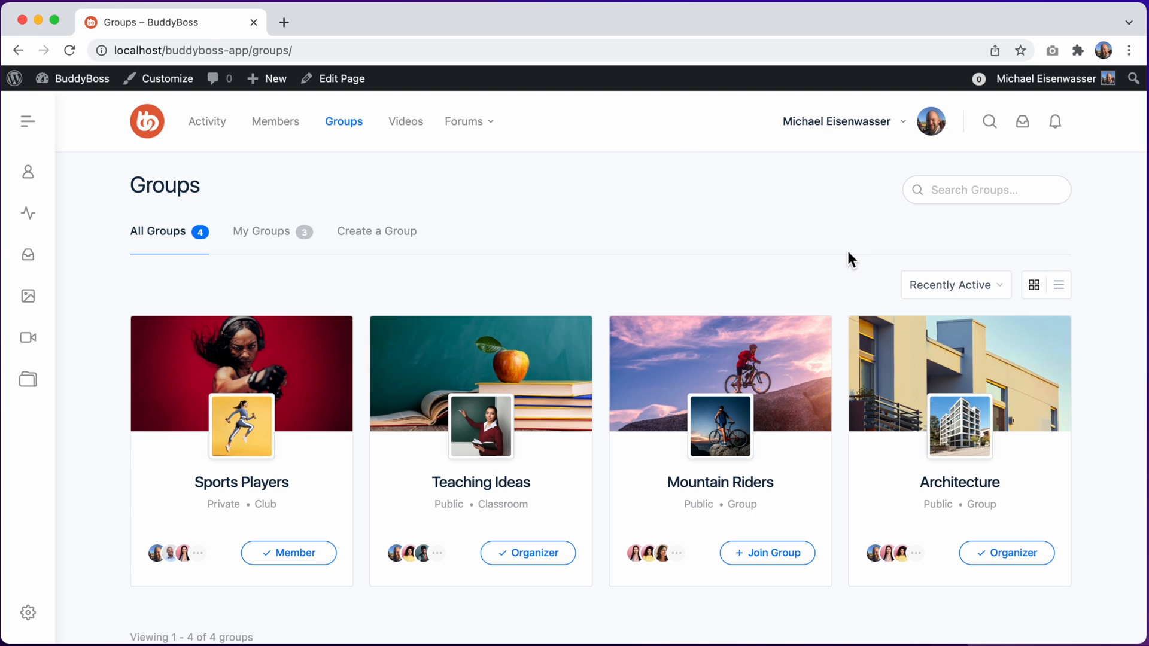